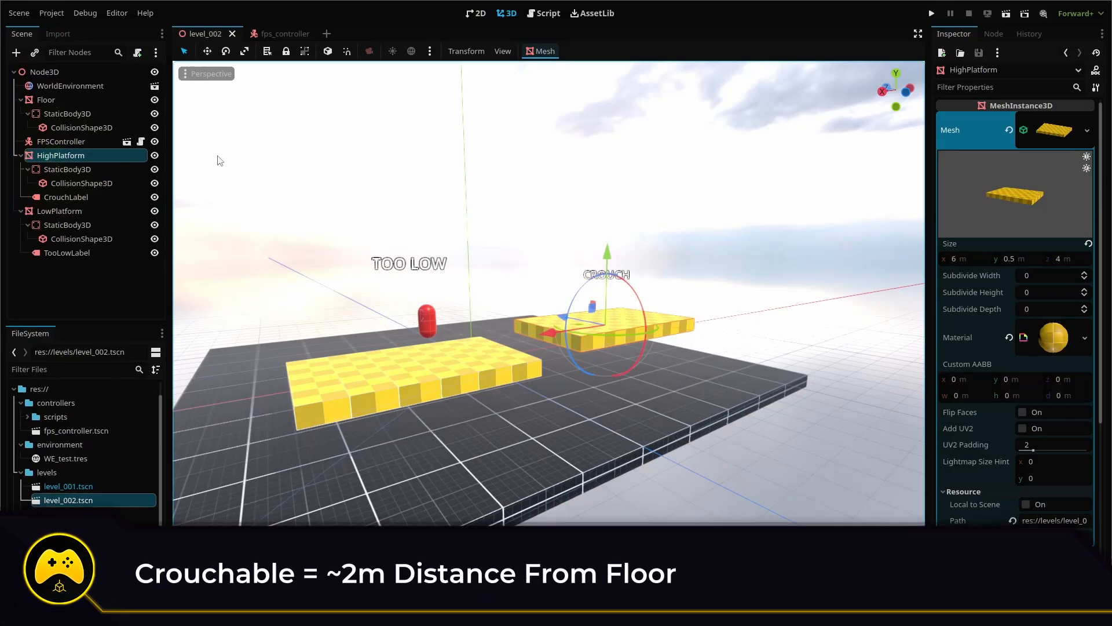
Step: Inspect the low platform node and its mesh size values in the Inspector
click(59, 211)
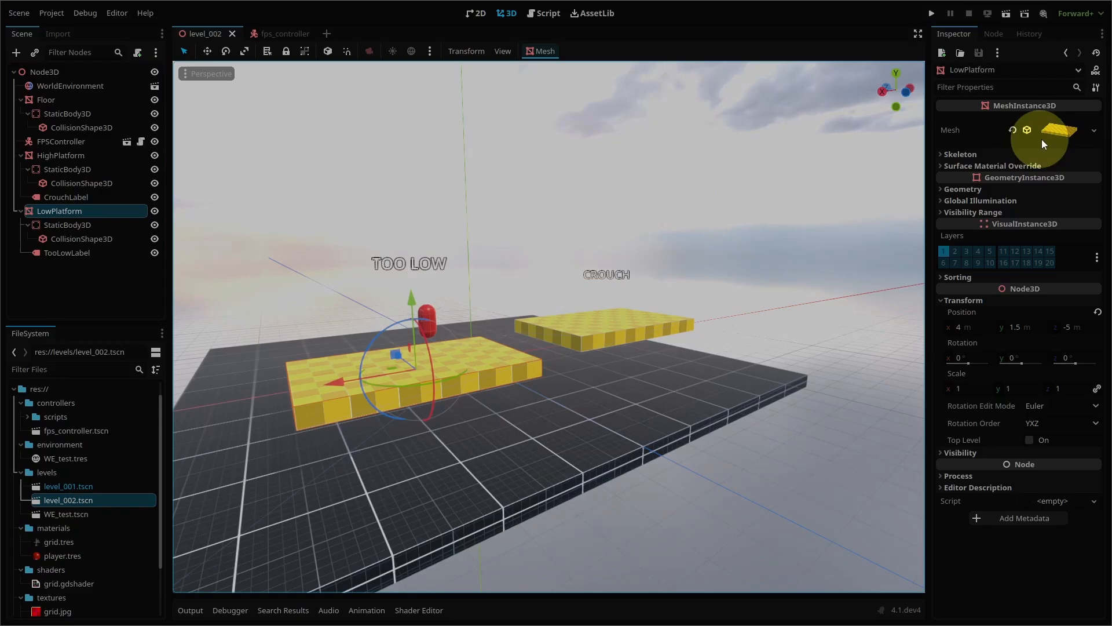
click(1047, 130)
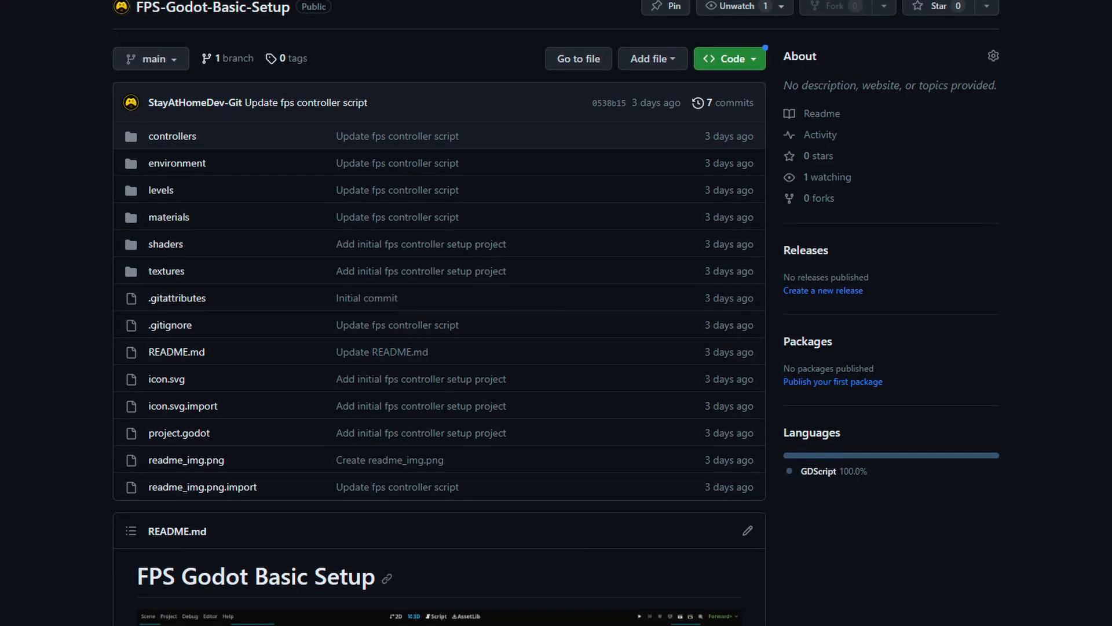
scroll(down, 3)
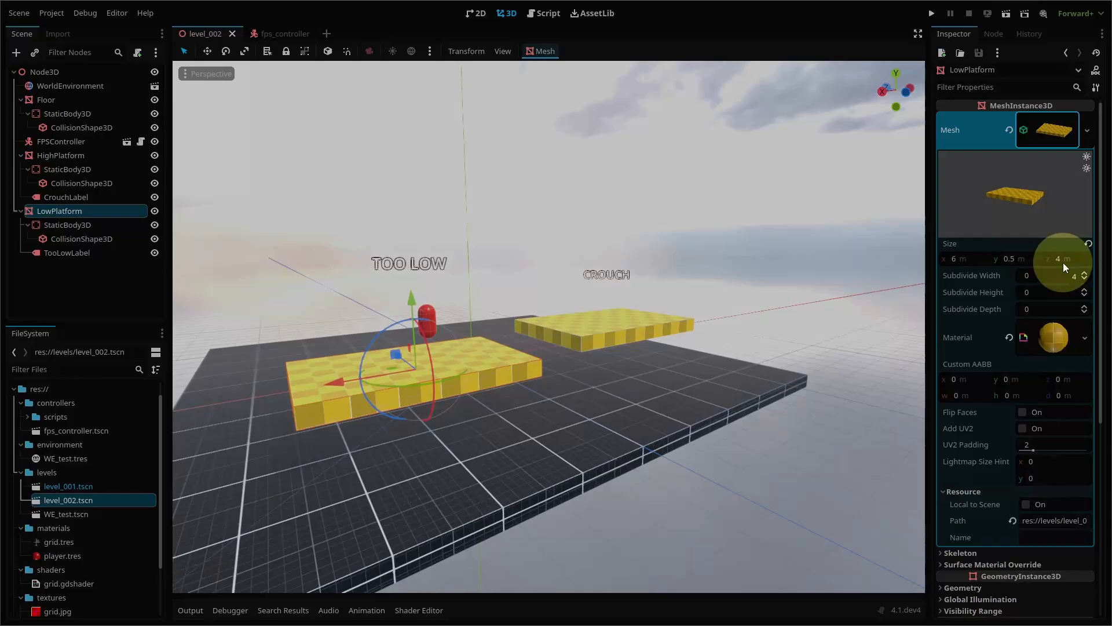
Step: Add a 'crouch' action in Project Settings' Input Map bound to the C key
click(51, 12)
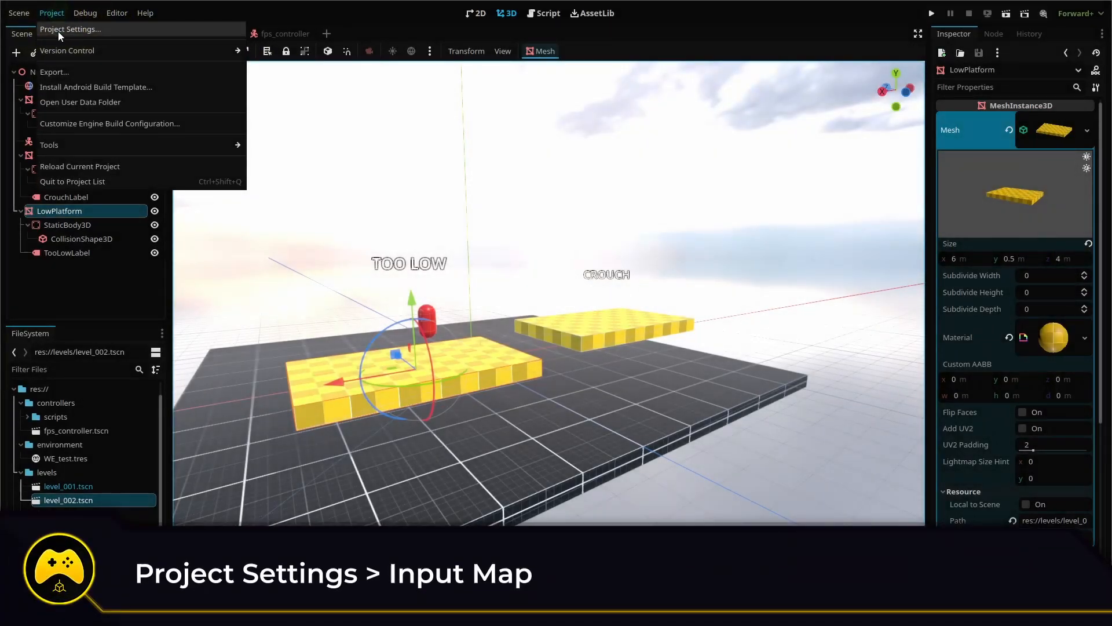
click(71, 28)
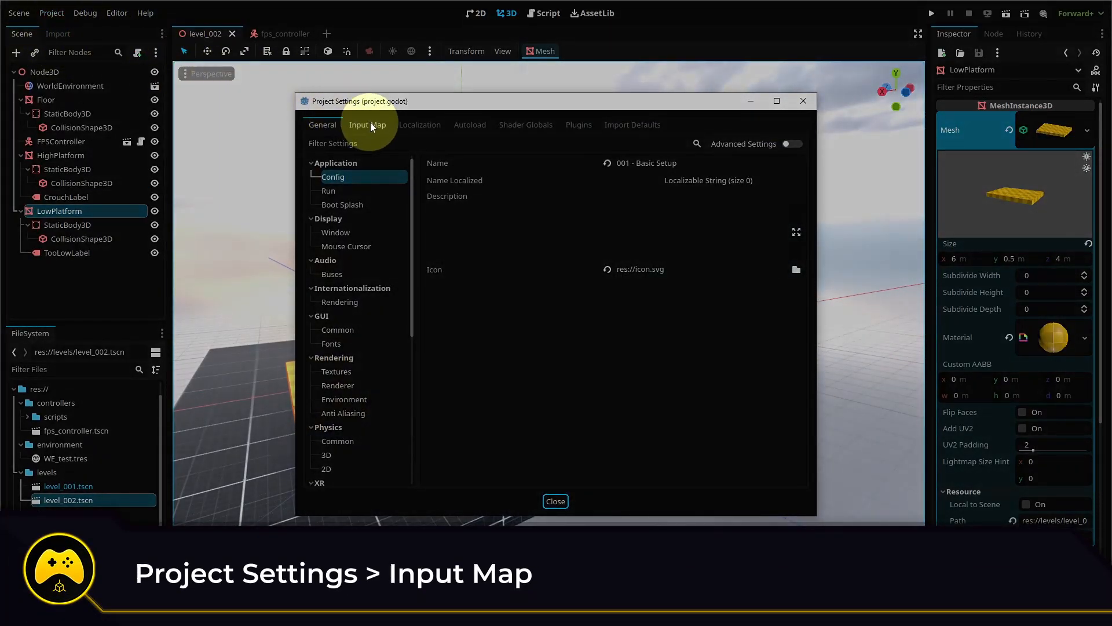
click(368, 124)
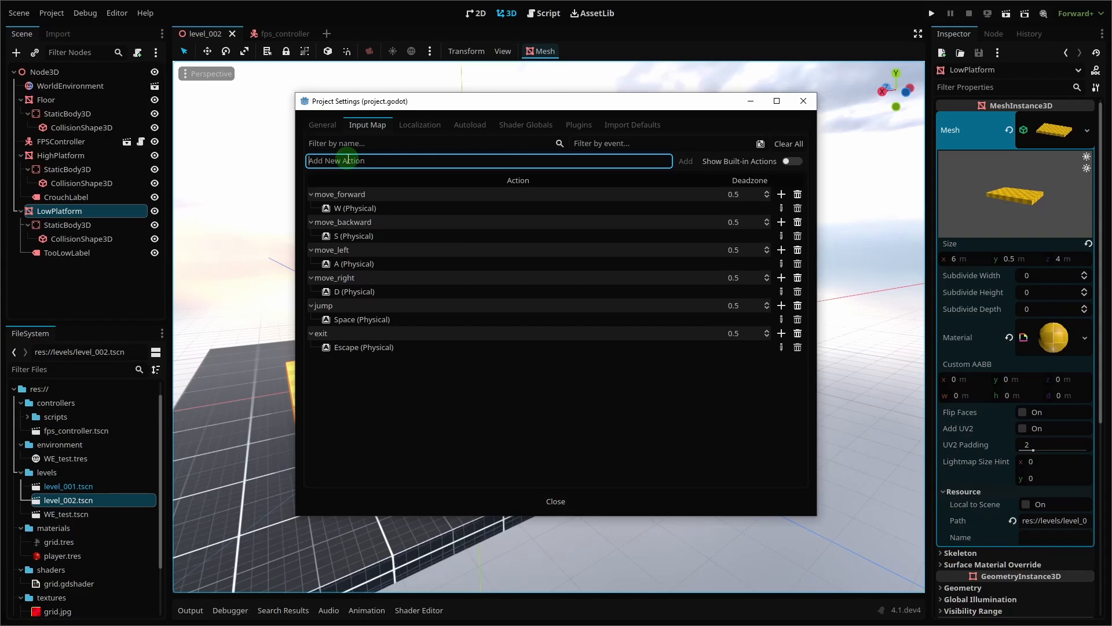
text(crouch)
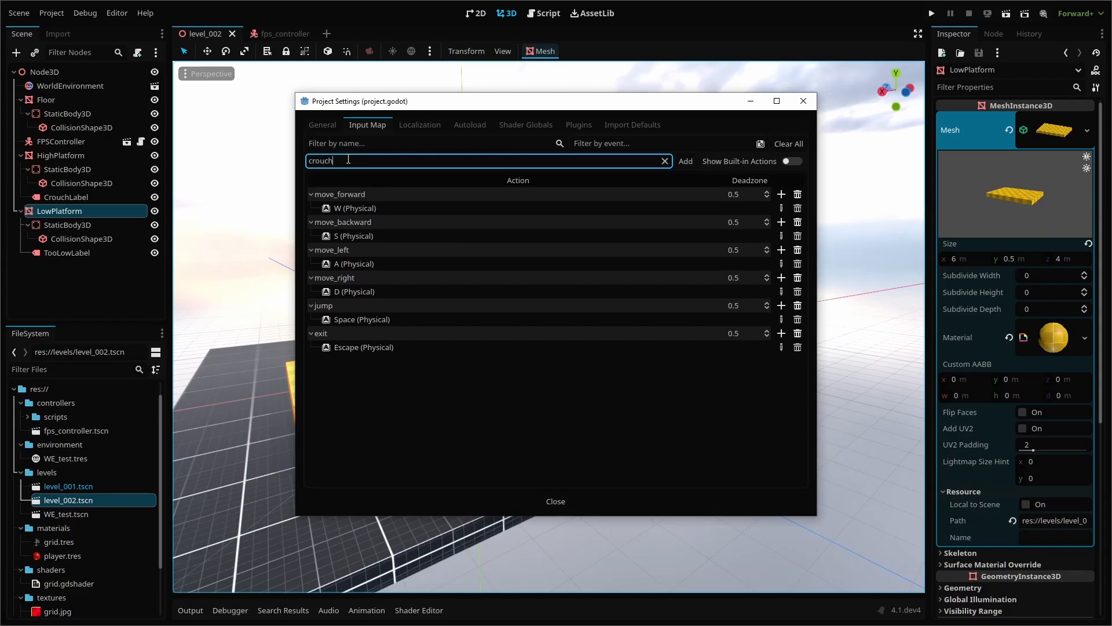
click(685, 161)
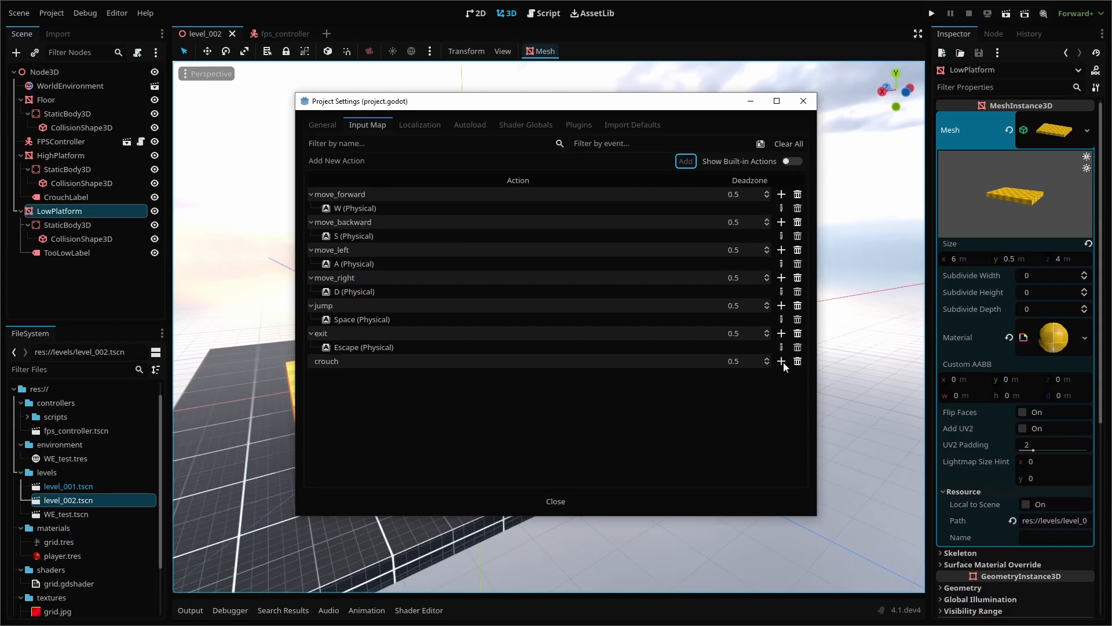
click(781, 362)
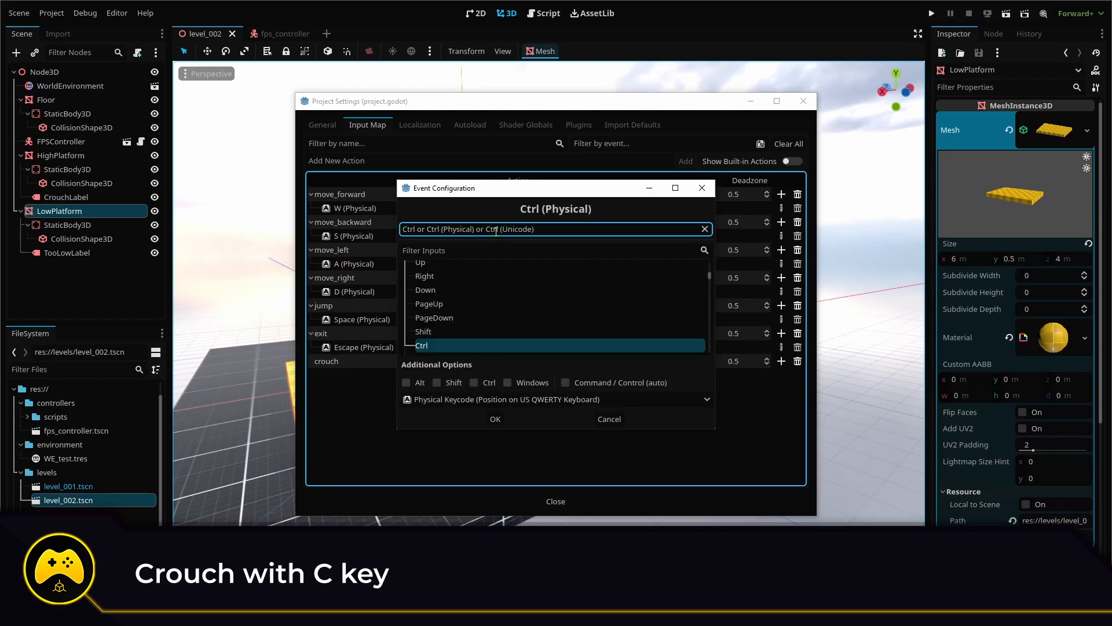
key(c)
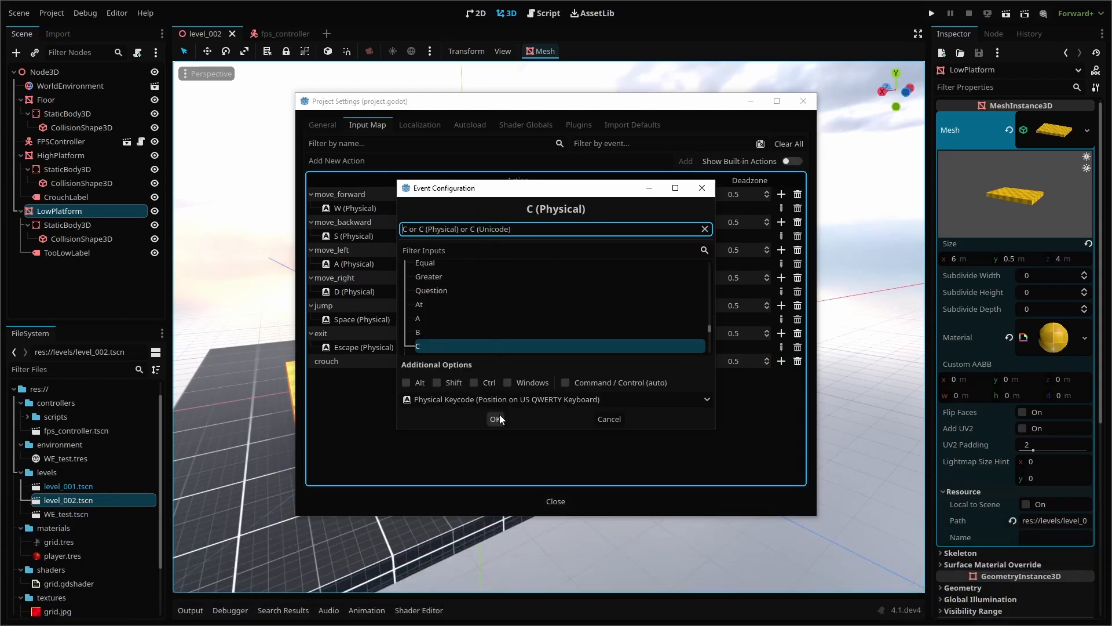
click(548, 13)
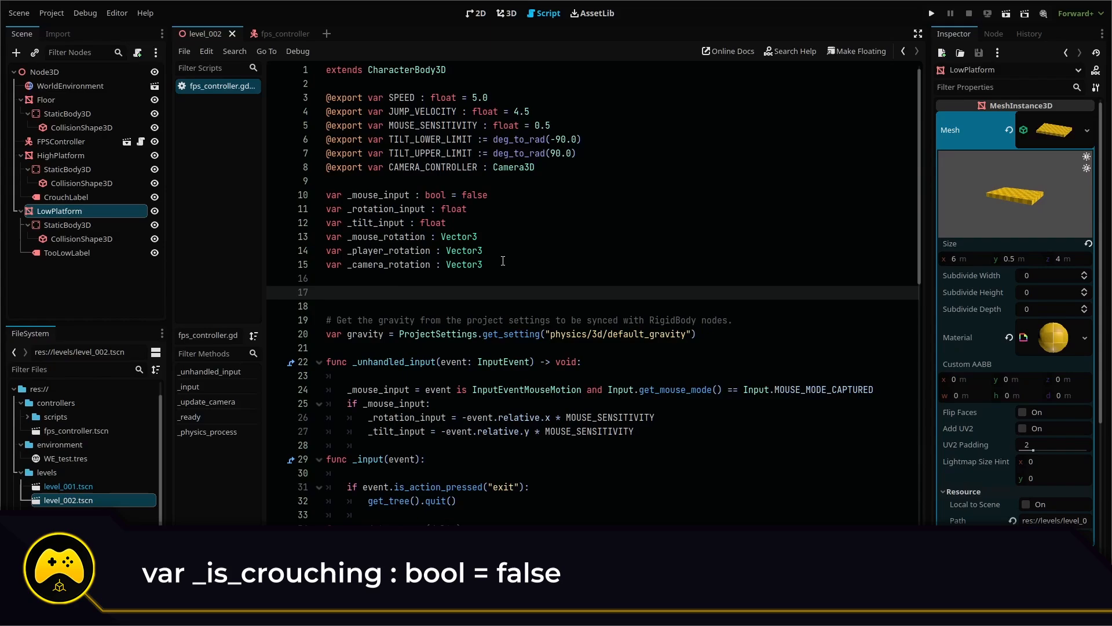
Step: Declare var _is_crouching : bool = false in fps_controller.gd
text(var _is)
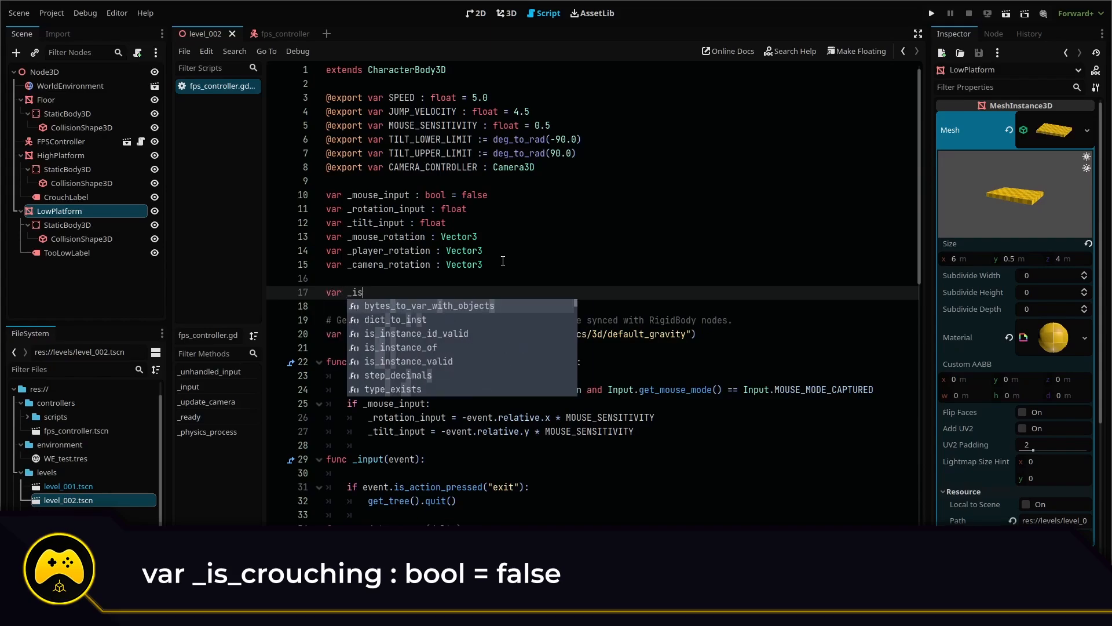
text(_crouching)
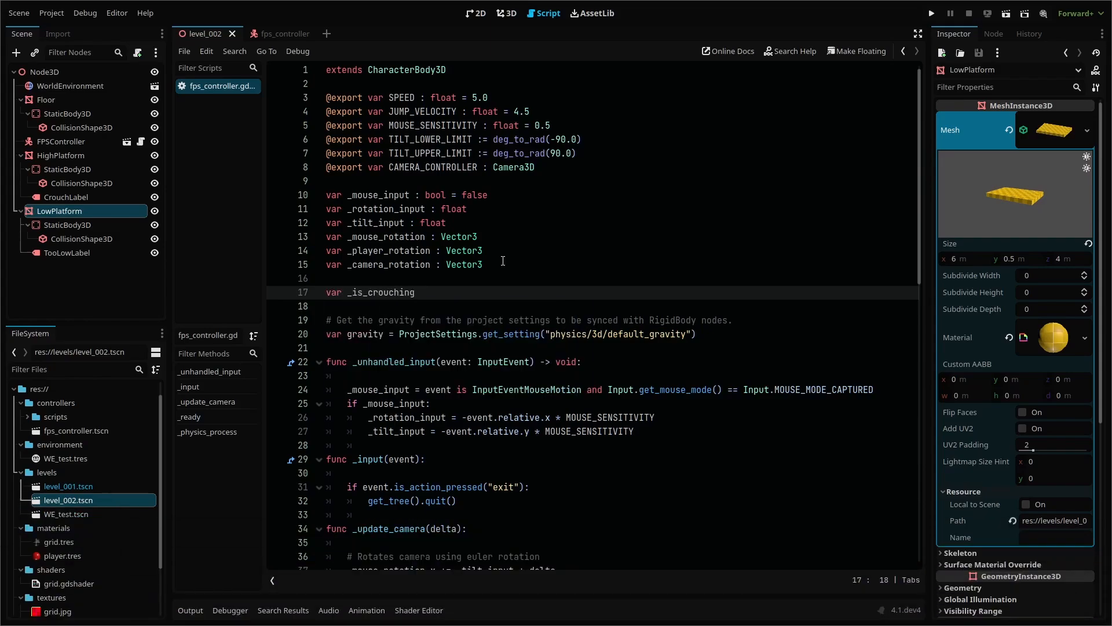
text(: bool)
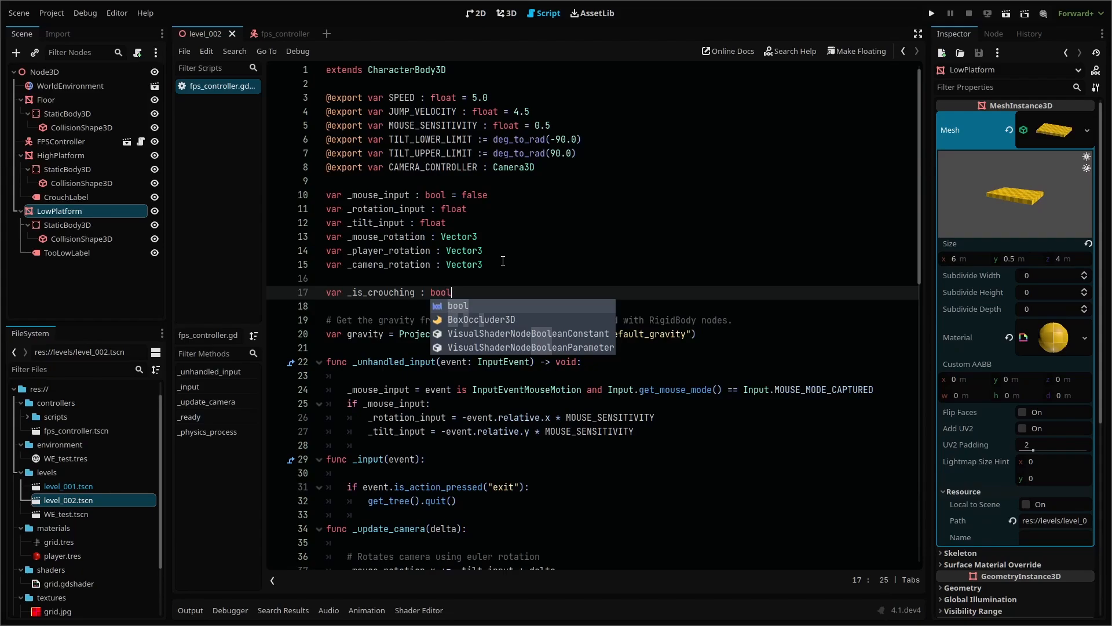
text(= false)
text(func to)
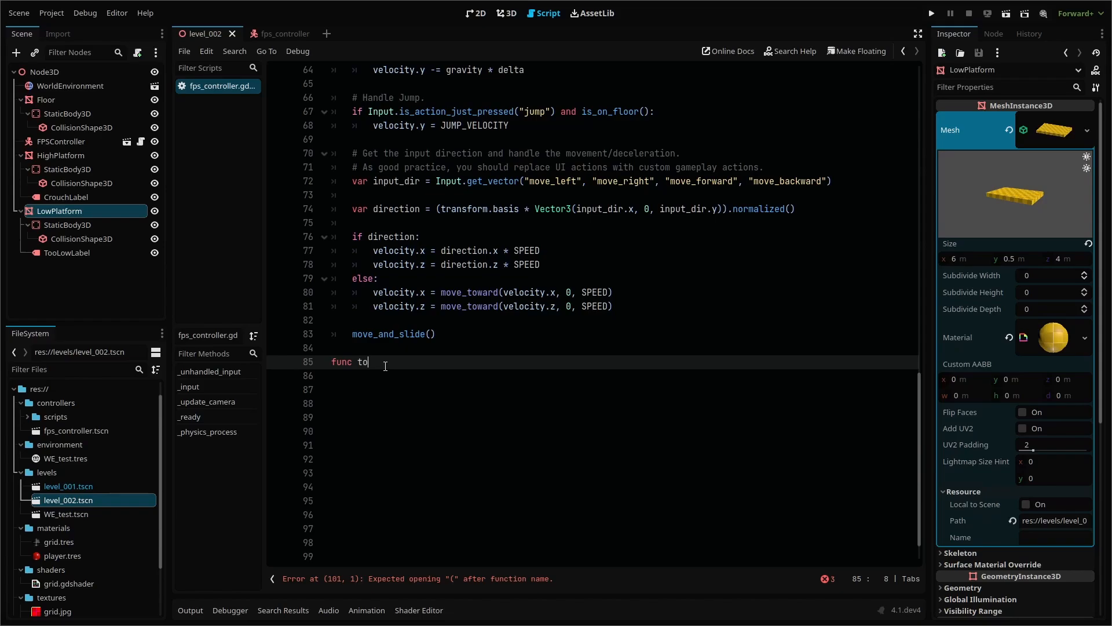
Step: Write func toggle_crouch() printing "UNCROUCH" if _is_crouching, elif false printing "CROUCH"
text(ggle_crouch())
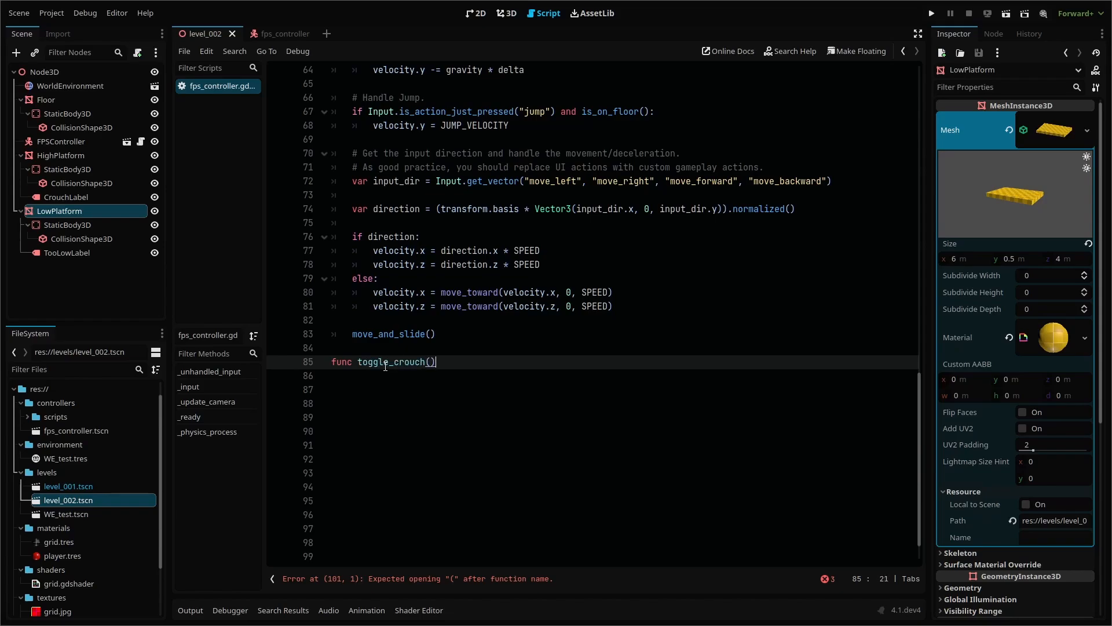
text(:)
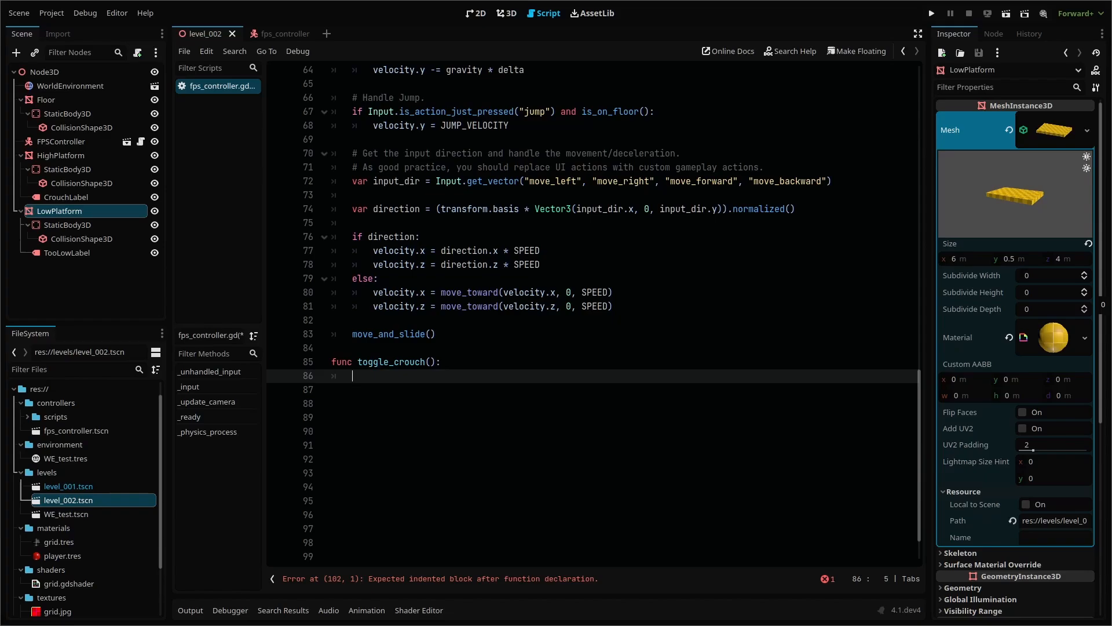
mouse_move(500, 375)
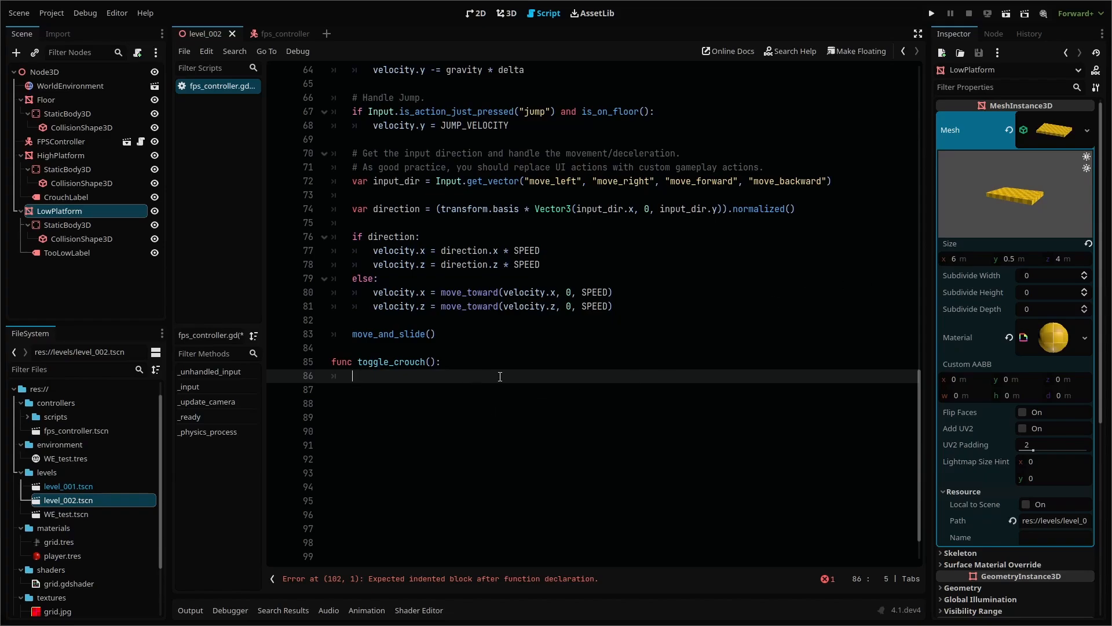
text(if _is_crouching == true:)
click(623, 389)
text(print()
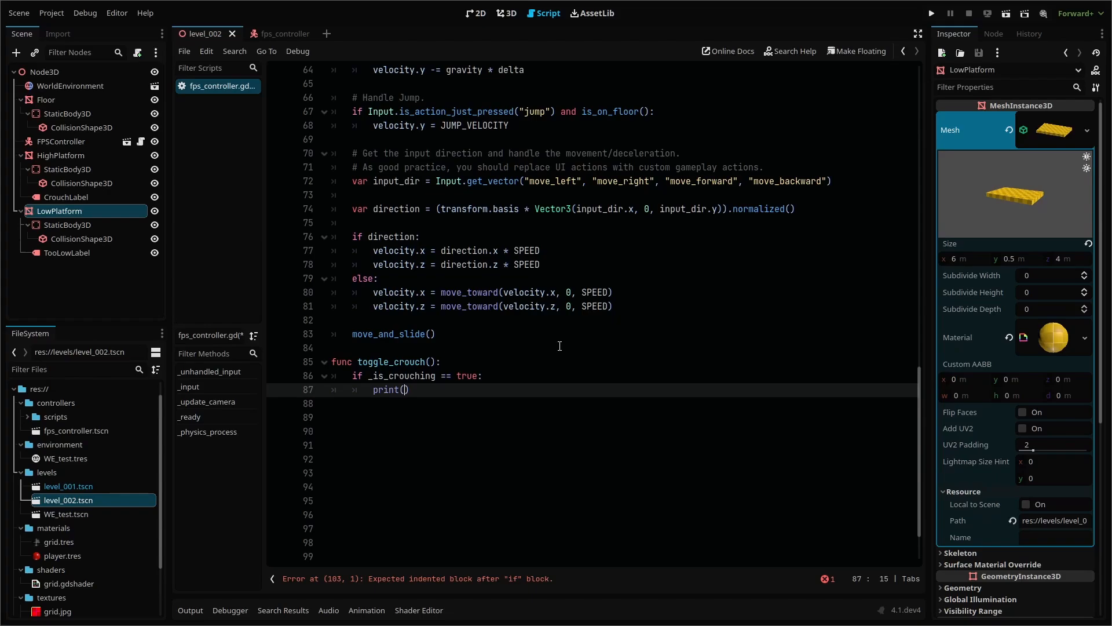
text("UNCROUCH")
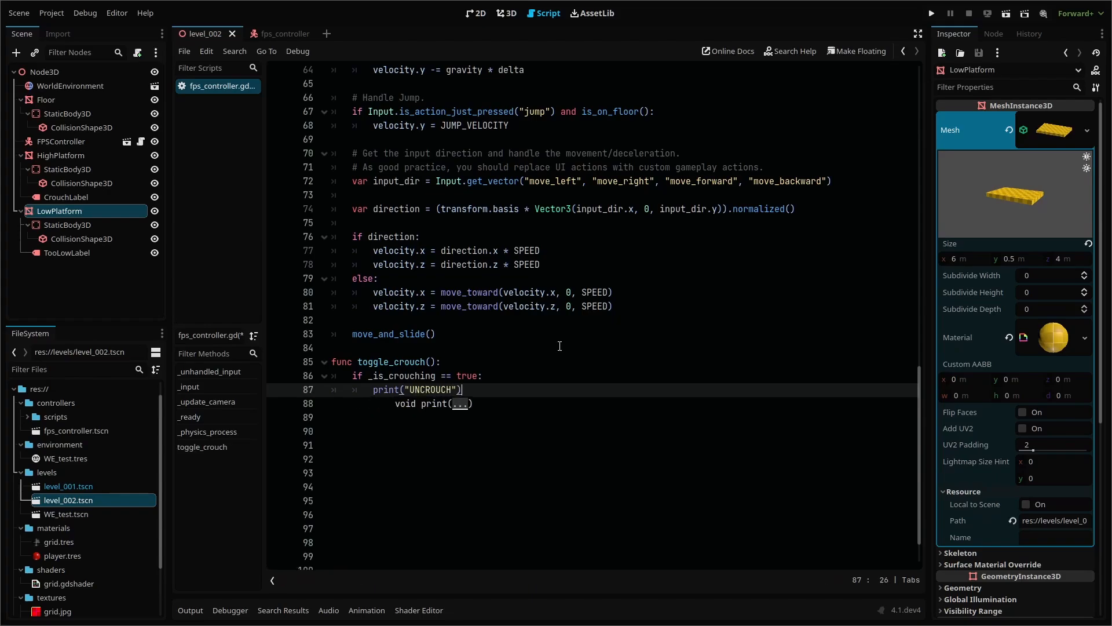
text(elif)
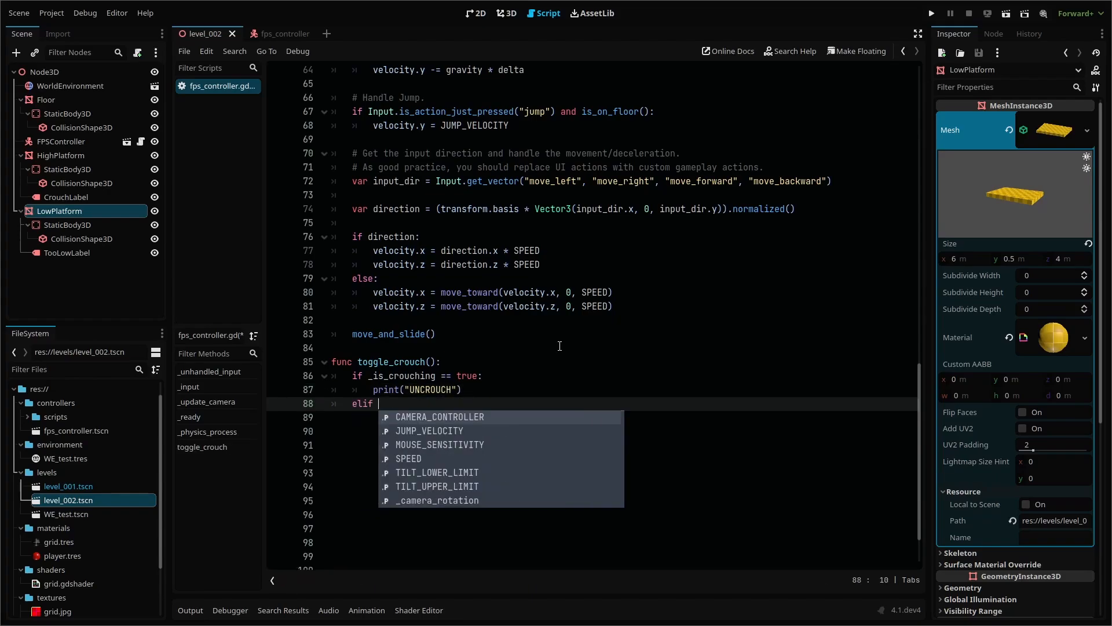
text(_is_crouching)
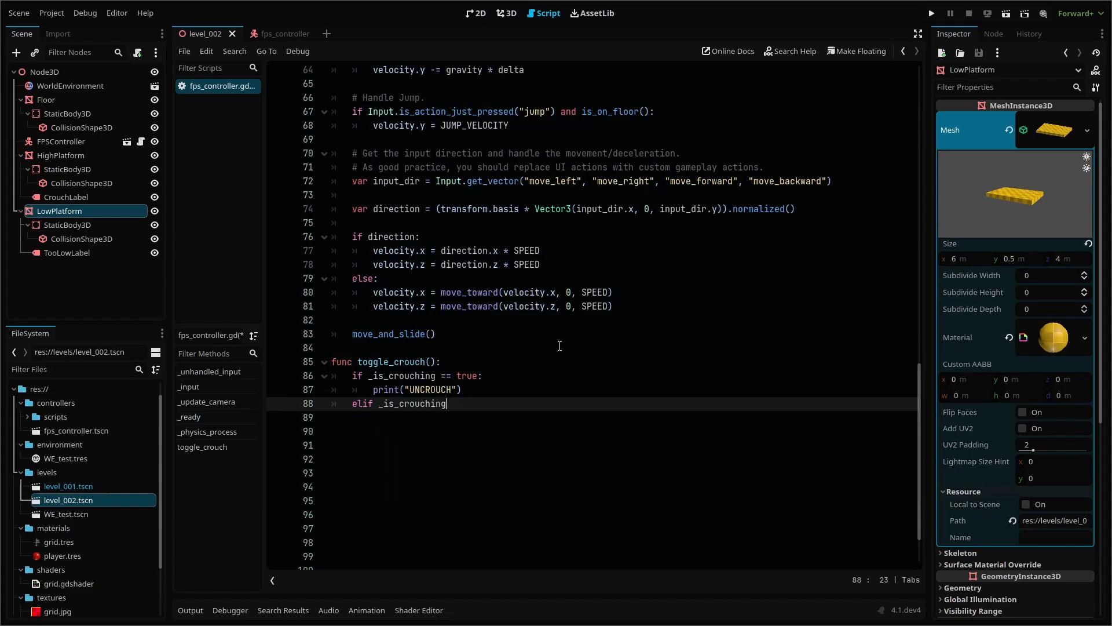
text(== false:)
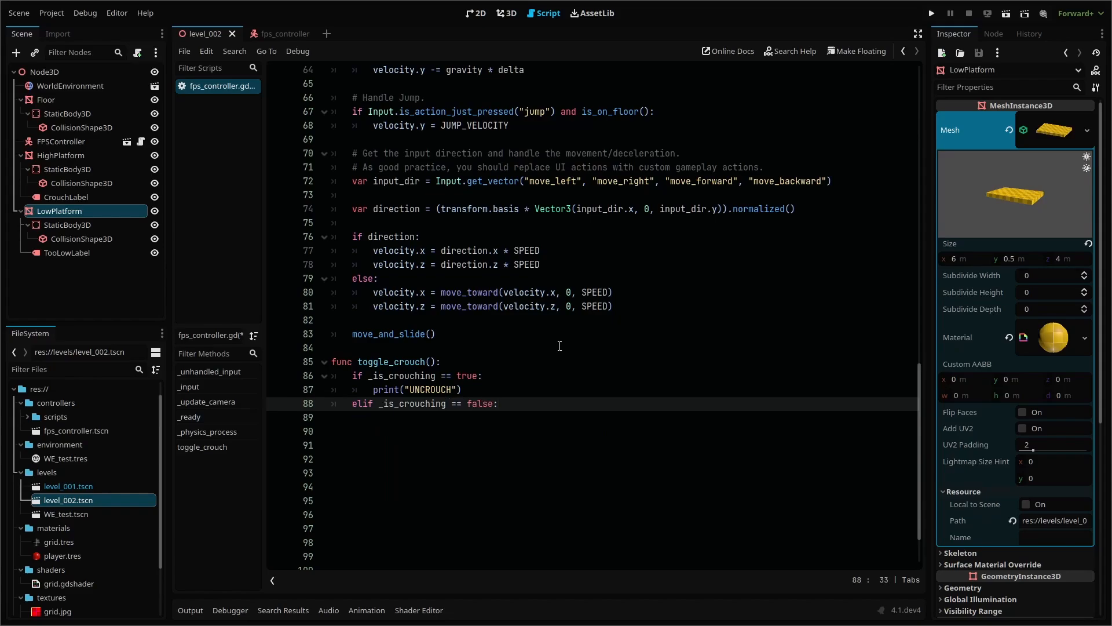
text(print("CROUCH"))
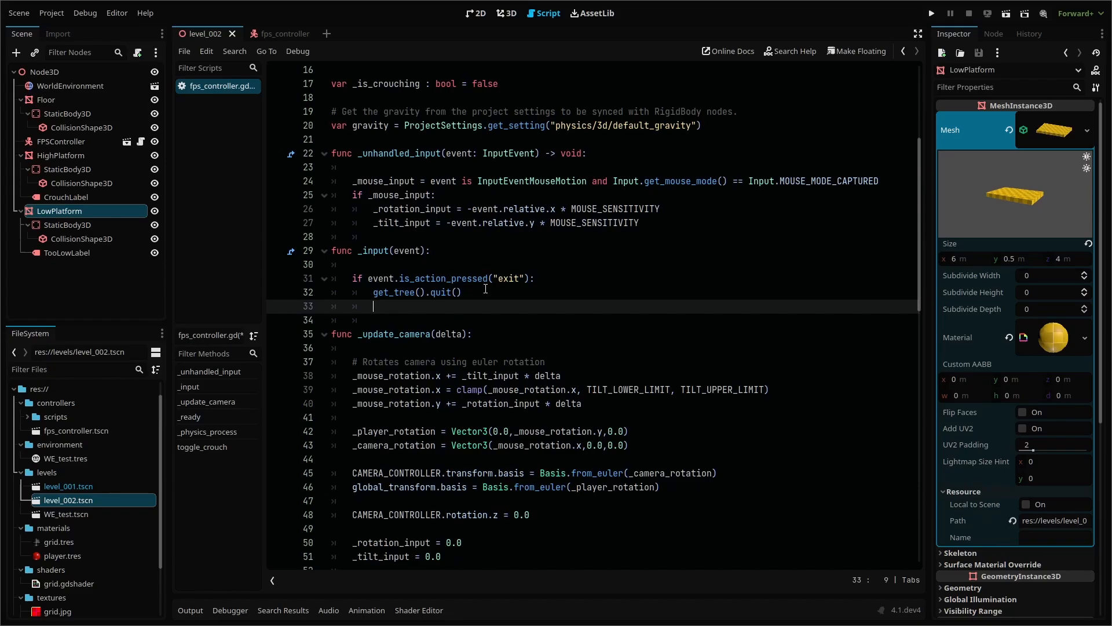
Step: Call toggle_crouch on the crouch action in _input and flip _is_crouching with !_is_crouching
text(if)
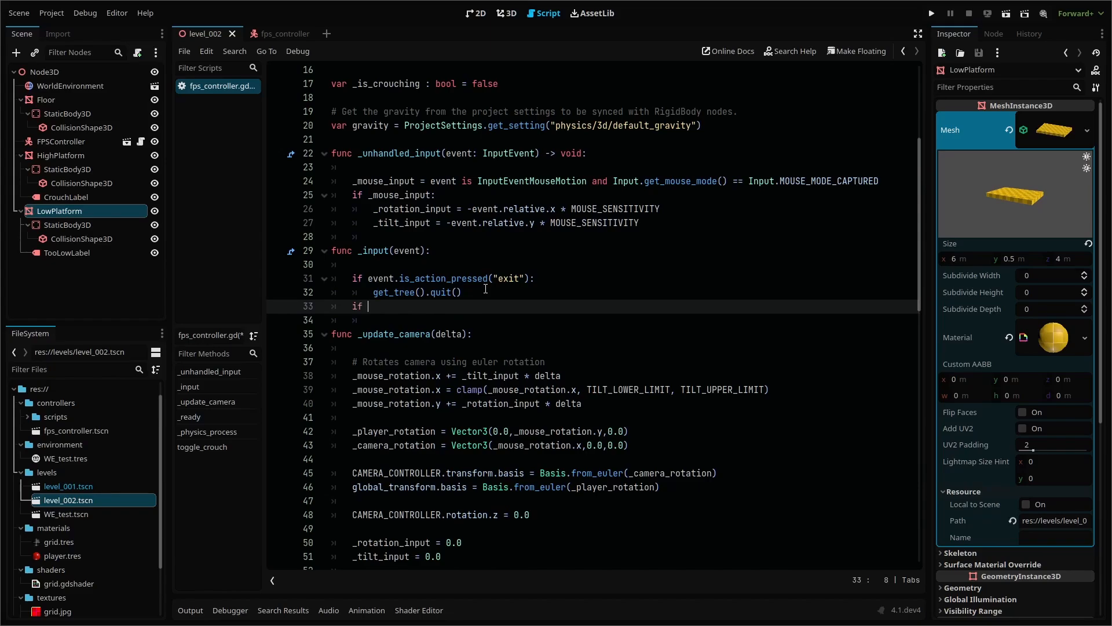
text(event.is_action_pressed(")
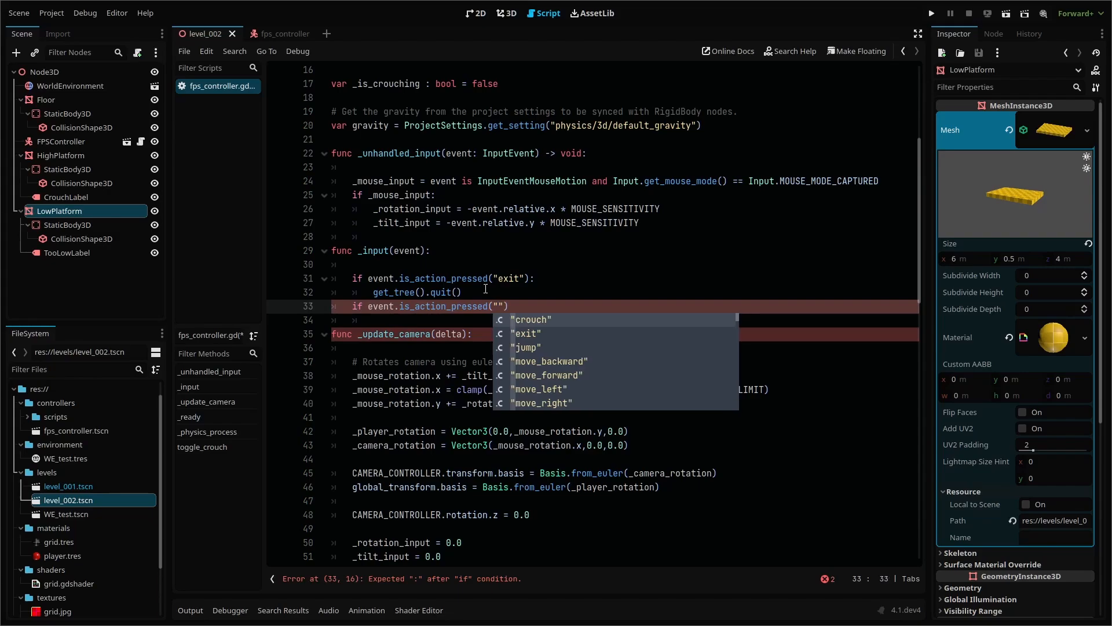
click(530, 320)
text(toggle_crouch()
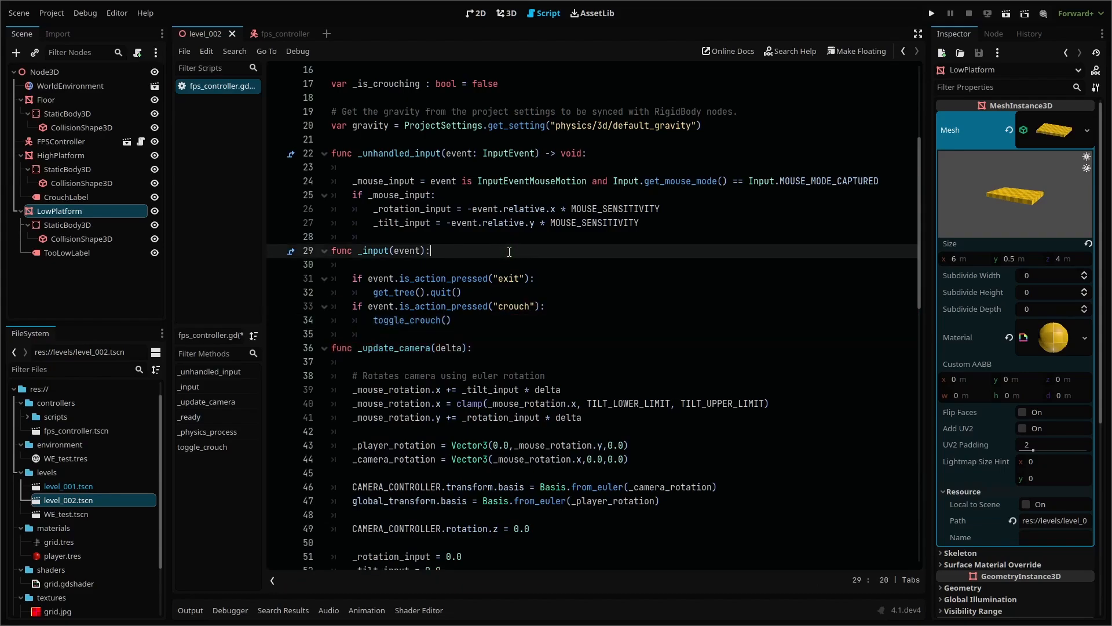
text(_is)
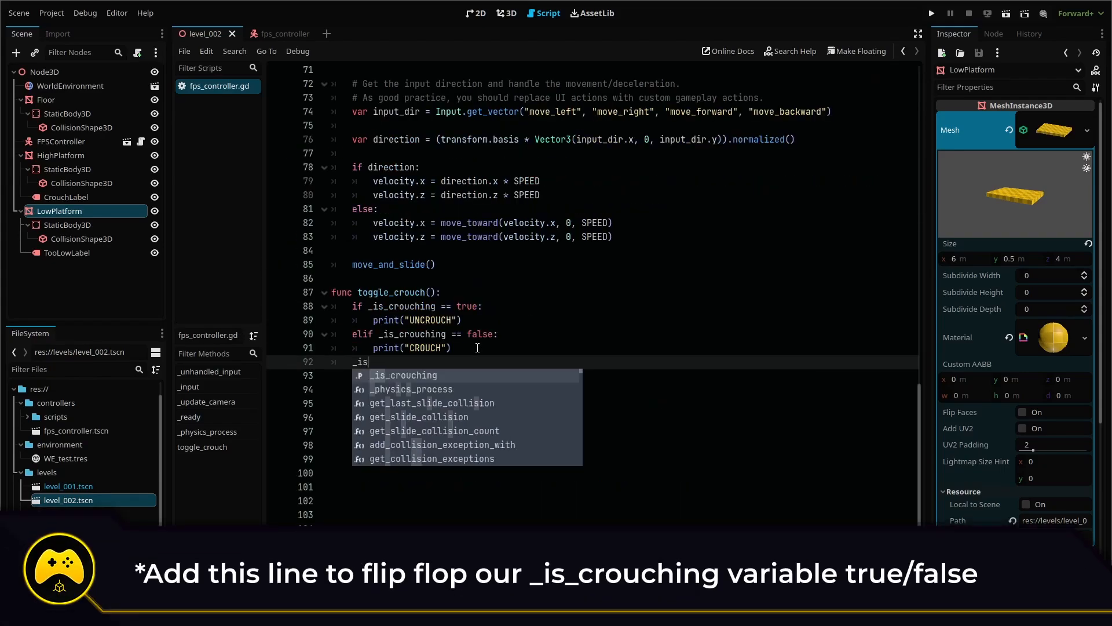
text(_crouching = !_i)
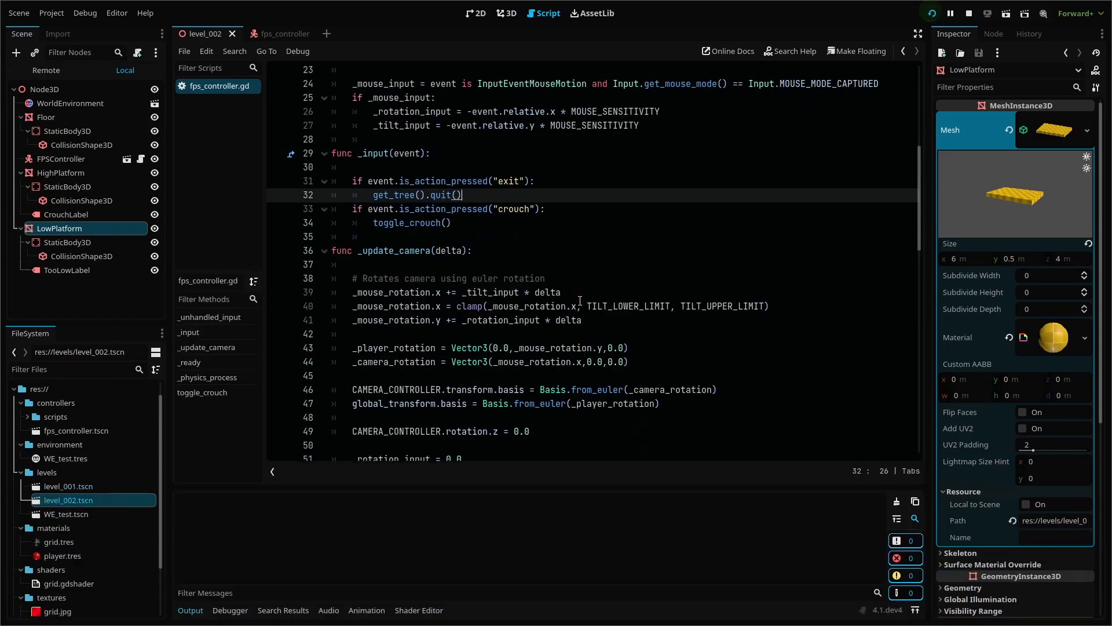
Step: Run the project to watch the crouch toggle messages in the Output panel
click(930, 13)
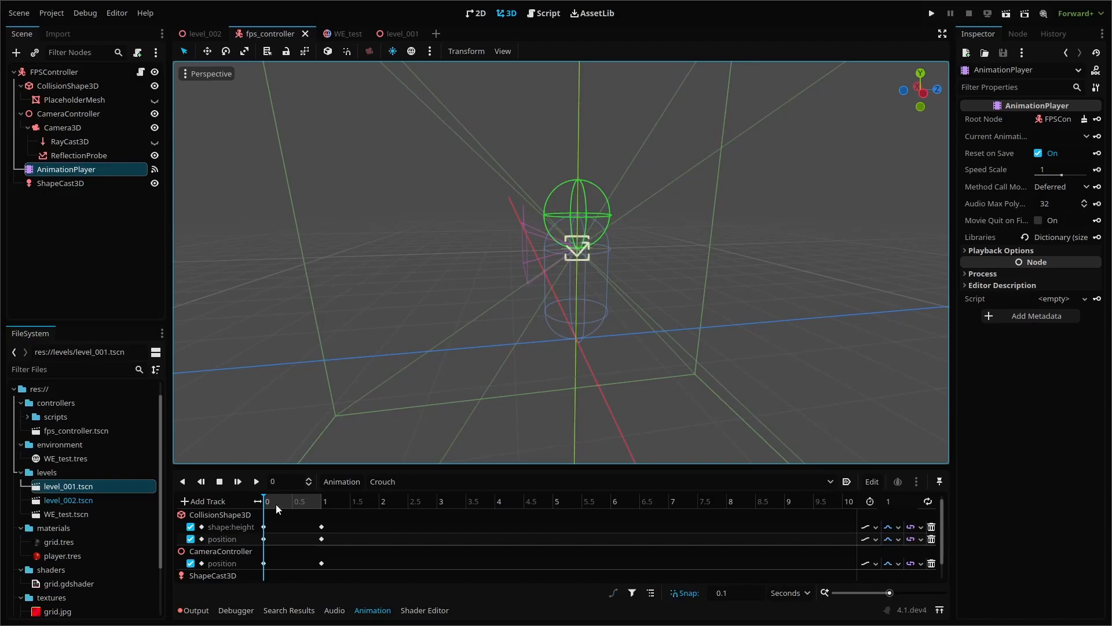
click(321, 501)
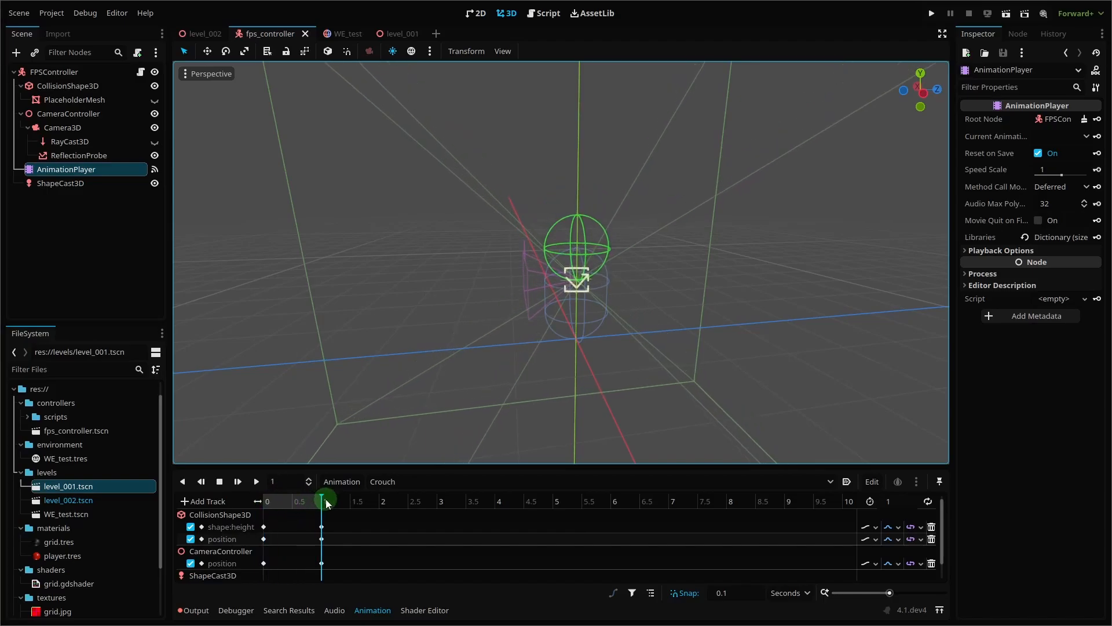
drag(321, 497, 264, 497)
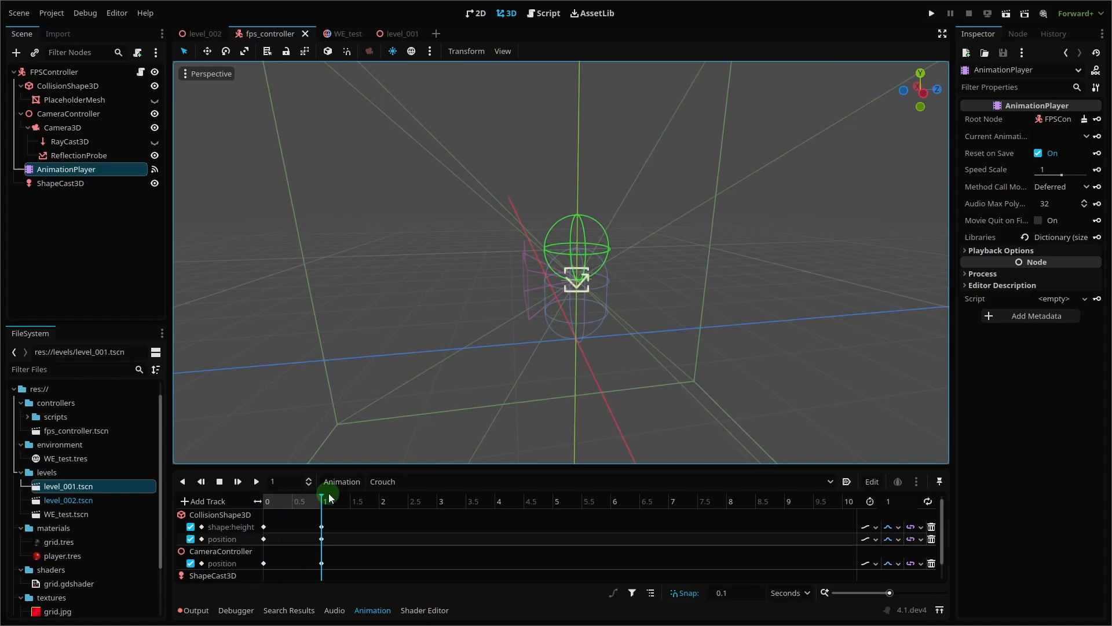
drag(324, 495, 310, 494)
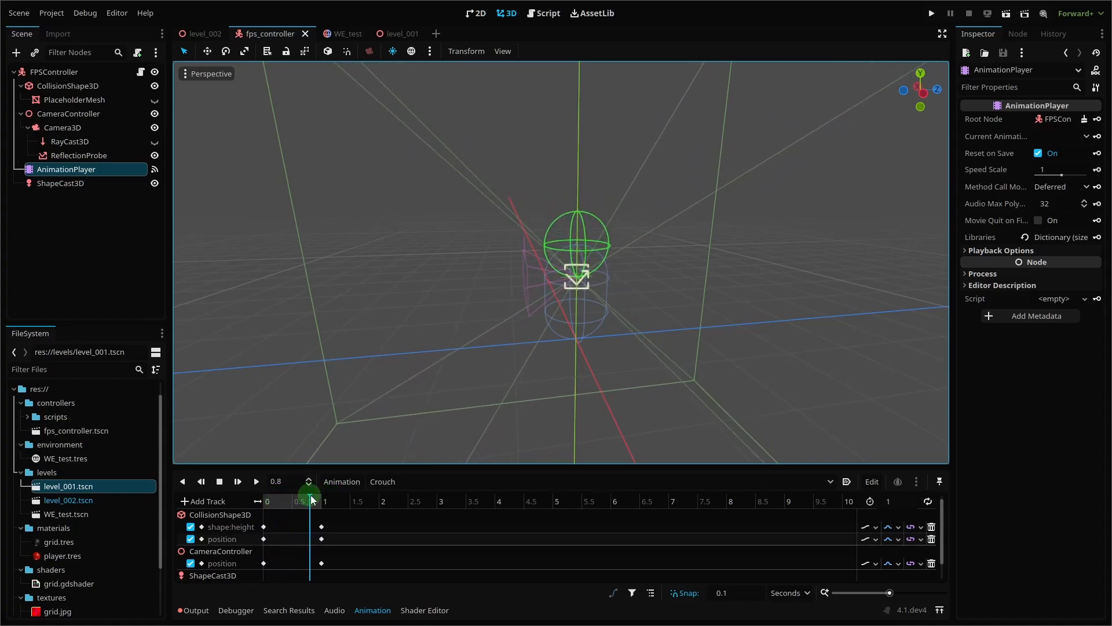
drag(311, 500, 321, 501)
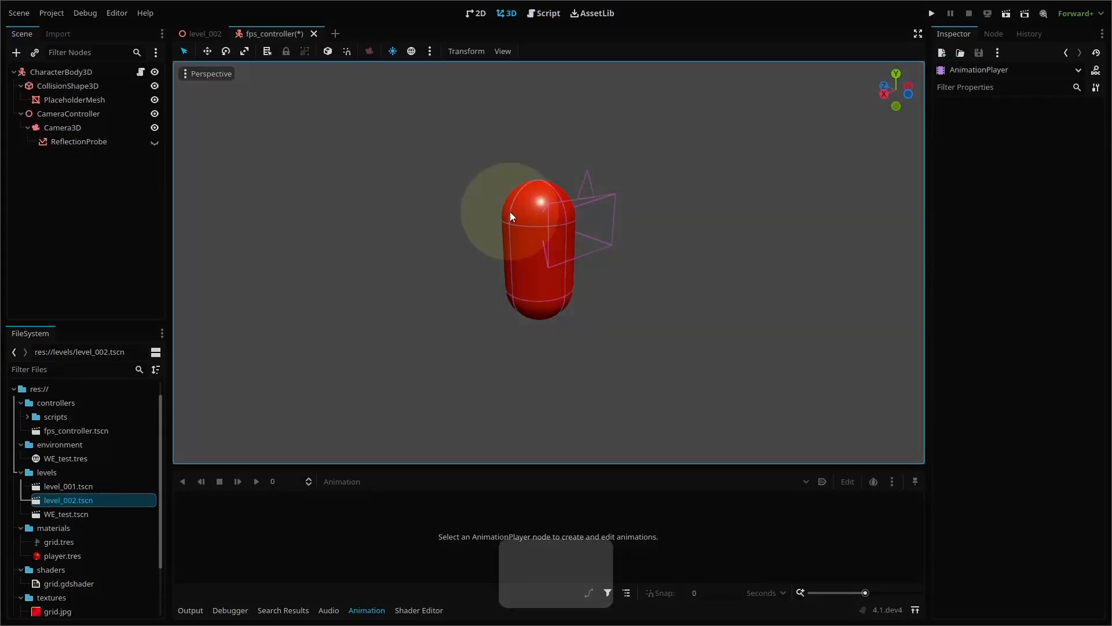
Step: Add an AnimationPlayer node to the player and create a new animation named Crouch
click(15, 52)
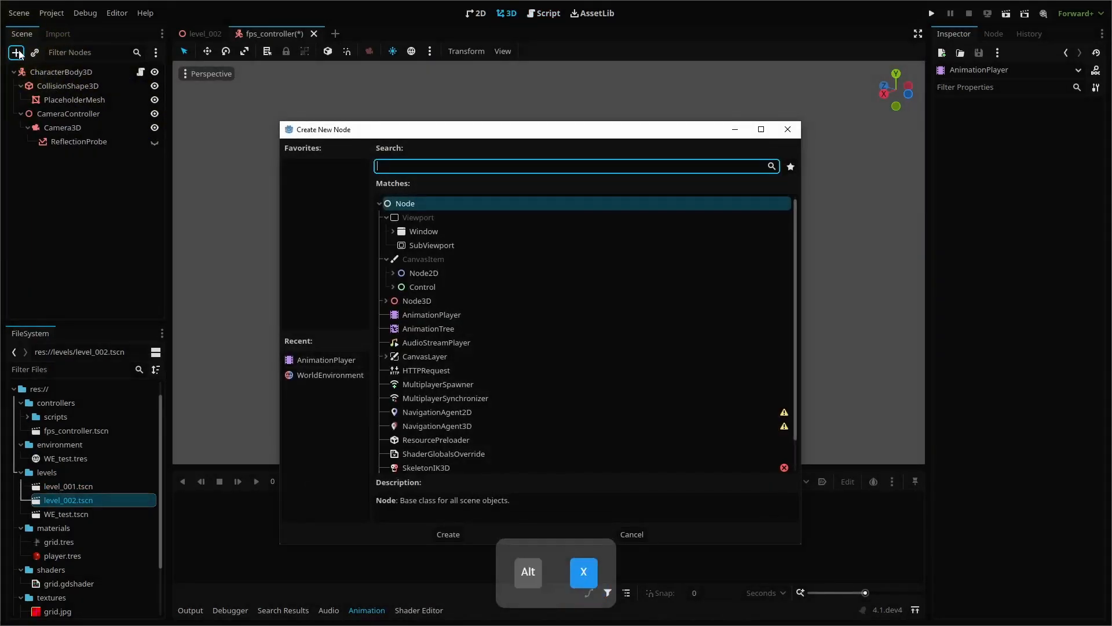
mouse_move(422, 317)
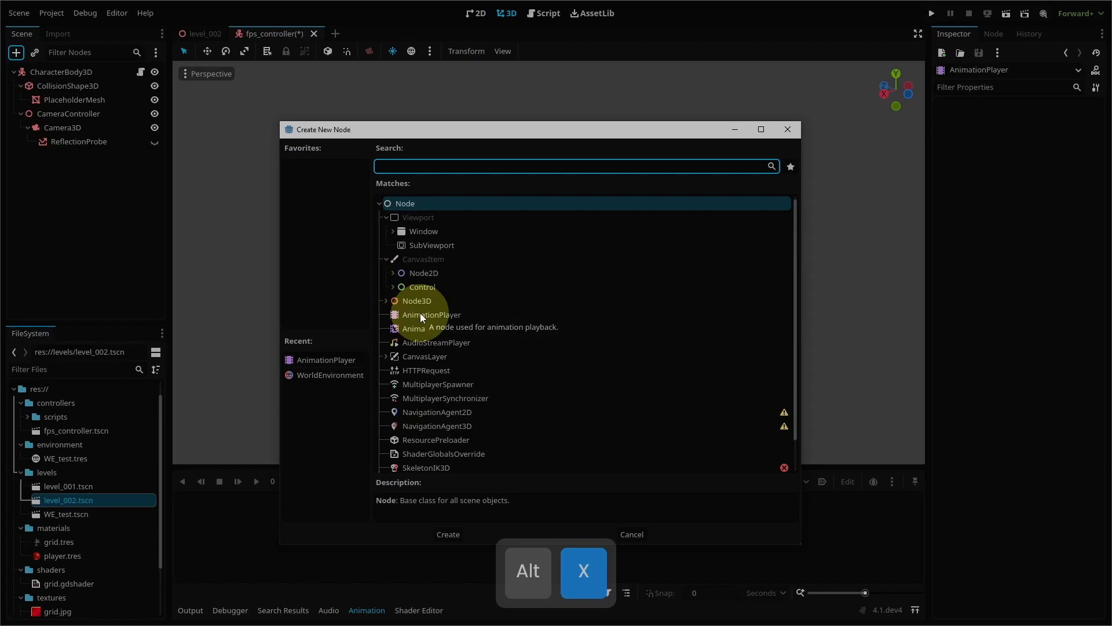
click(447, 534)
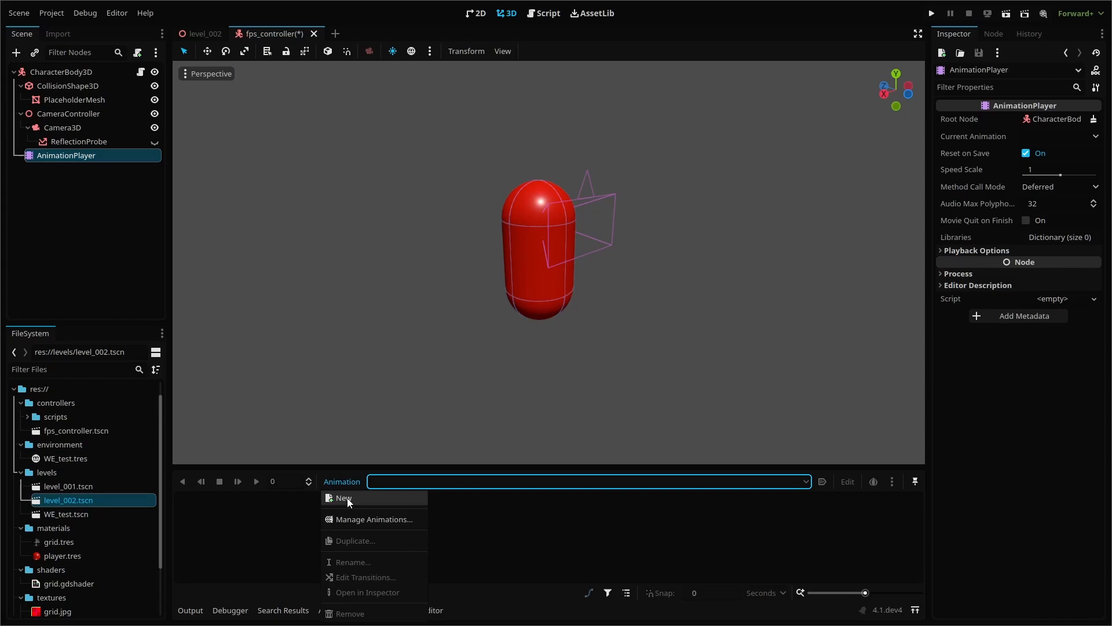
click(345, 497)
text(Crouch)
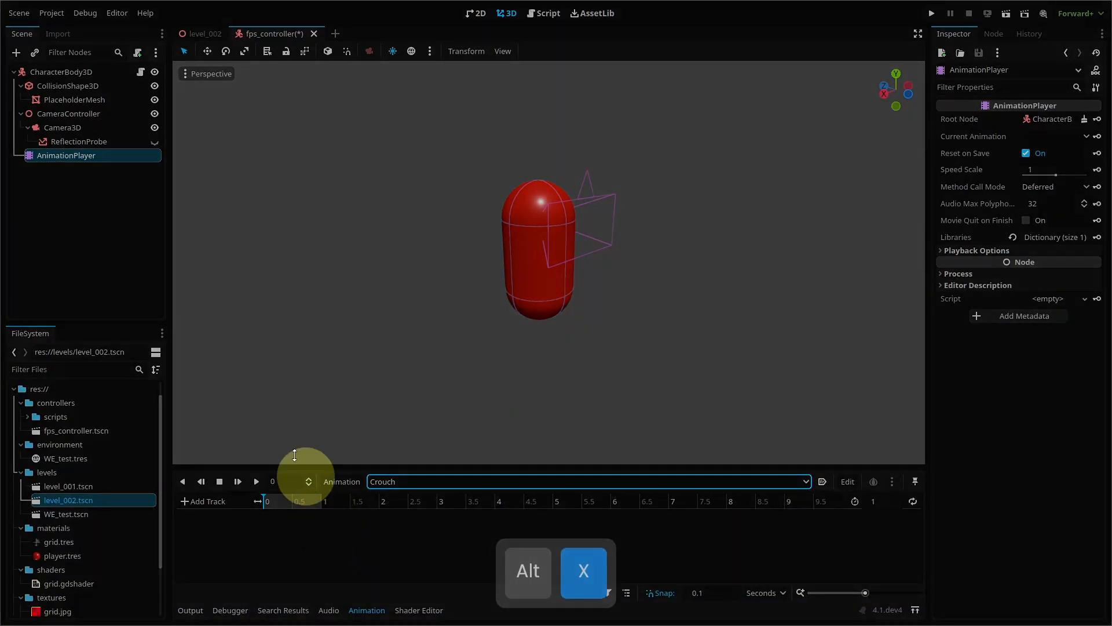
Step: Key the CollisionShape3D capsule's Height and Position and the CameraController's Position at Crouch's start
click(68, 85)
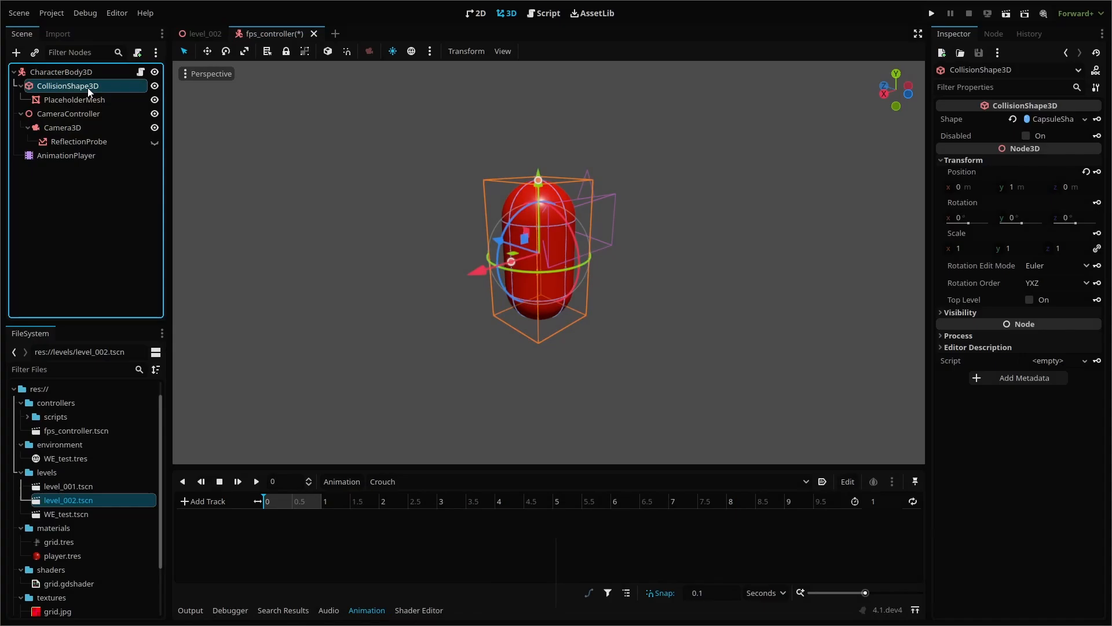
key(alt+x)
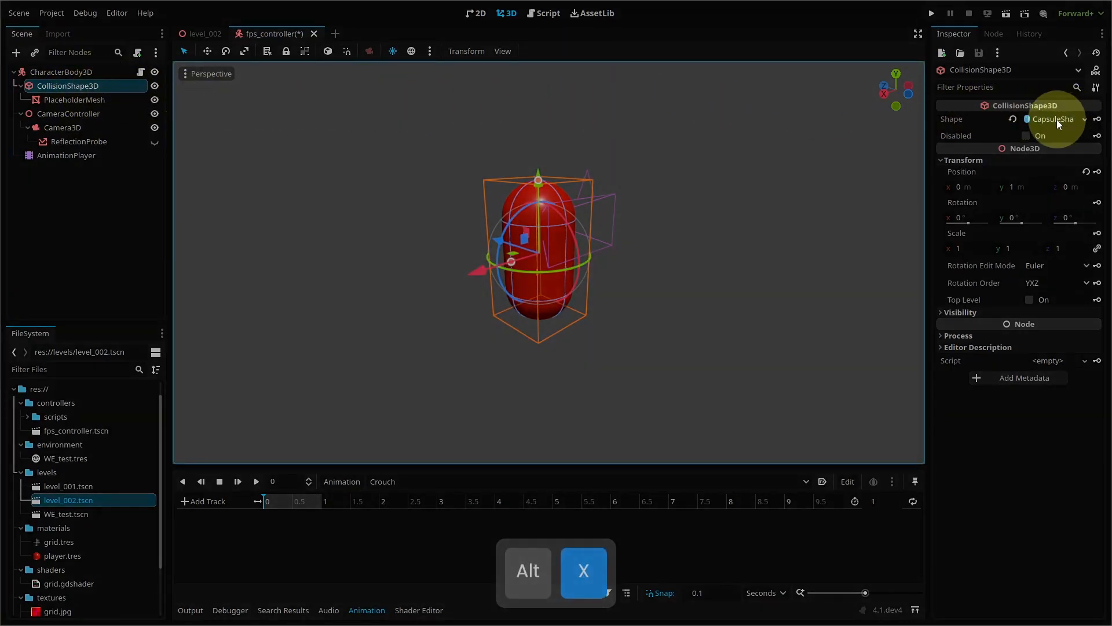
click(1052, 118)
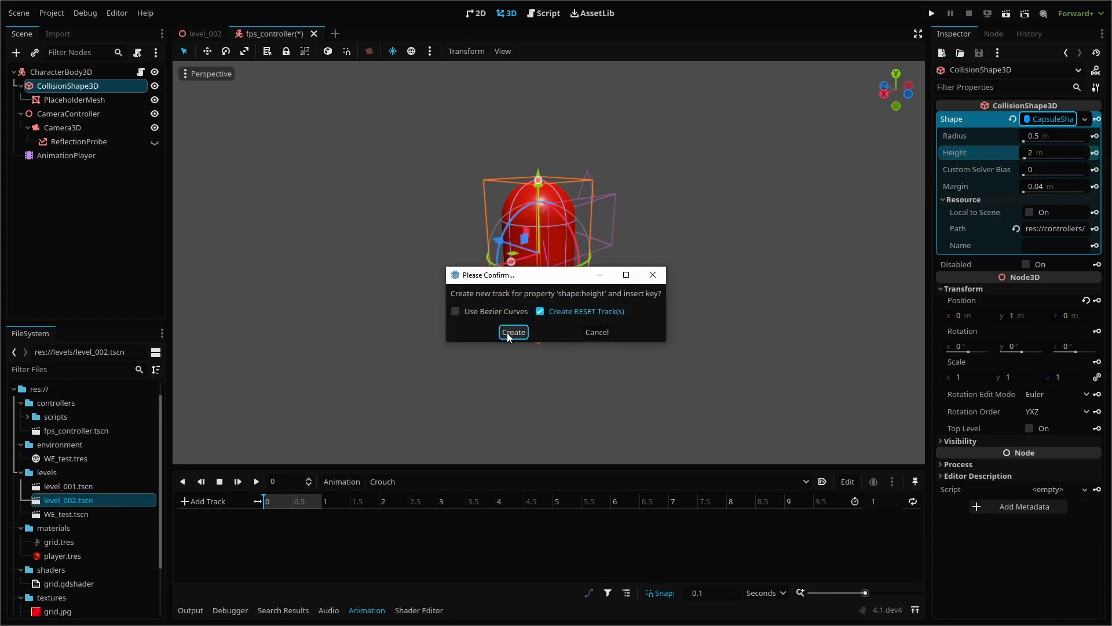
click(513, 332)
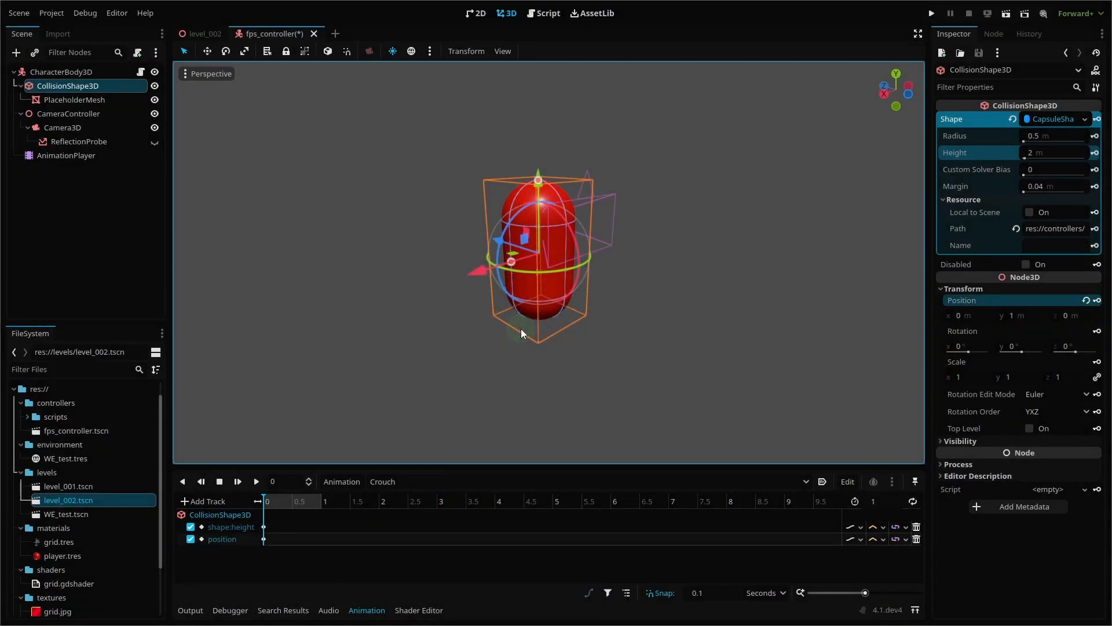
click(68, 114)
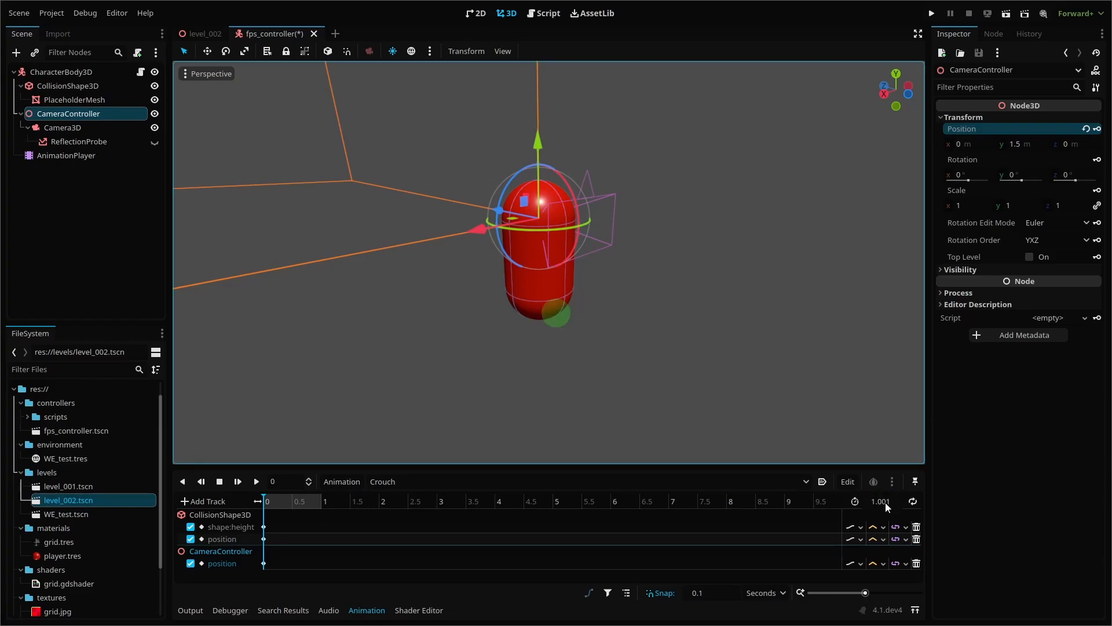
Step: Set the Crouch animation length to 1 second and move the playhead to the 1 s mark
click(881, 501)
text(1)
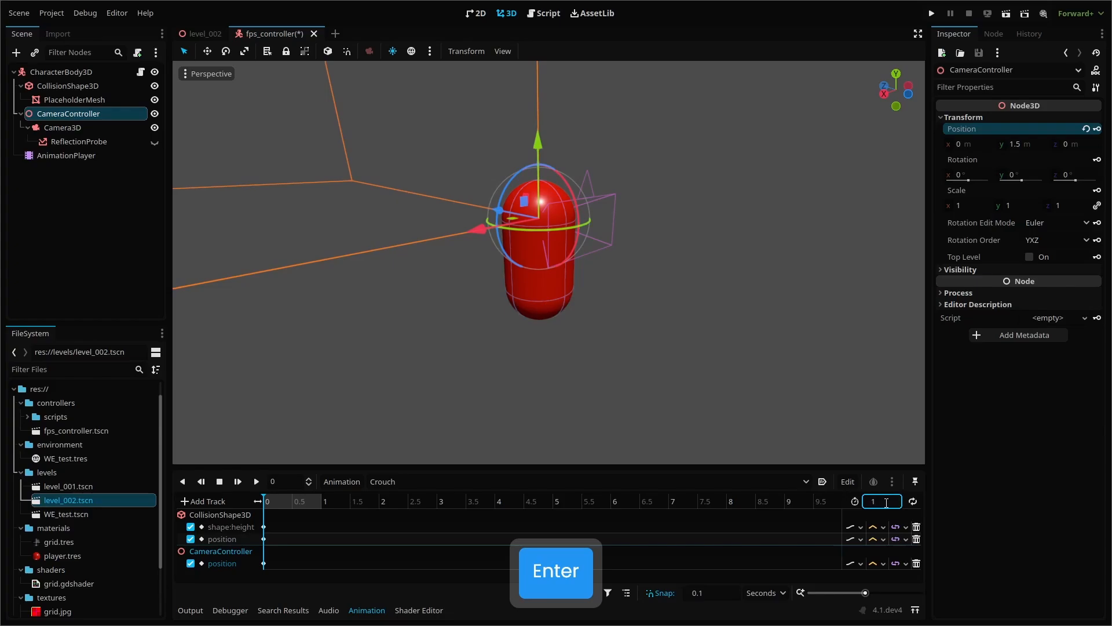
key(Enter)
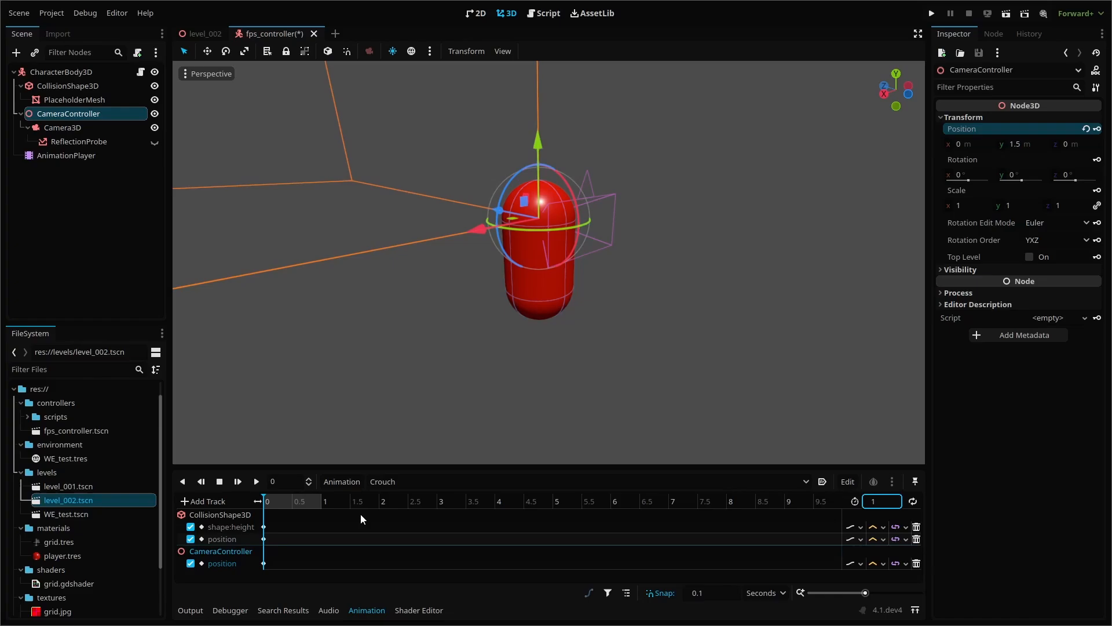
click(323, 500)
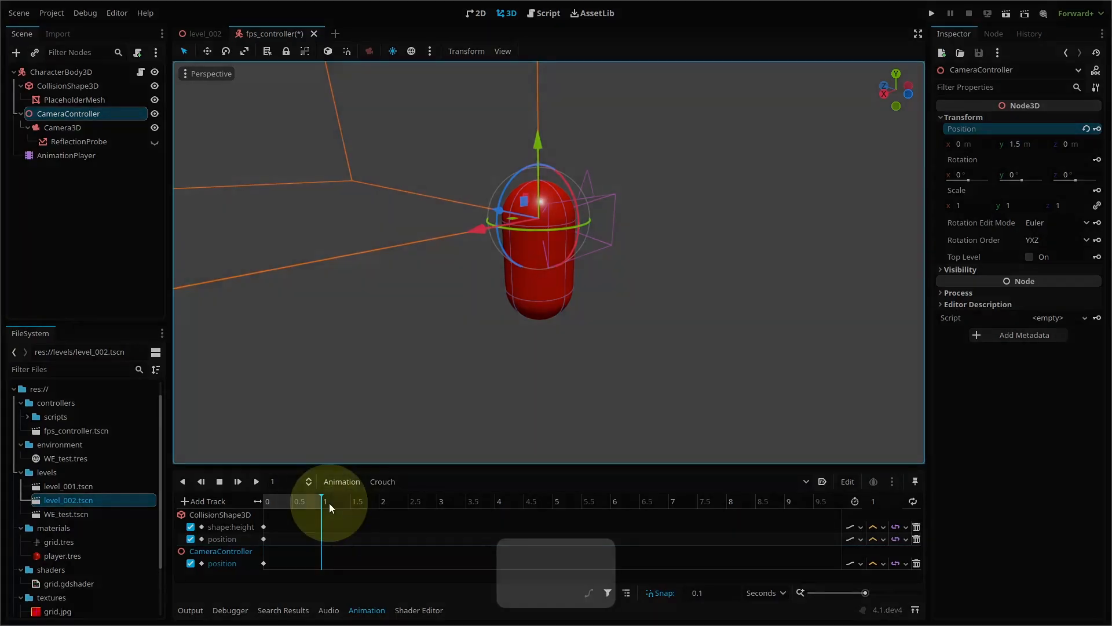
click(69, 85)
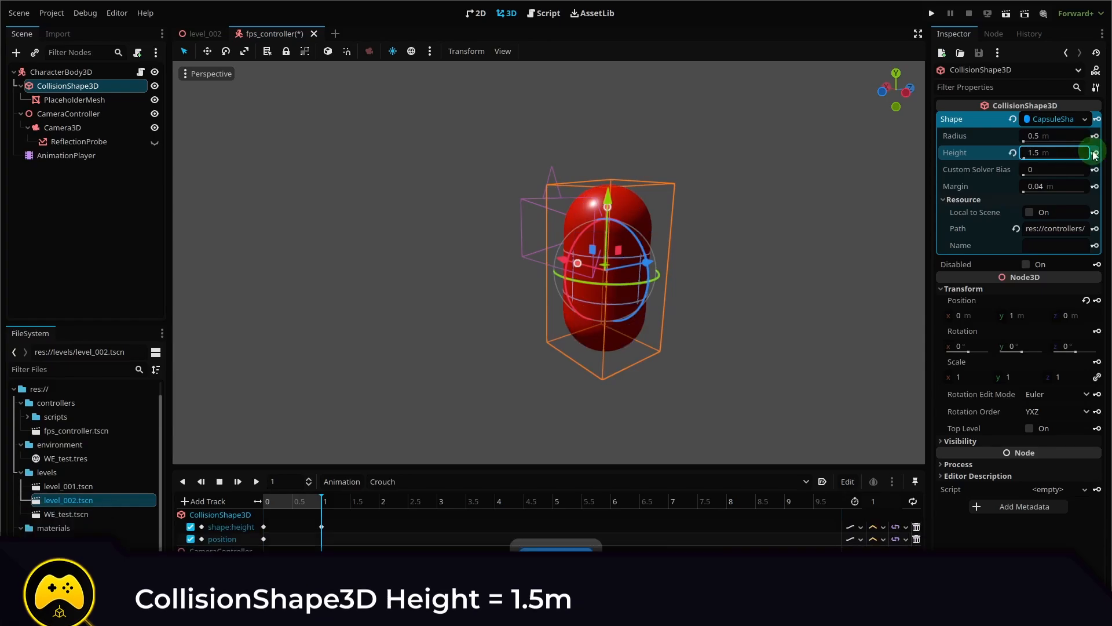
Step: Key collision height 1.5 m and position Y 0.75 m at the end of Crouch
click(1022, 315)
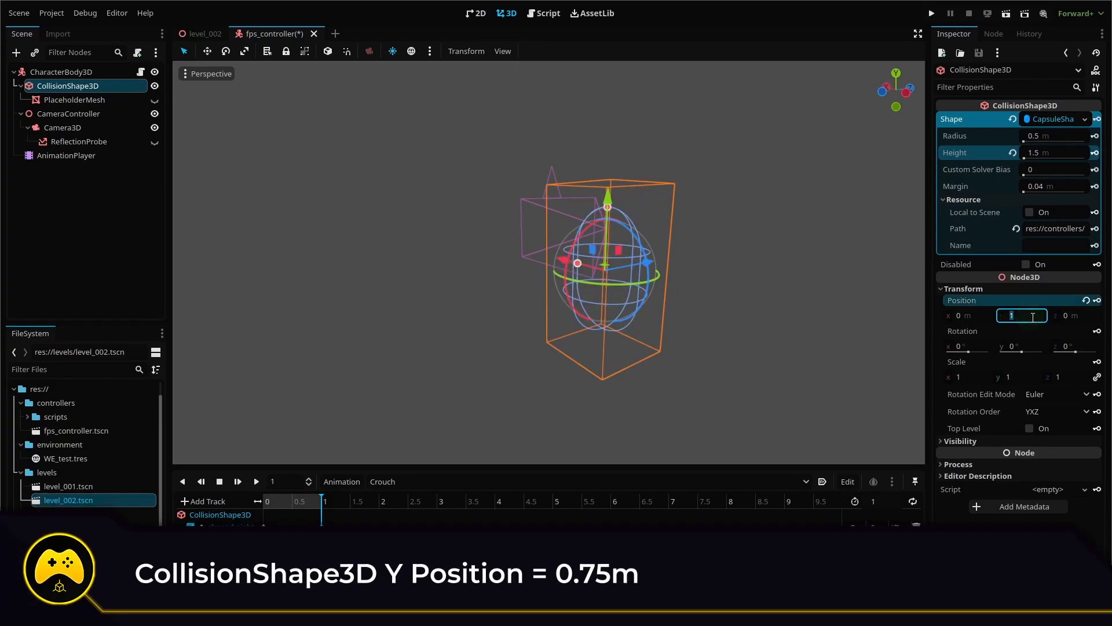
text(0.75)
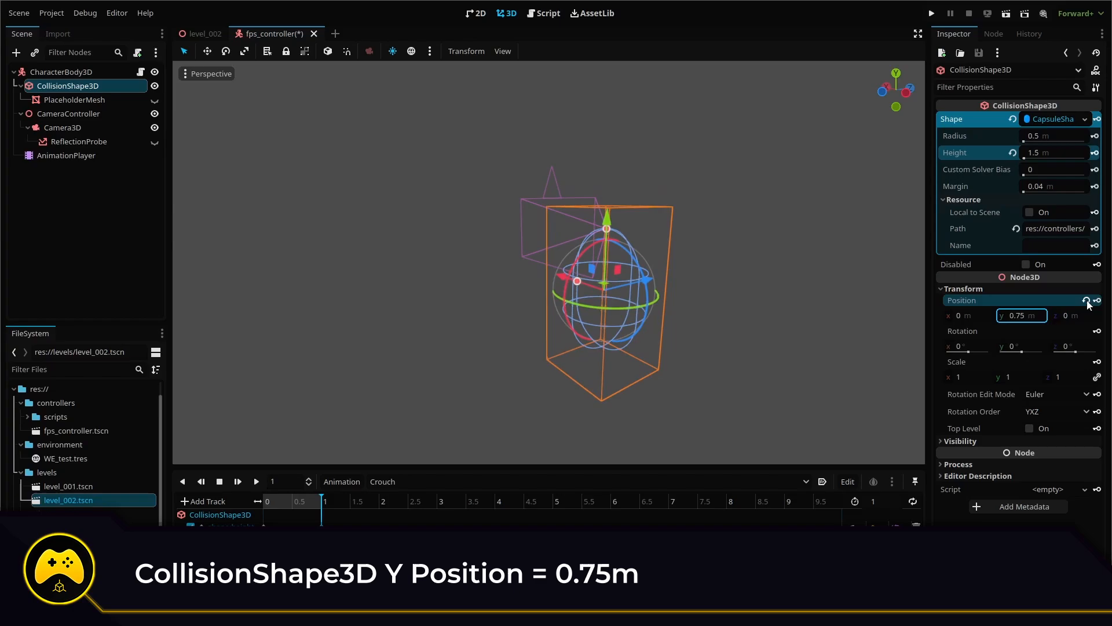
click(69, 113)
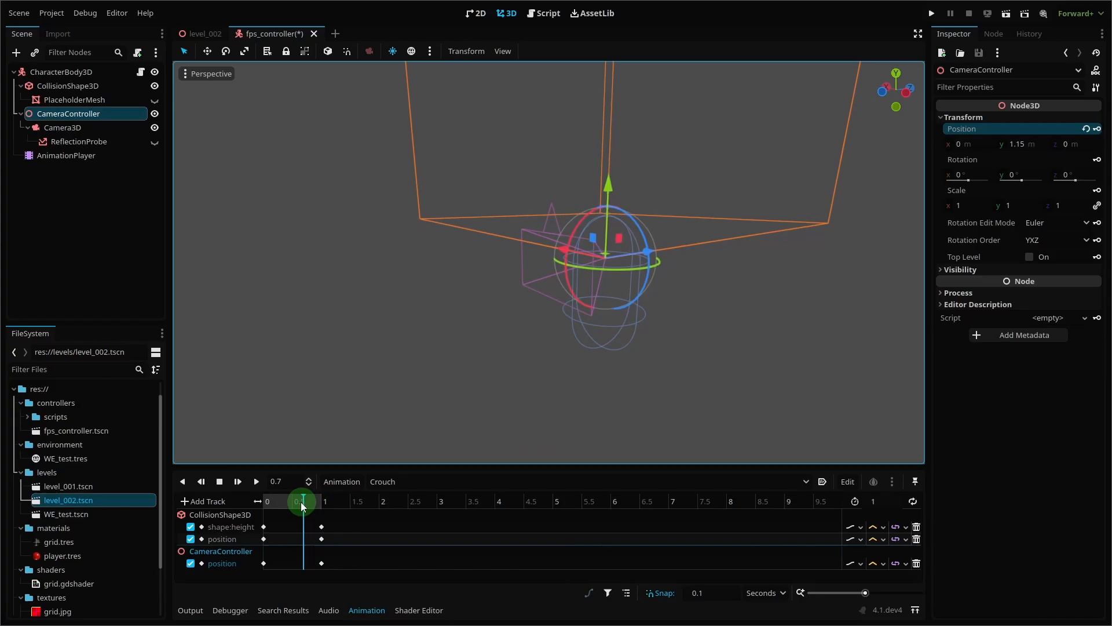
Step: Scrub the Crouch timeline to preview the shrinking capsule and lowering camera, then deselect
drag(301, 500, 280, 500)
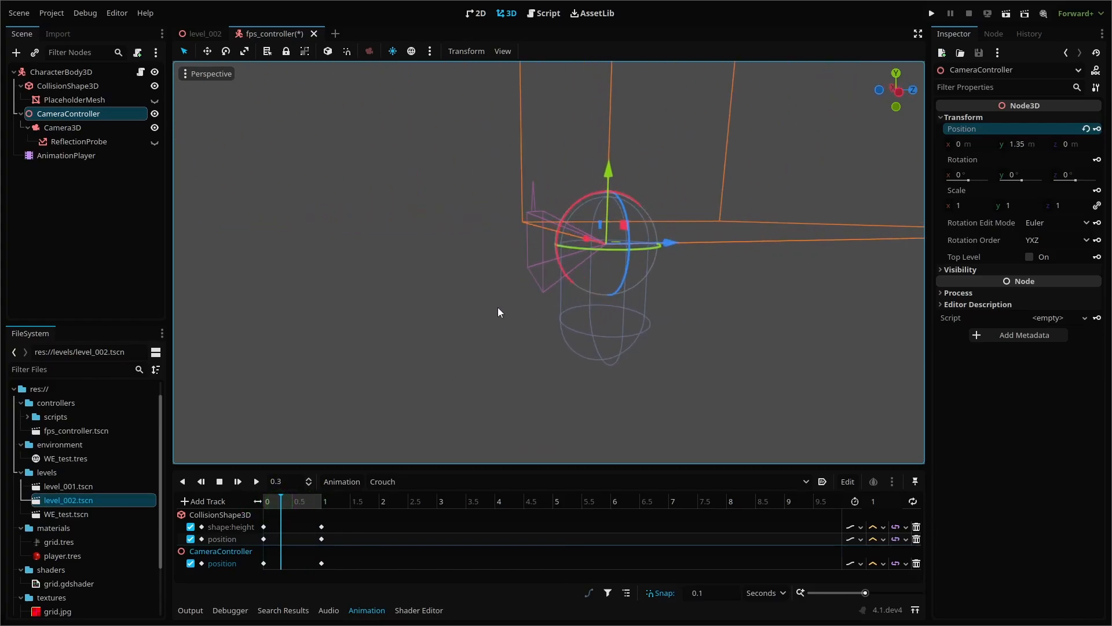
click(321, 501)
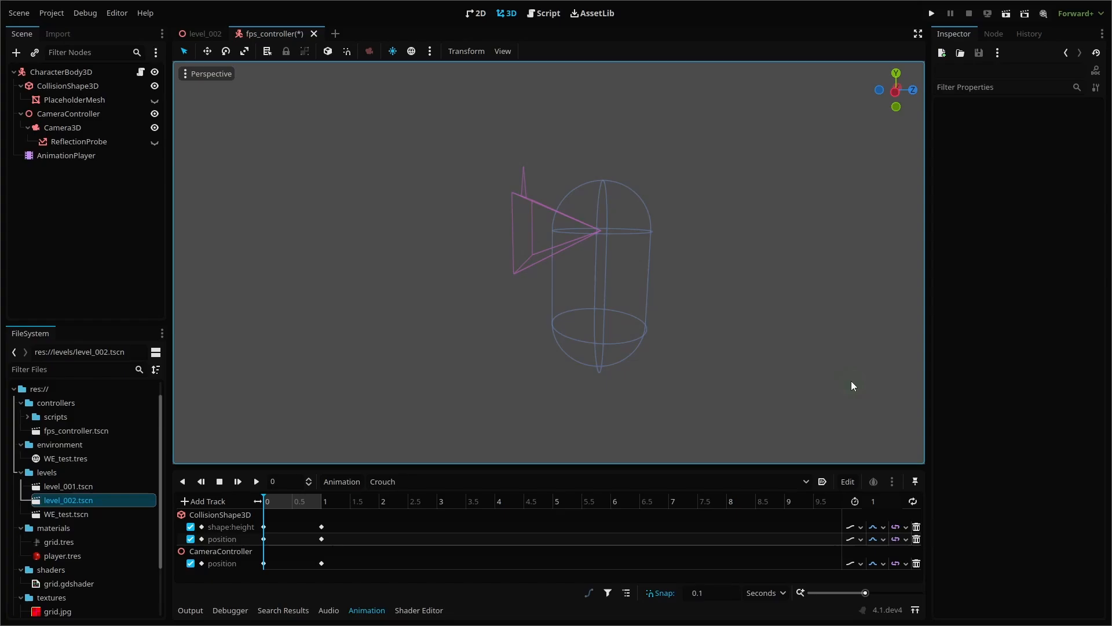
mouse_move(495, 340)
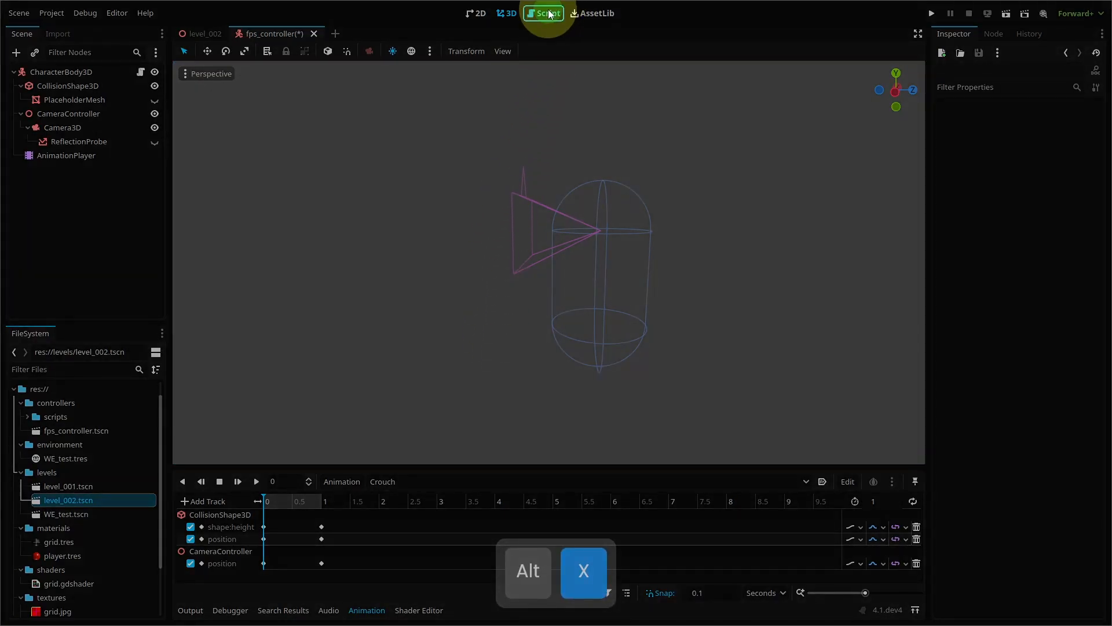
Step: Export an ANIMATIONPLAYER variable and assign the scene's AnimationPlayer node to it on CharacterBody3D
click(548, 13)
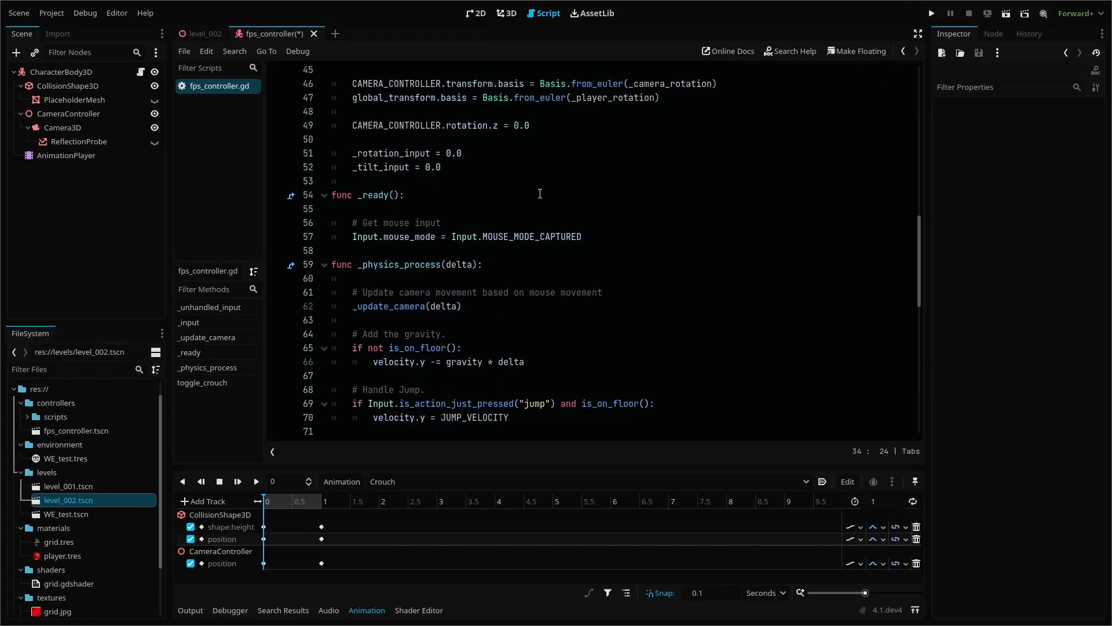
scroll(down, 3)
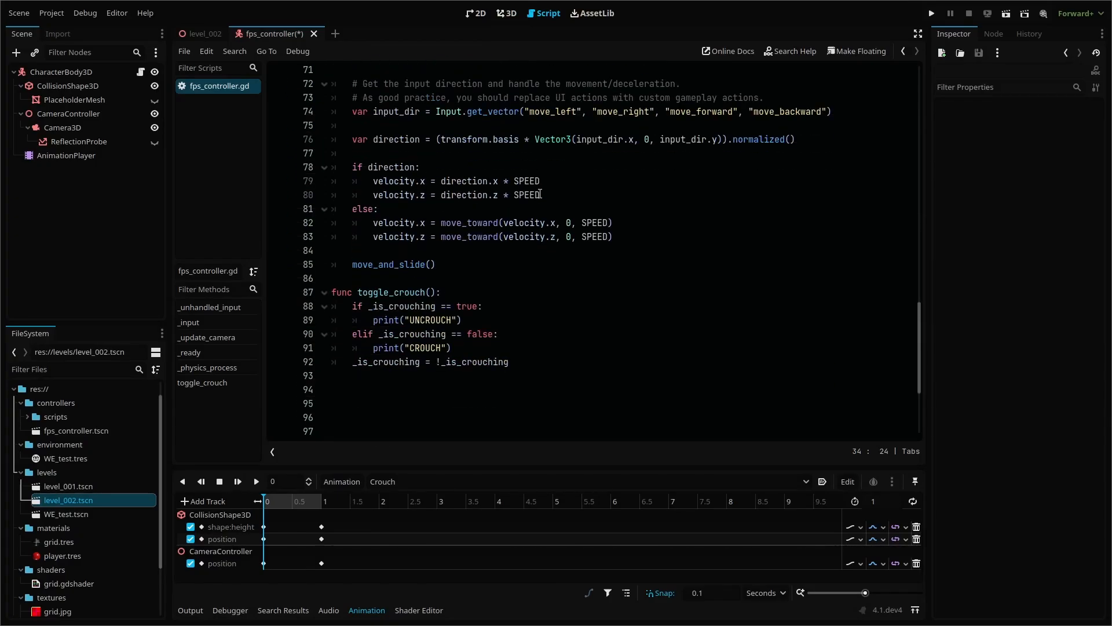
mouse_move(495, 318)
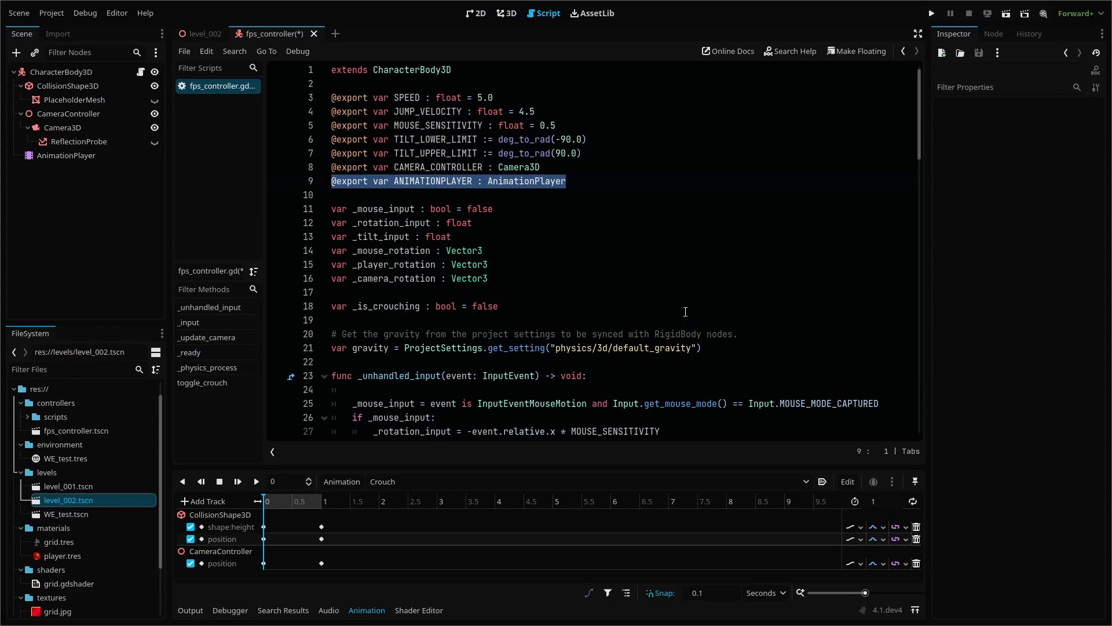
click(63, 72)
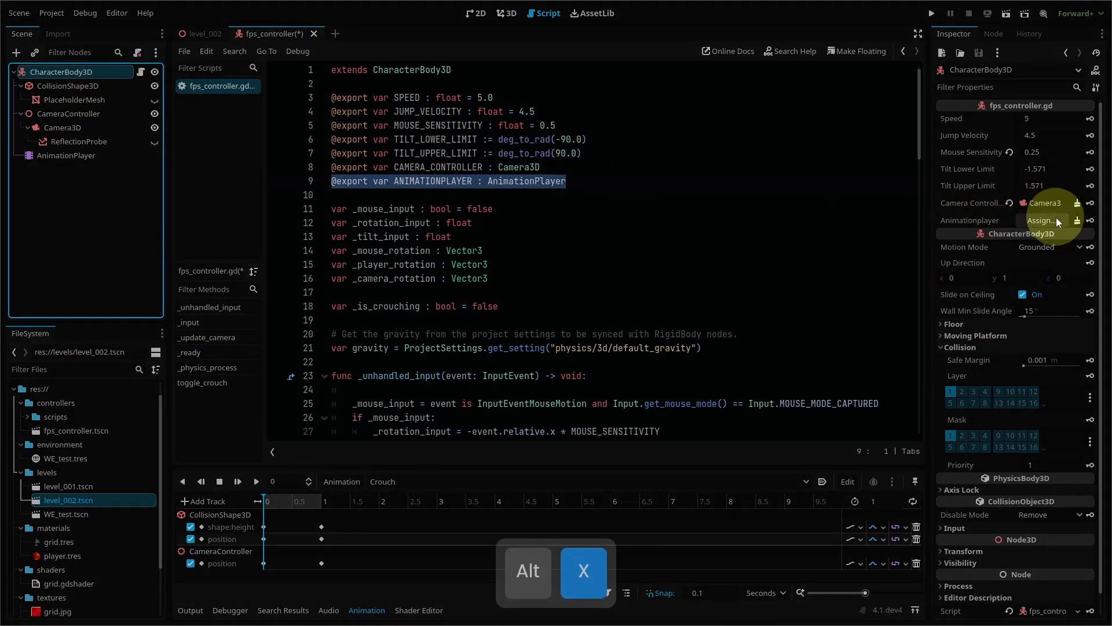
click(1040, 220)
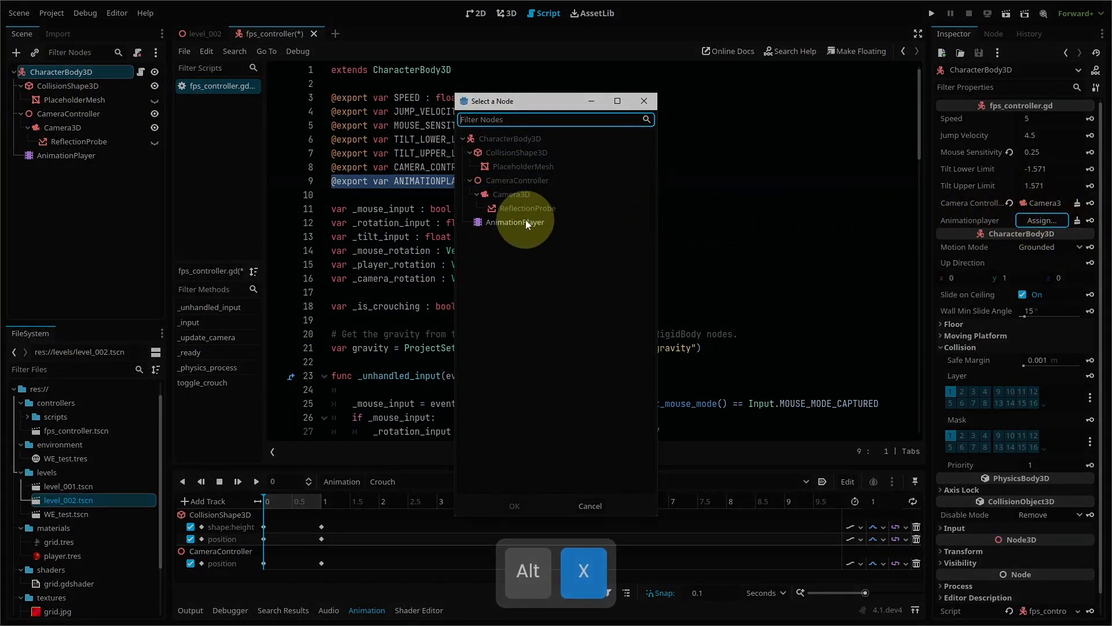
click(515, 223)
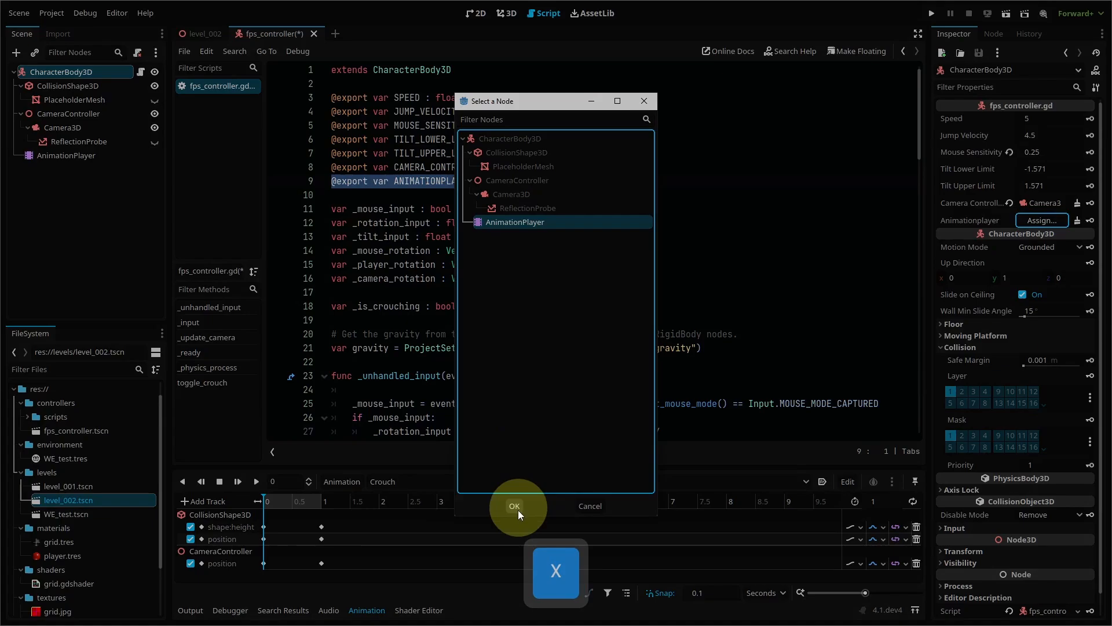
click(514, 506)
text(@export_range(5, 10, 0.1) var CROUCH_SPEED : float = 7.0)
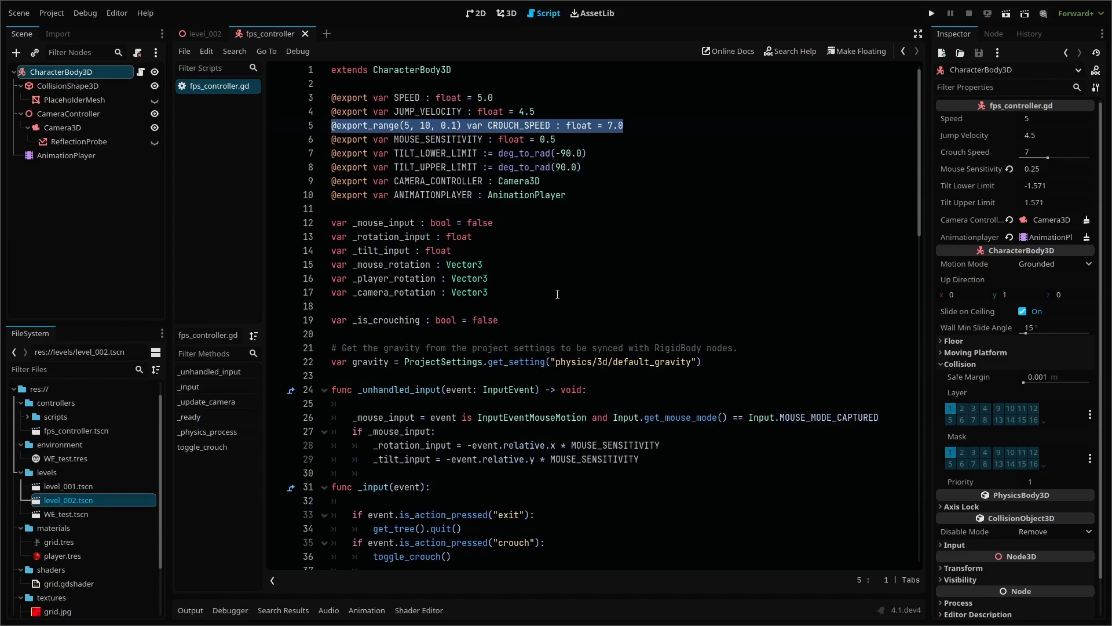
Step: Play the Crouch animation at CROUCH_SPEED 7.0 in toggle_crouch, save and launch the game
scroll(down, 3)
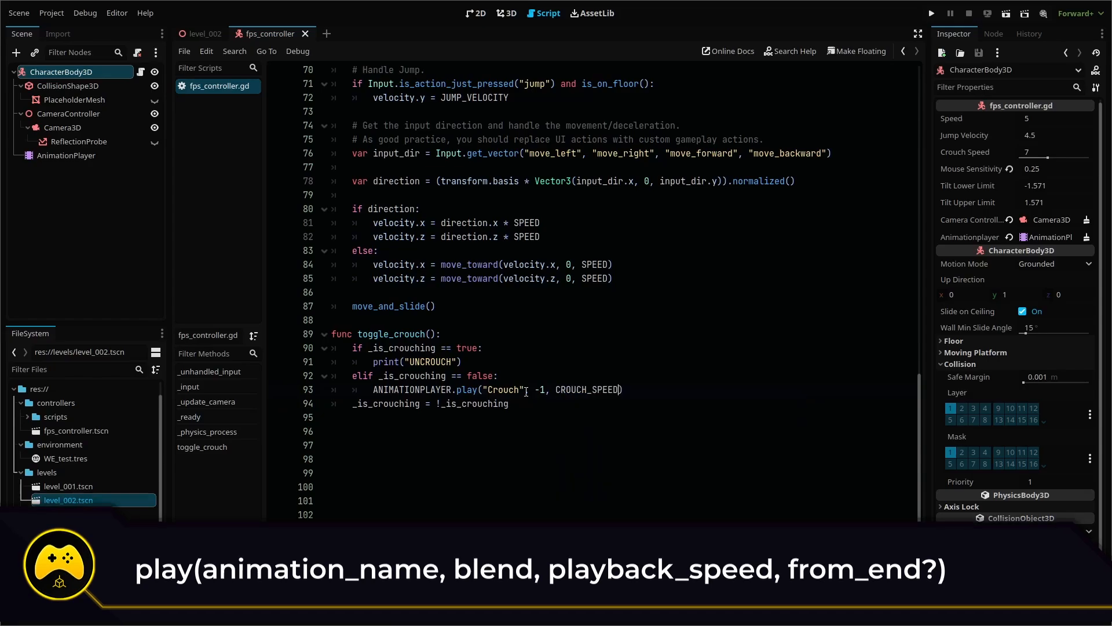
key(ctrl+s)
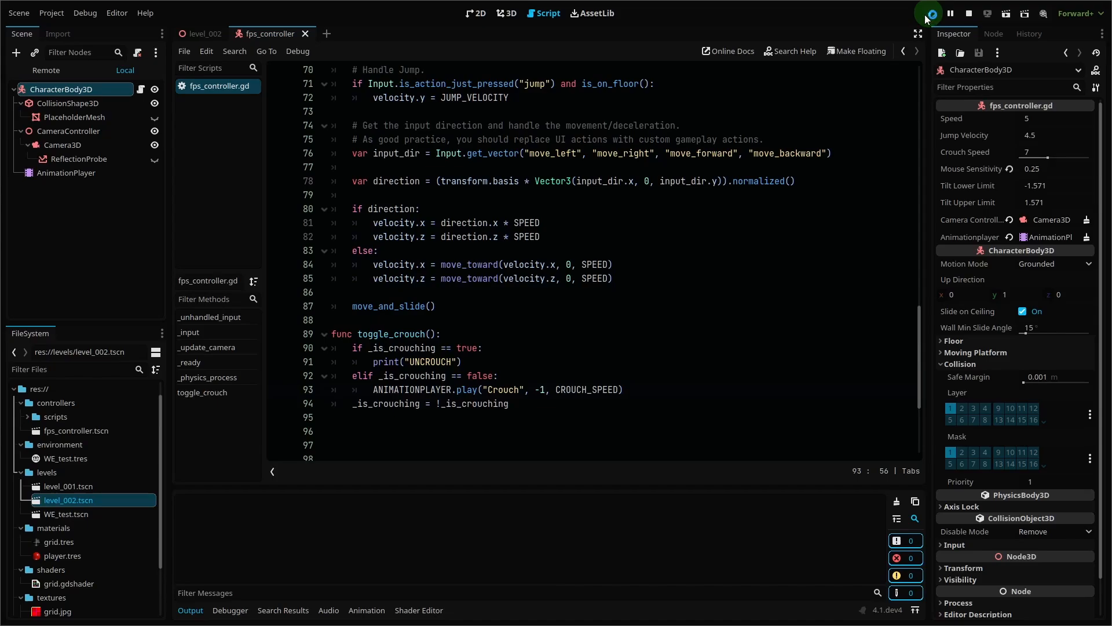
Step: Stop the game and make toggle_crouch's uncrouch branch play Crouch backwards at -CROUCH_SPEED
click(927, 13)
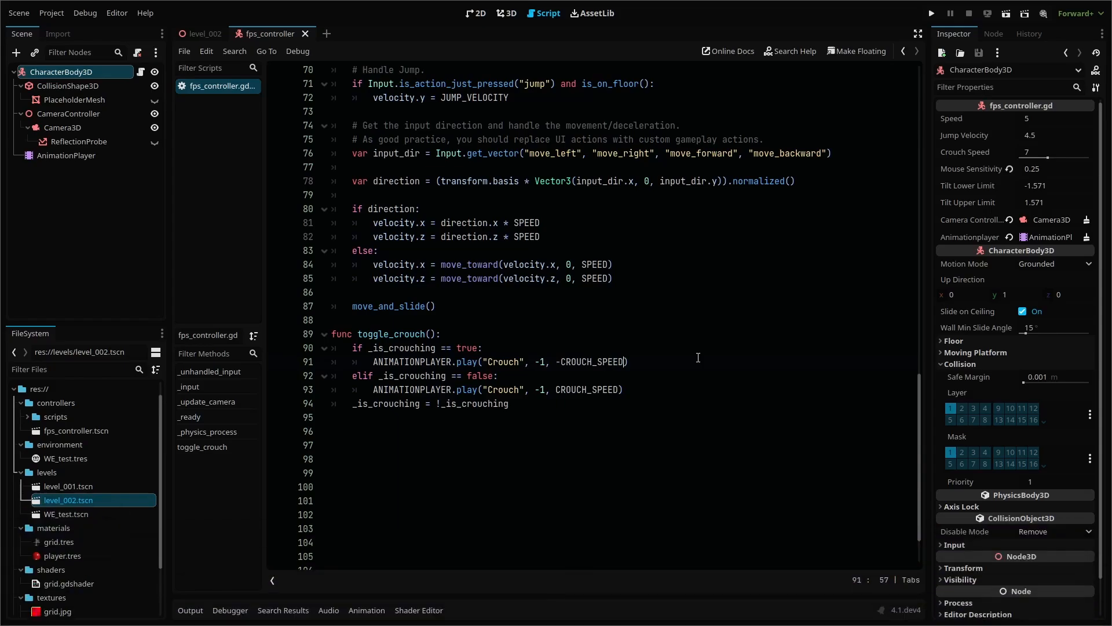
text(,)
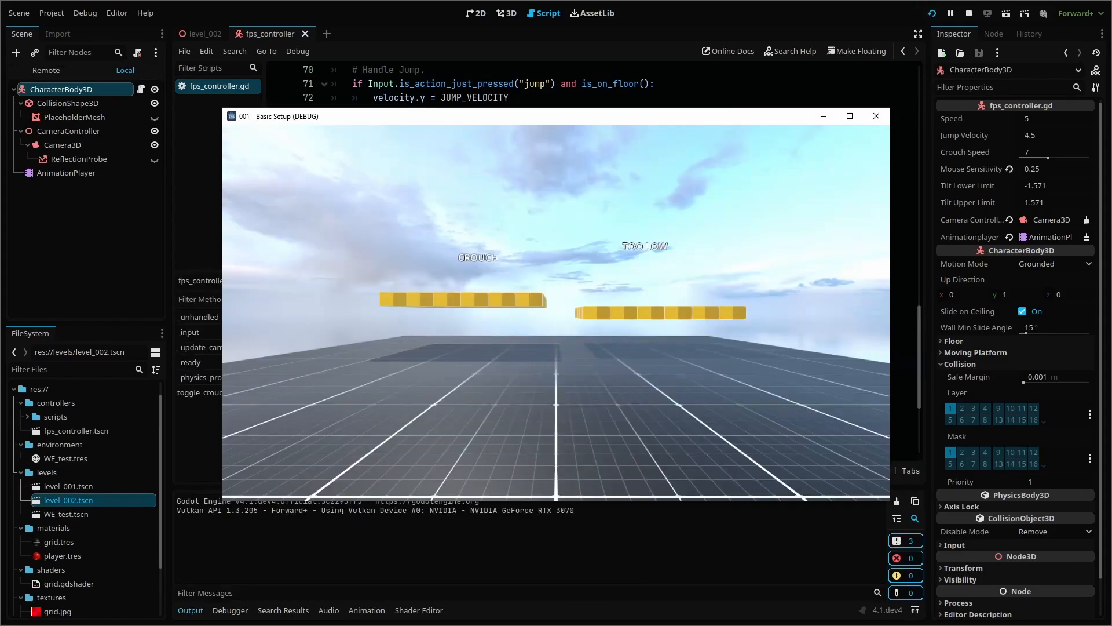
Step: Crouch with C and walk with W under the low platforms in the running game
key(c)
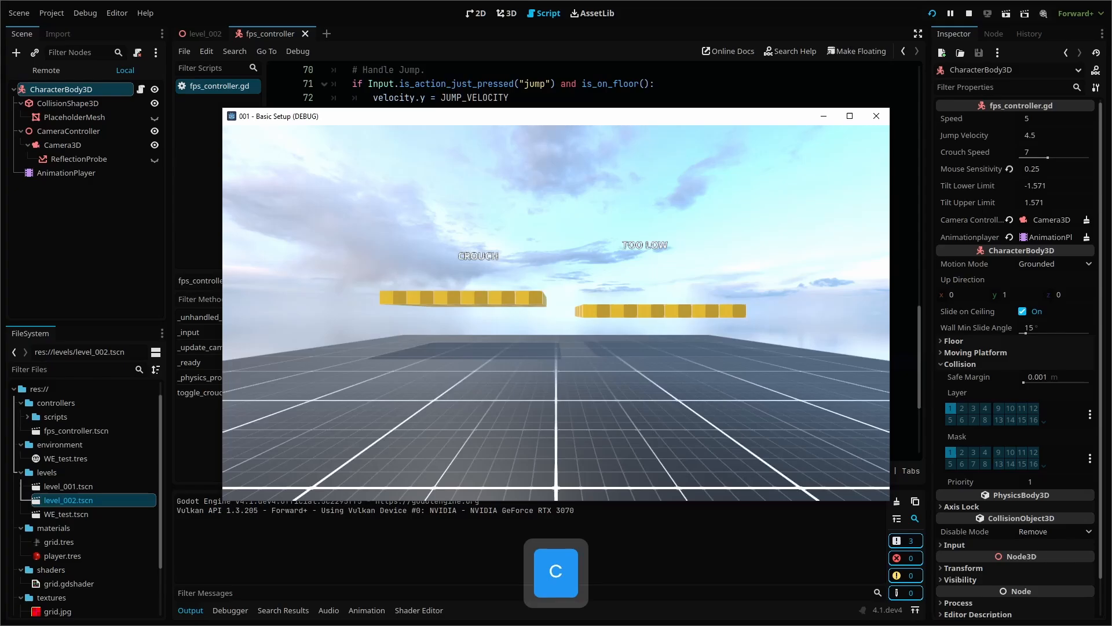
key(w)
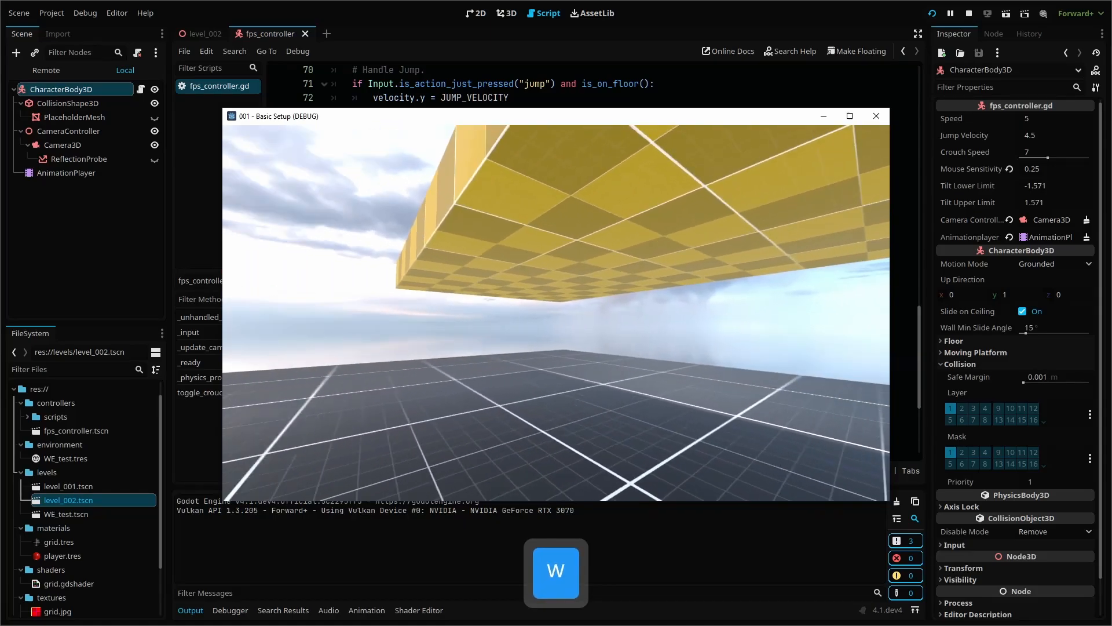
key(w)
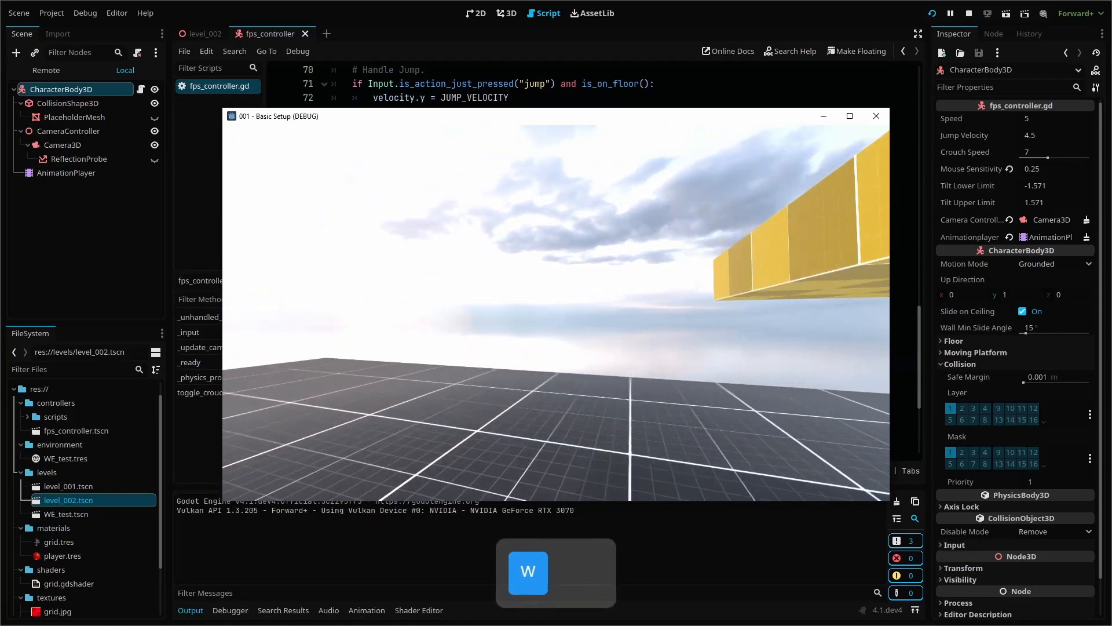
key(c)
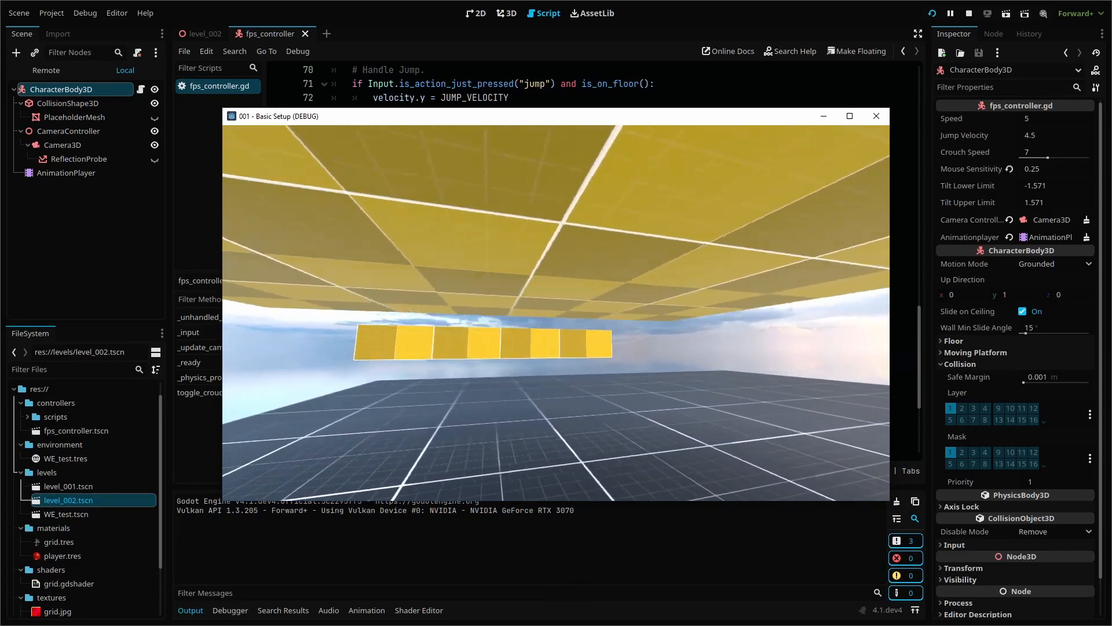
key(c)
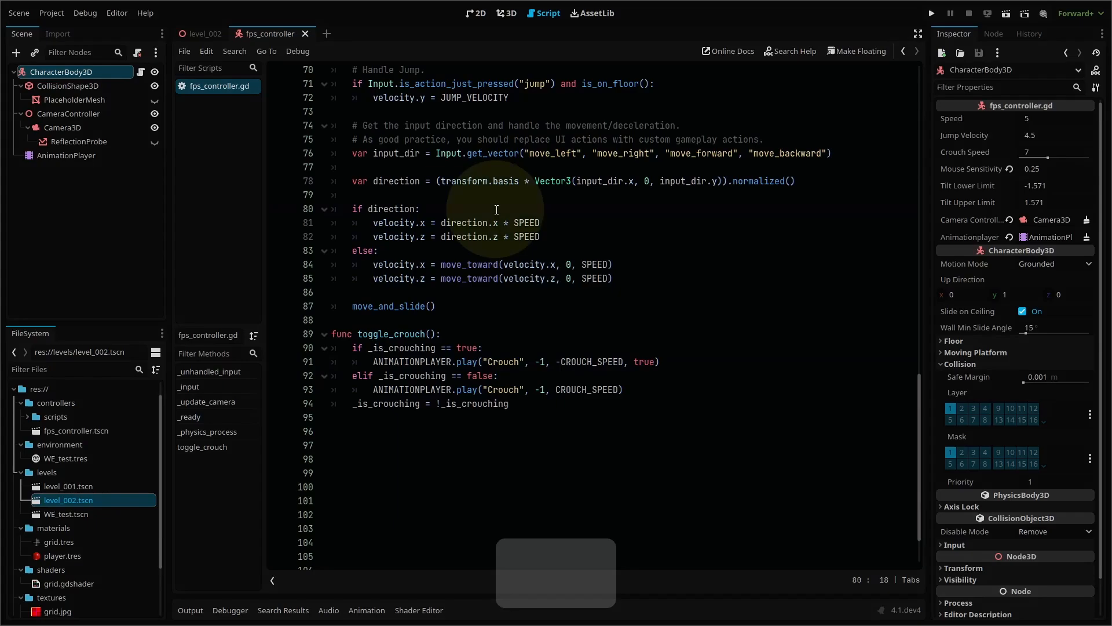
Step: Add a ShapeCast3D child to the player and give it a new SphereShape3D
click(15, 53)
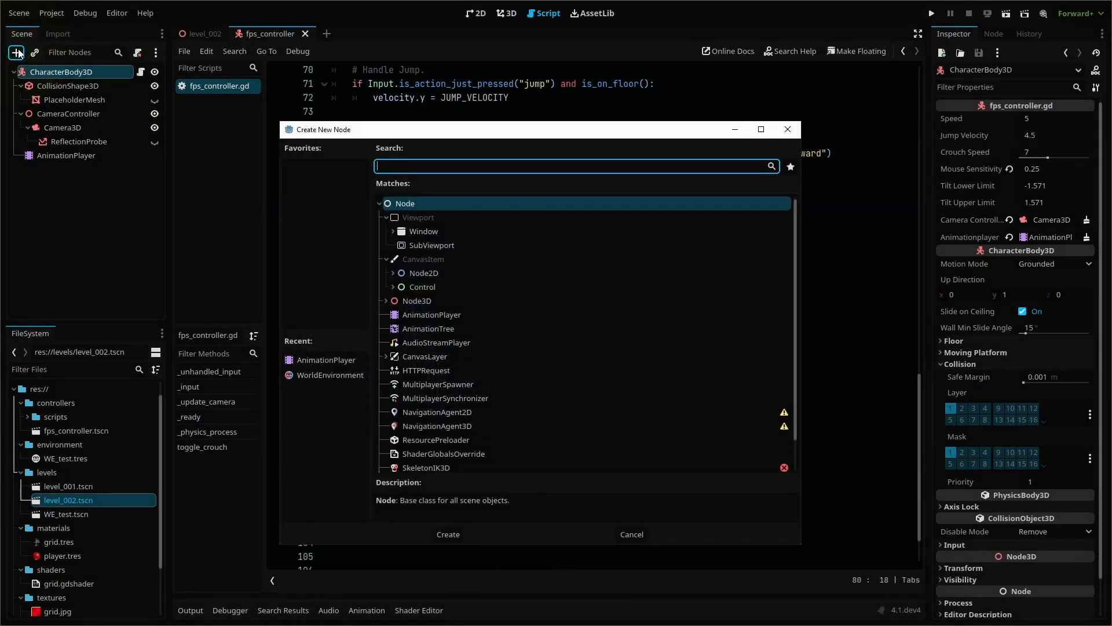
text(shape)
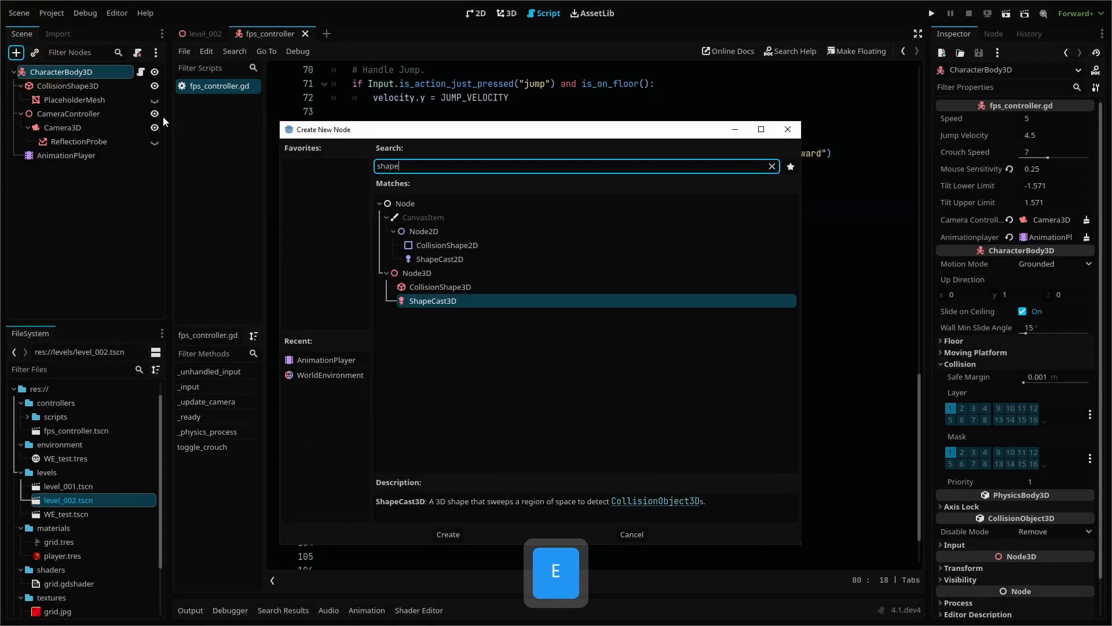
click(447, 534)
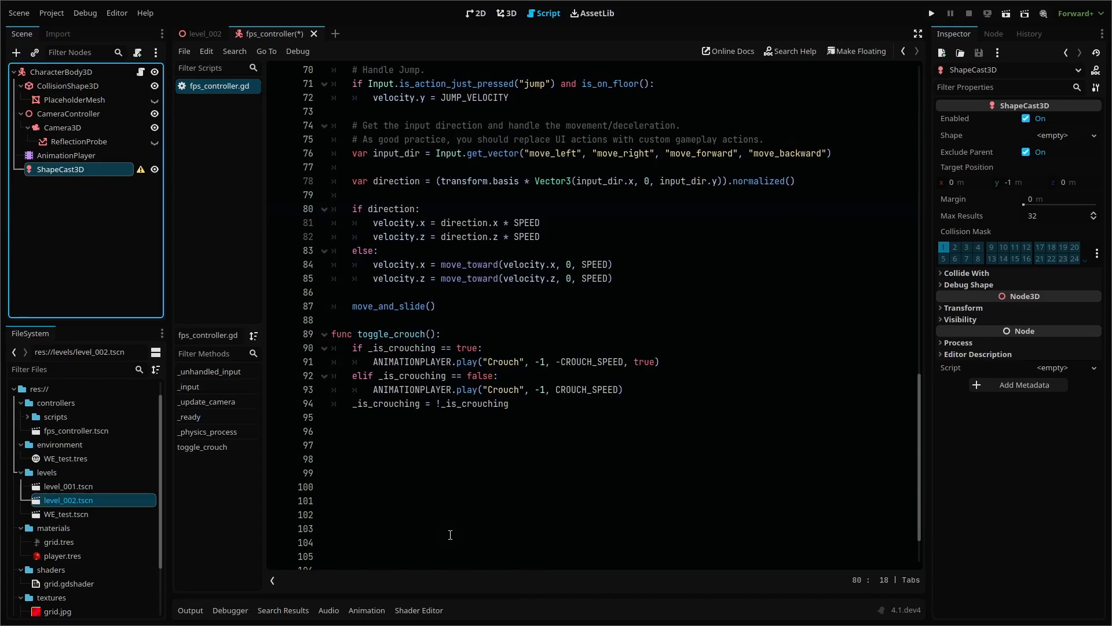
click(1053, 135)
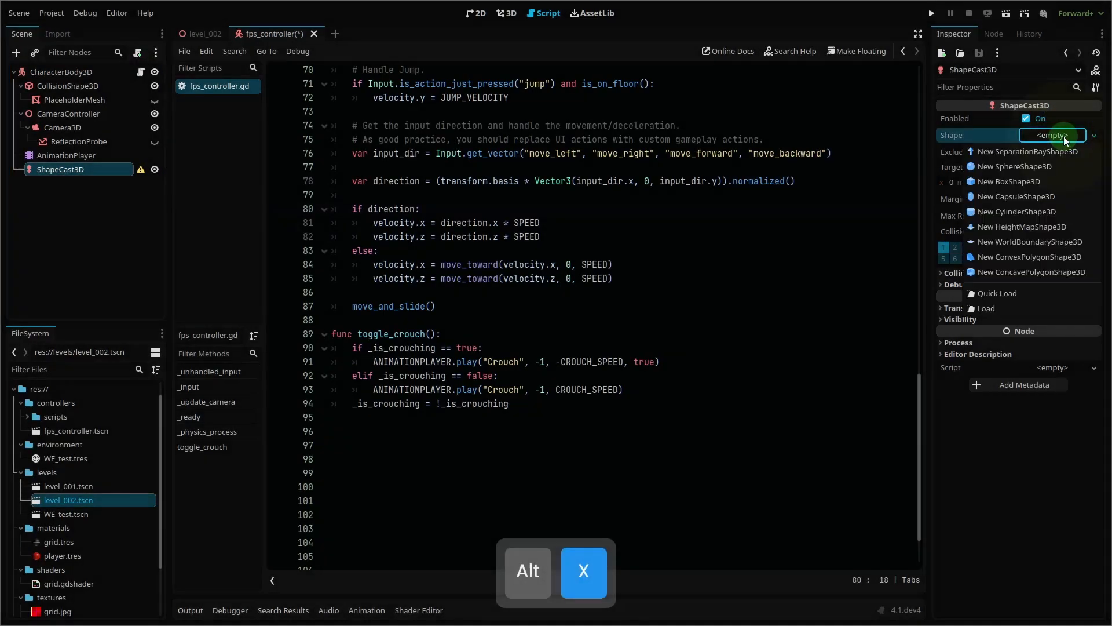
click(1019, 165)
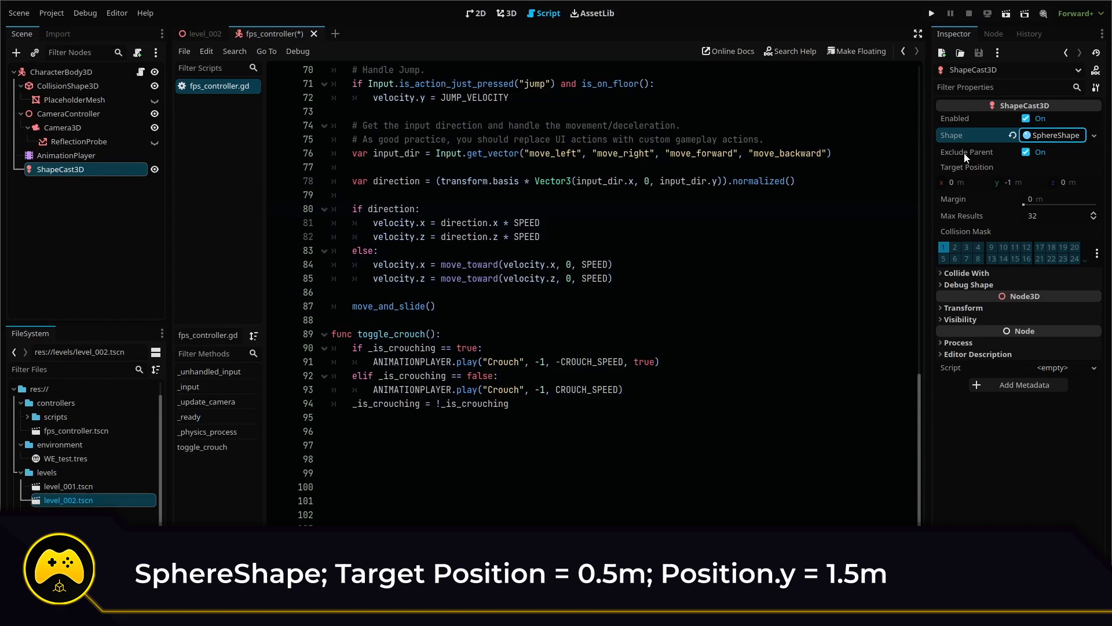
Step: Set the shape cast's target y 0.5, position y 1.5 and green debug colour
click(508, 13)
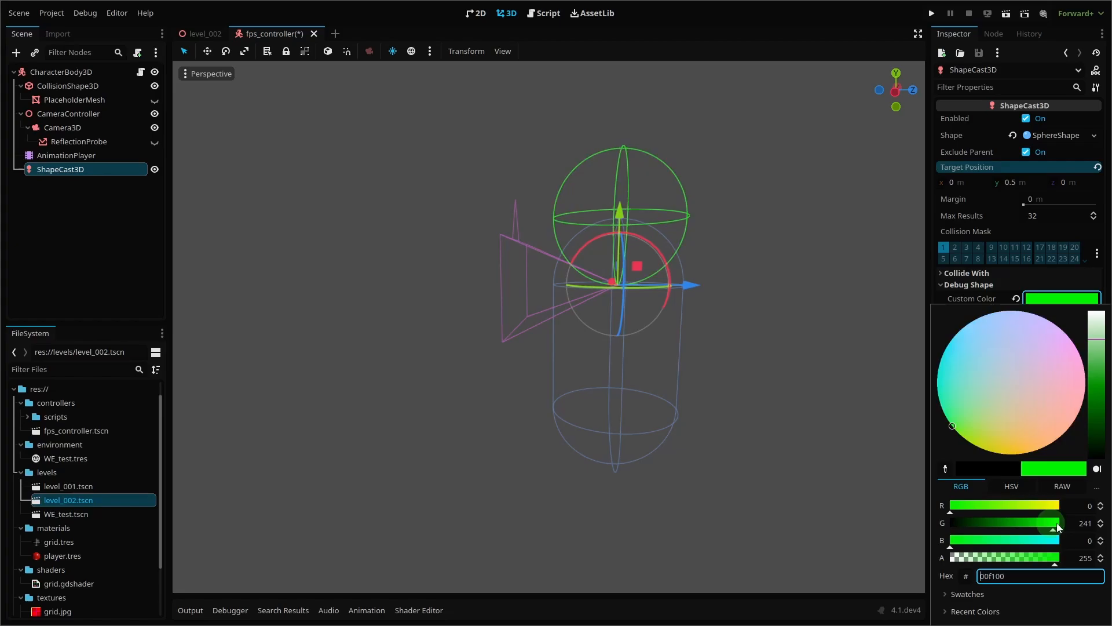
click(327, 316)
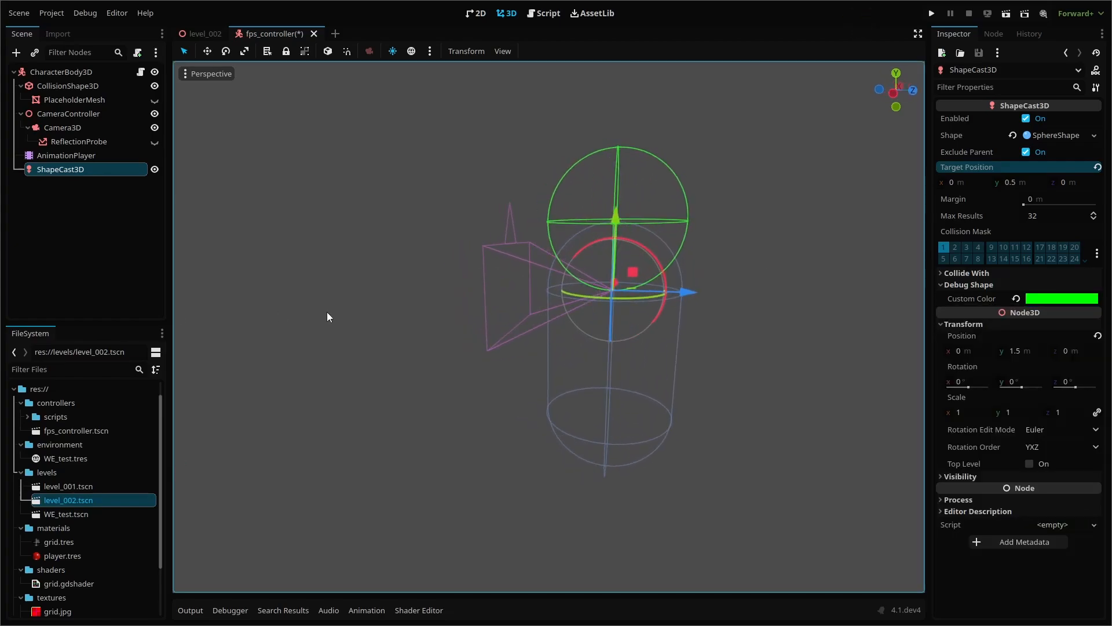
click(546, 13)
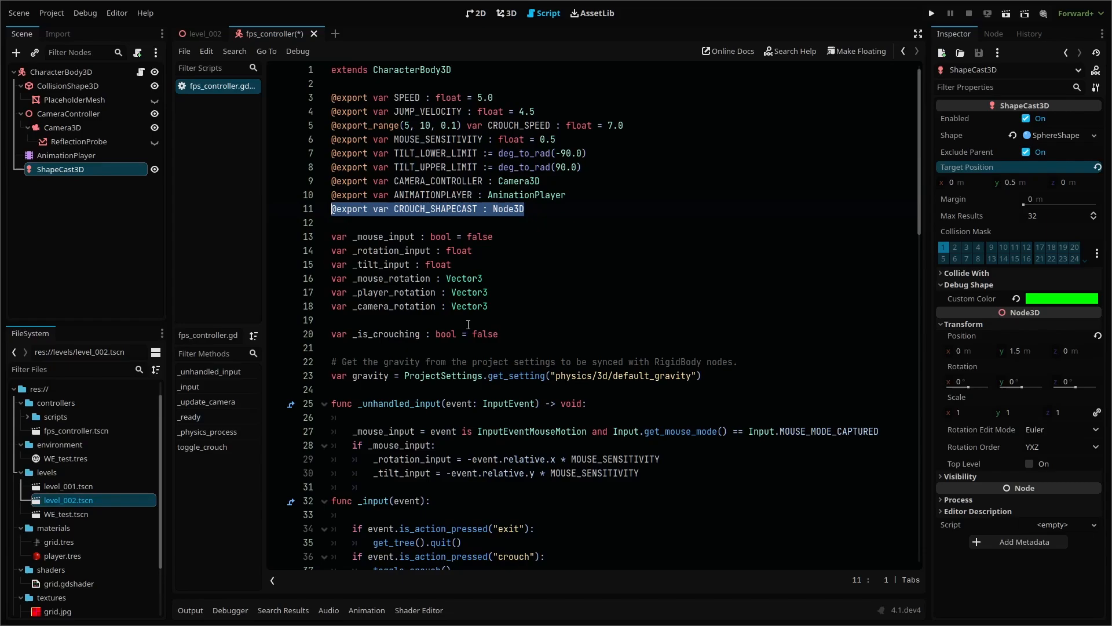
Step: Save and assign the ShapeCast3D node to the player's Crouch Shapecast export
key(alt+x)
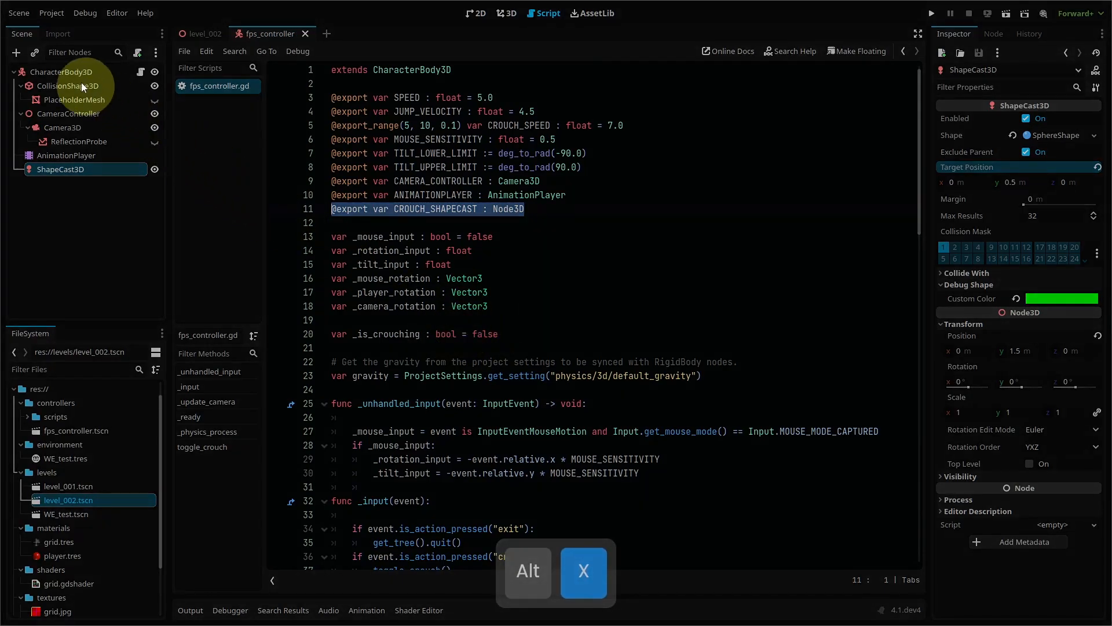
click(64, 72)
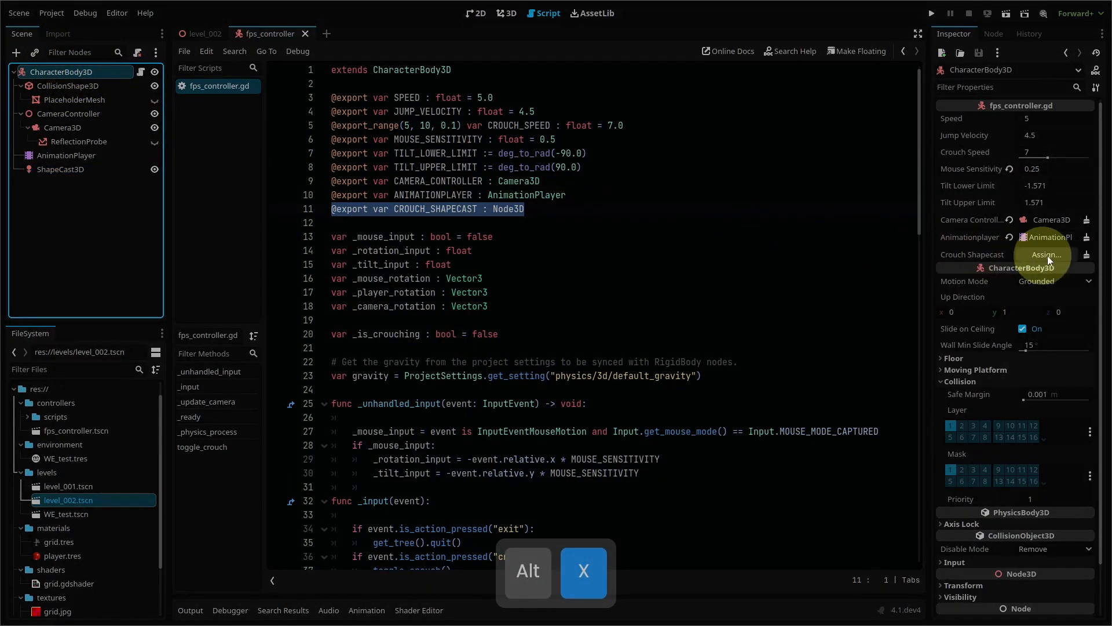
click(1045, 254)
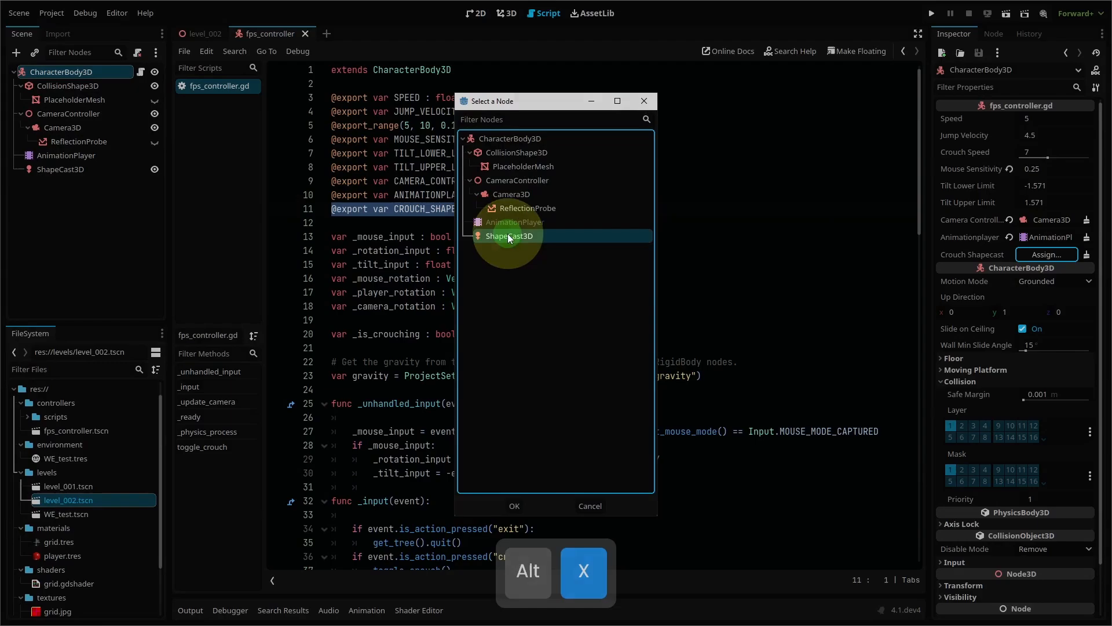
click(513, 505)
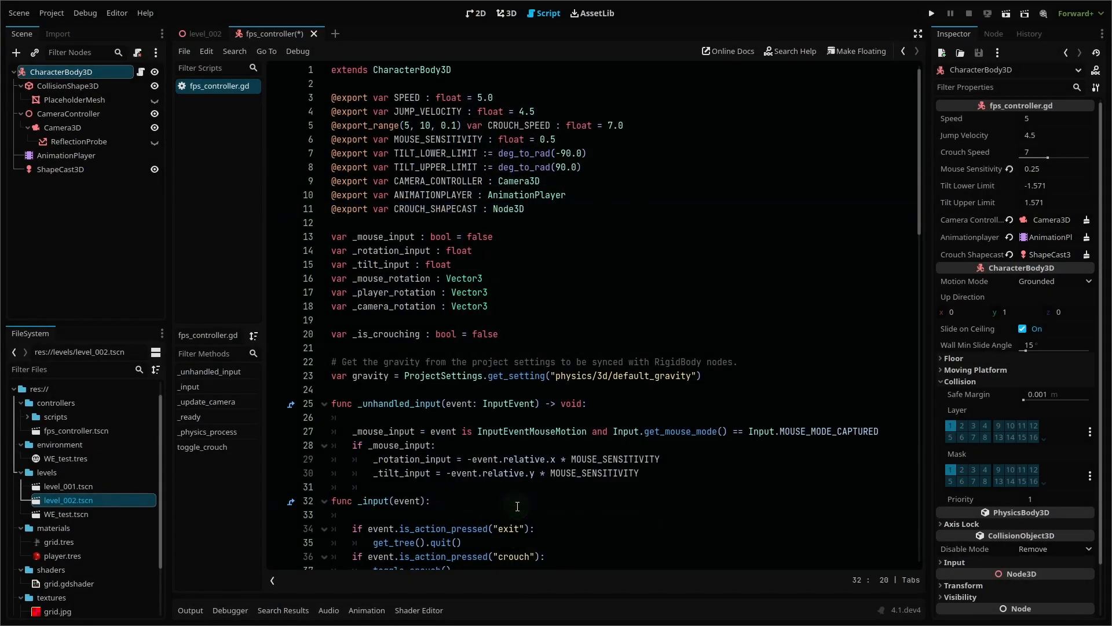
Step: Block uncrouch while CROUCH_SHAPECAST collides, add the player as its exception in _ready, and test
scroll(down, 3)
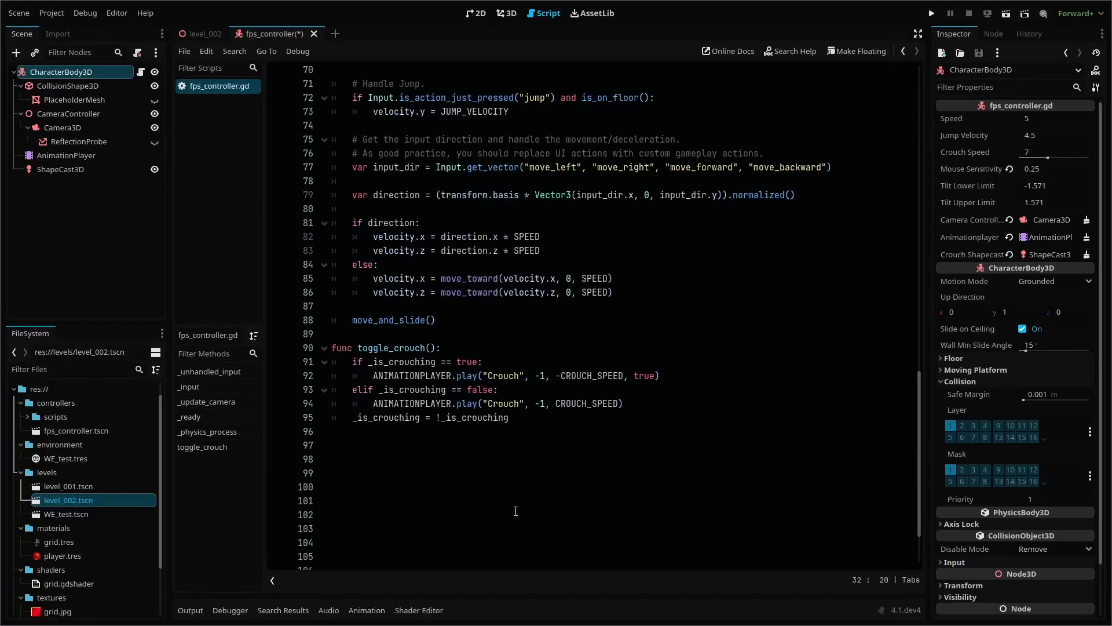
text(and CROUCH_SHAPECAST.is_colliding() == false)
text(CROUCH_SHAPECAST.add_exception())
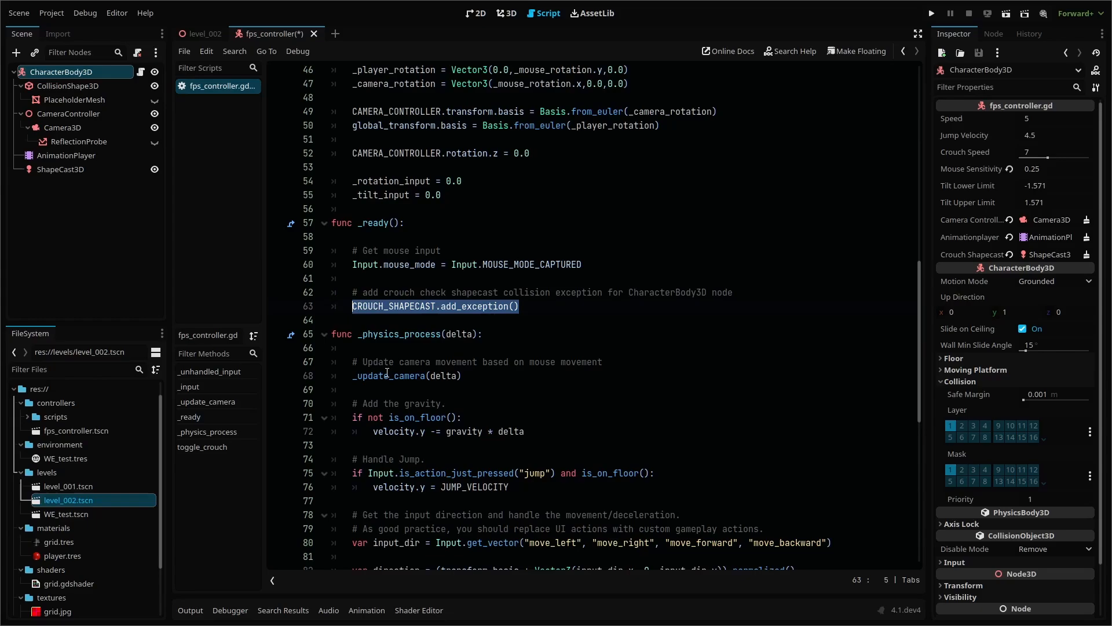
mouse_move(404, 352)
text($".")
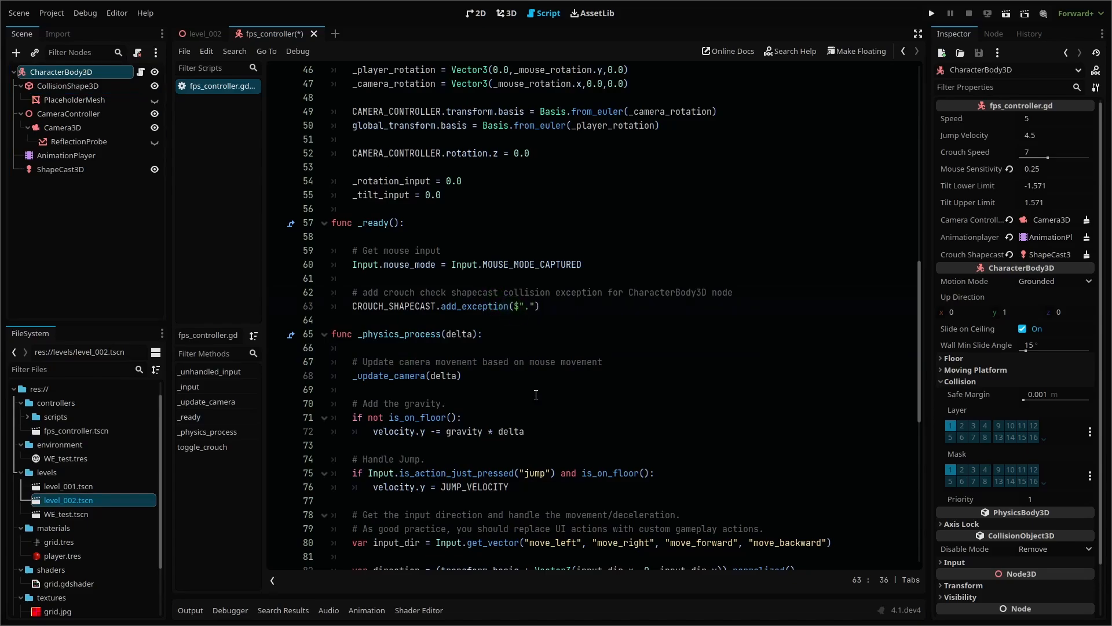
triple_click(444, 306)
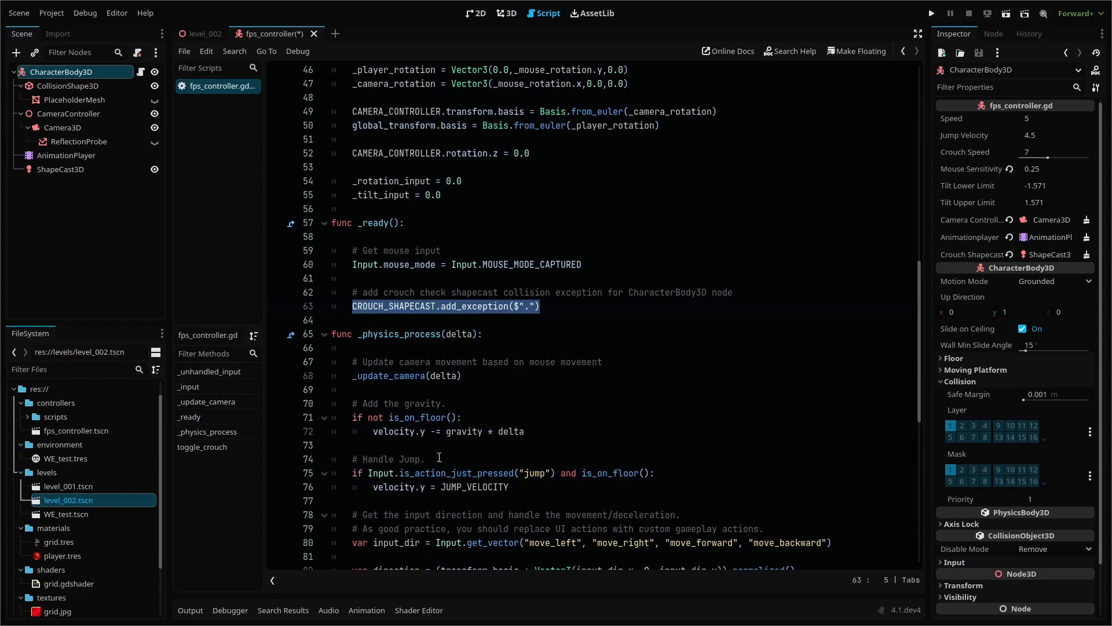
mouse_move(600, 362)
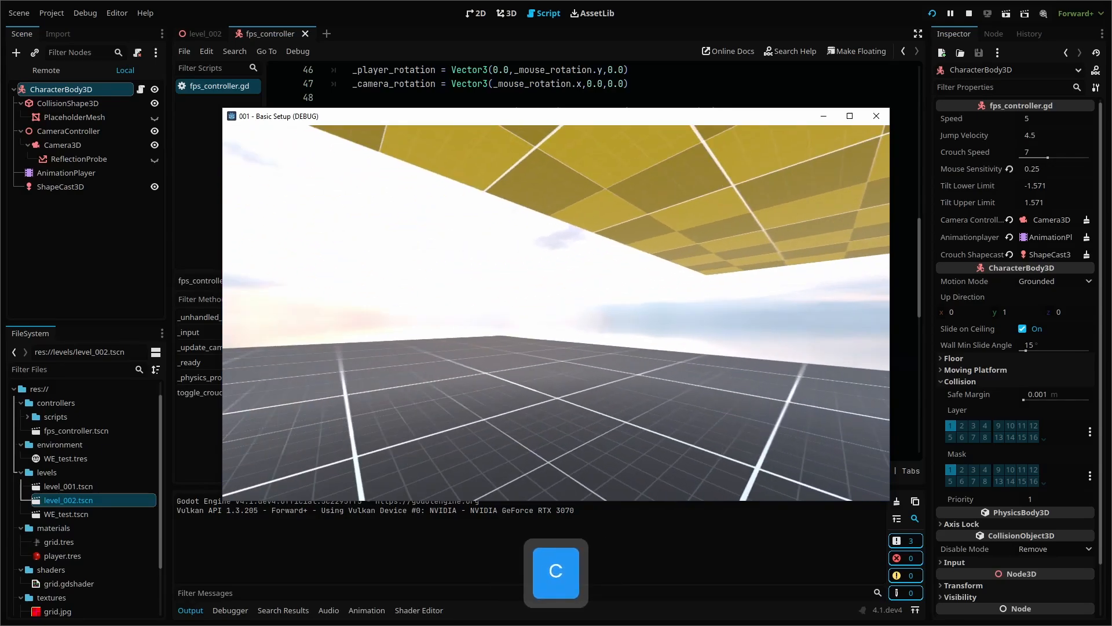
key(w)
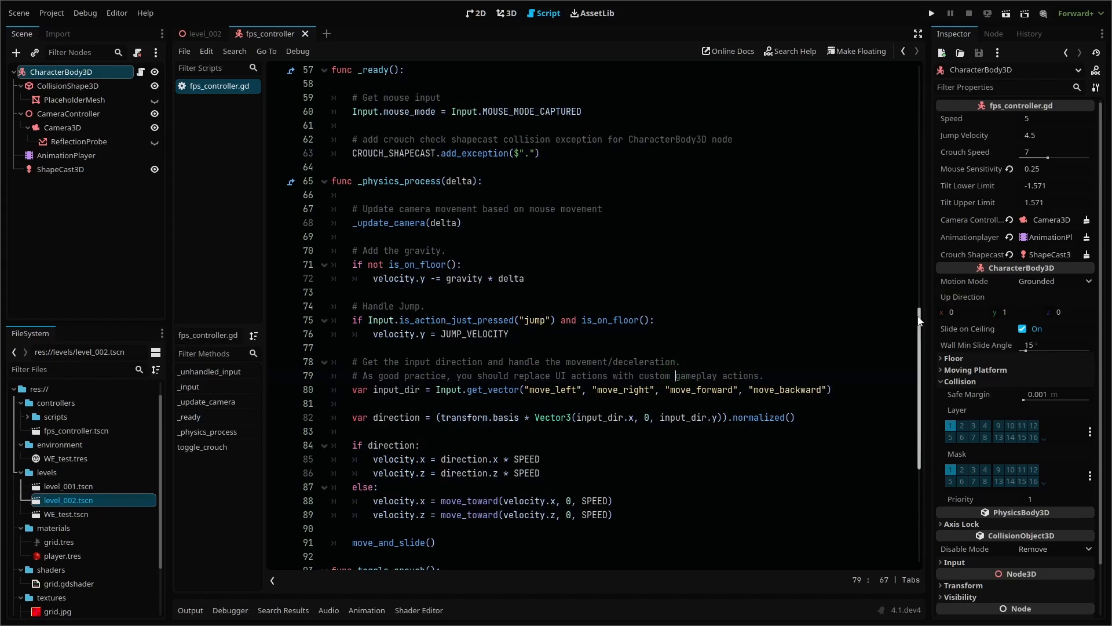
Step: Connect the AnimationPlayer's animation_started signal to a new handler in the script
scroll(down, 3)
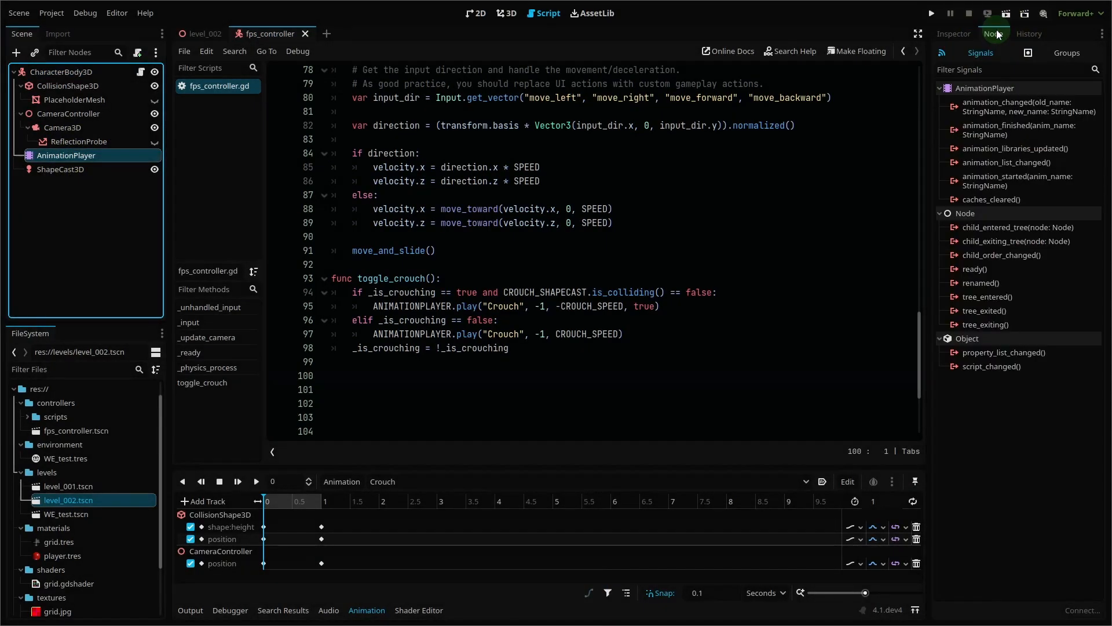
double_click(1016, 181)
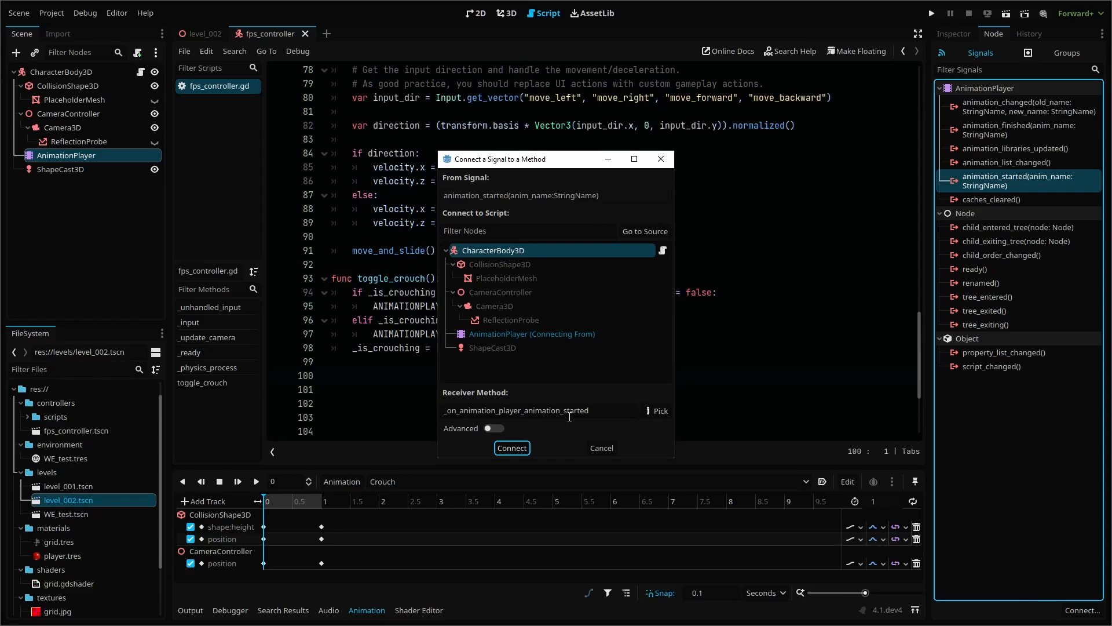
click(511, 447)
text(if anim_name == "Crouch":)
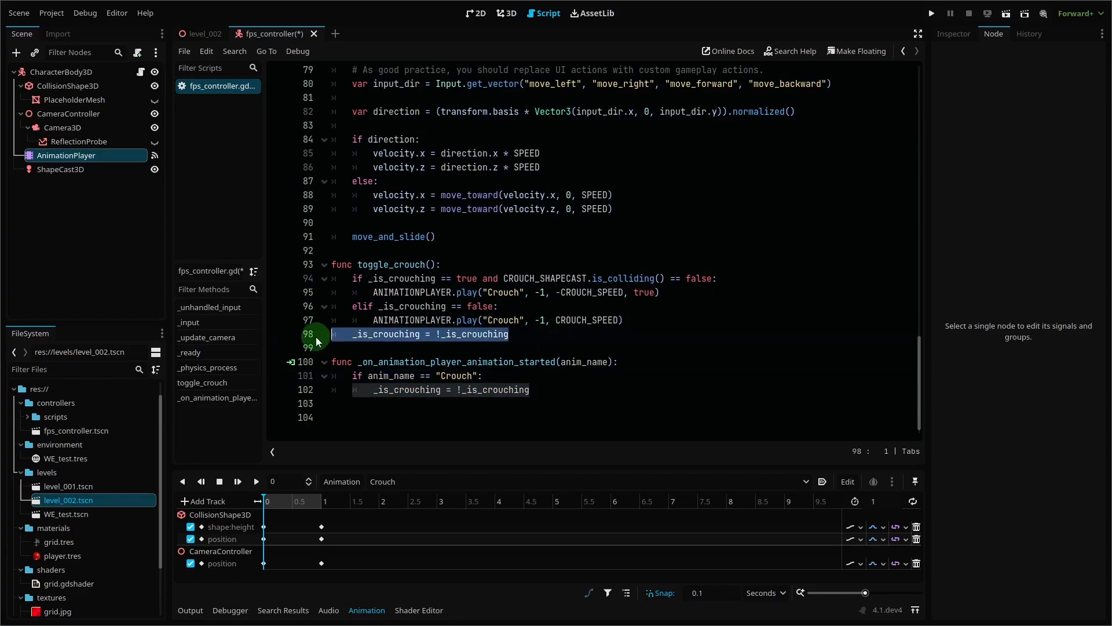
Step: Flip _is_crouching in the handler instead of toggle_crouch, then crouch under the platform in game
key(Backspace)
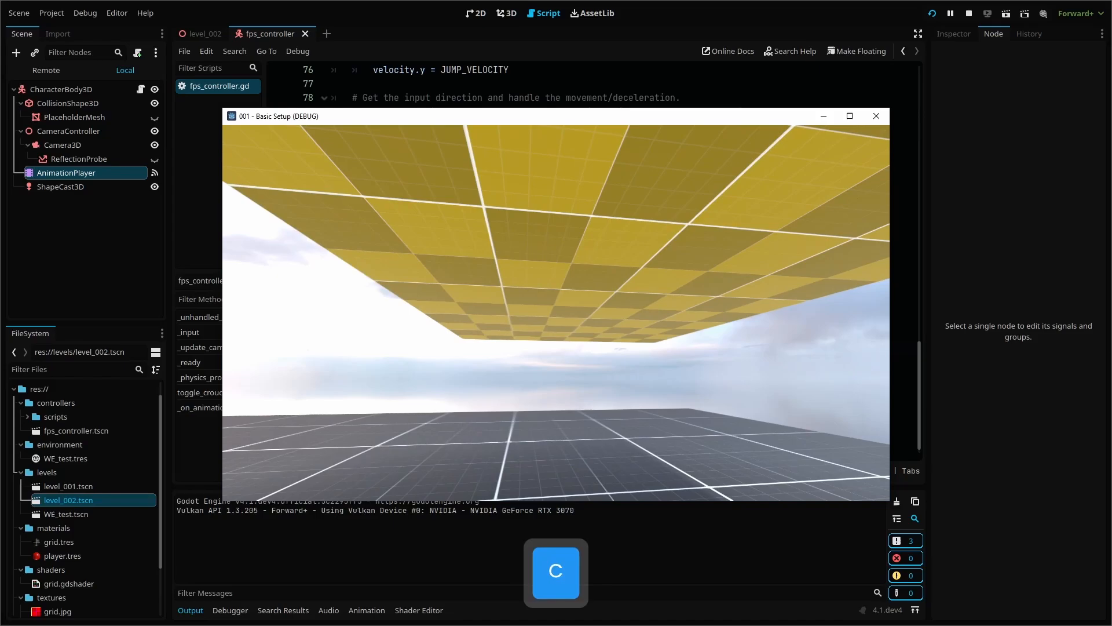
key(w)
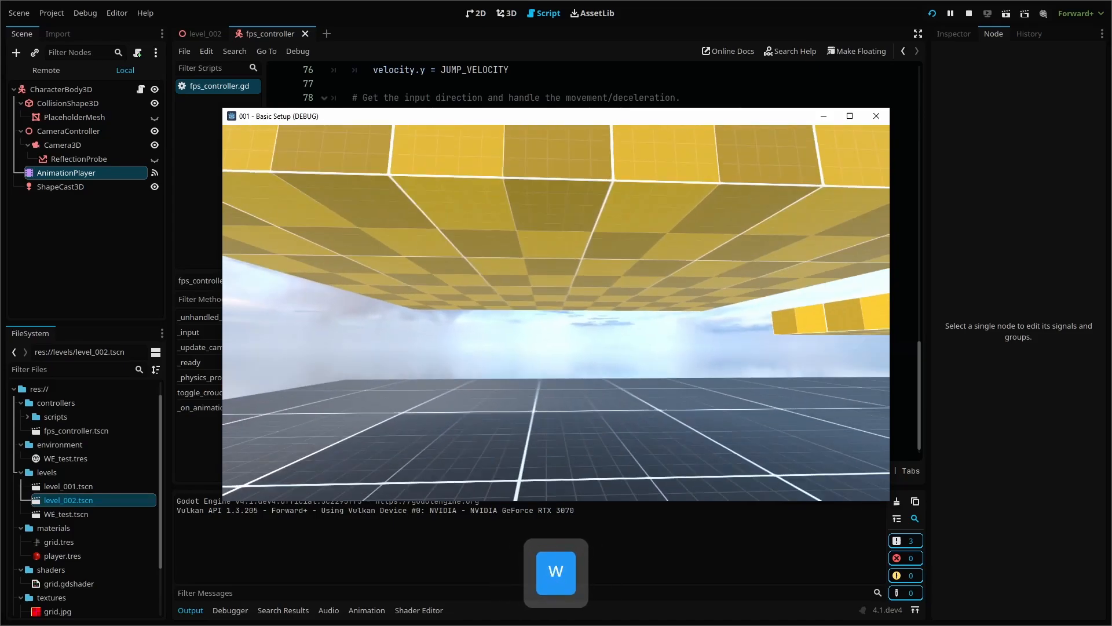
key(c)
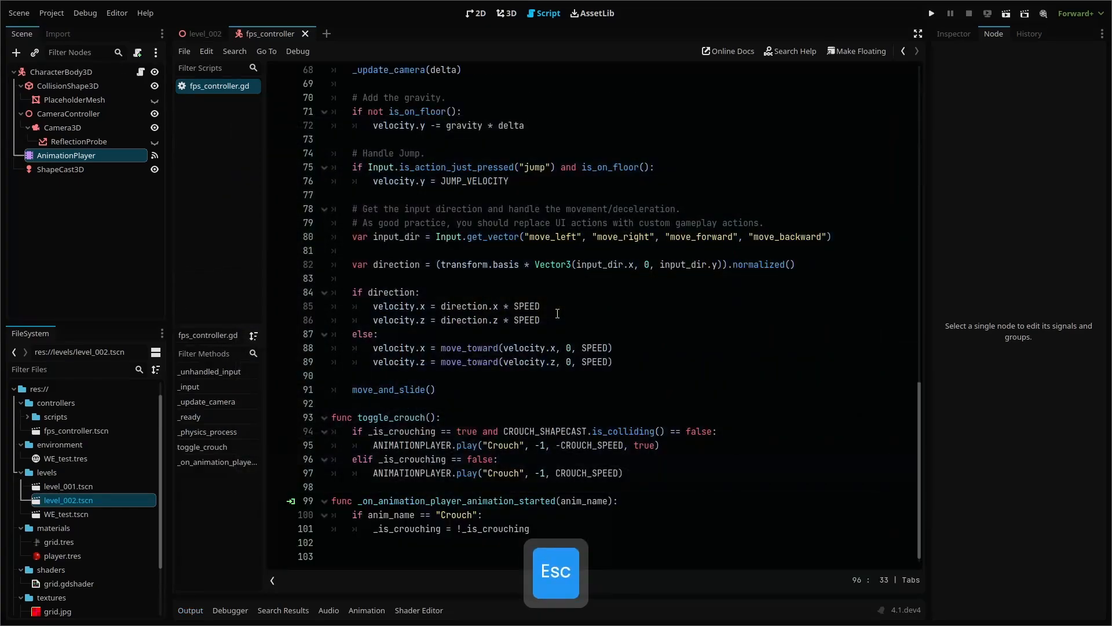
Step: Require is_on_floor() in the crouch input check and launch the game to try crouching
click(931, 12)
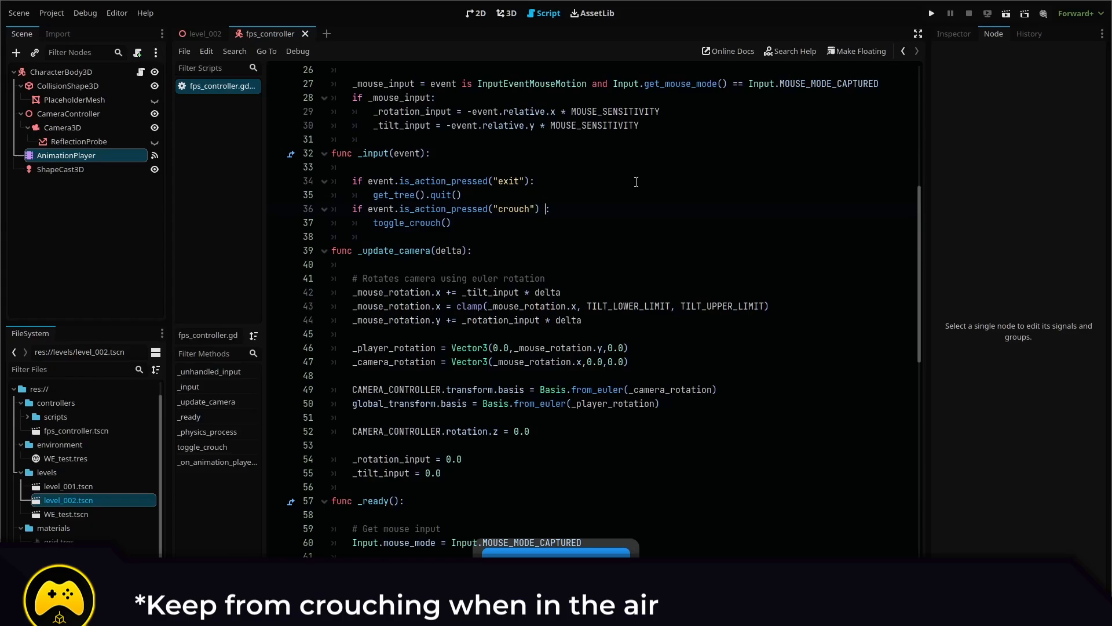
text(and is_on_floor())
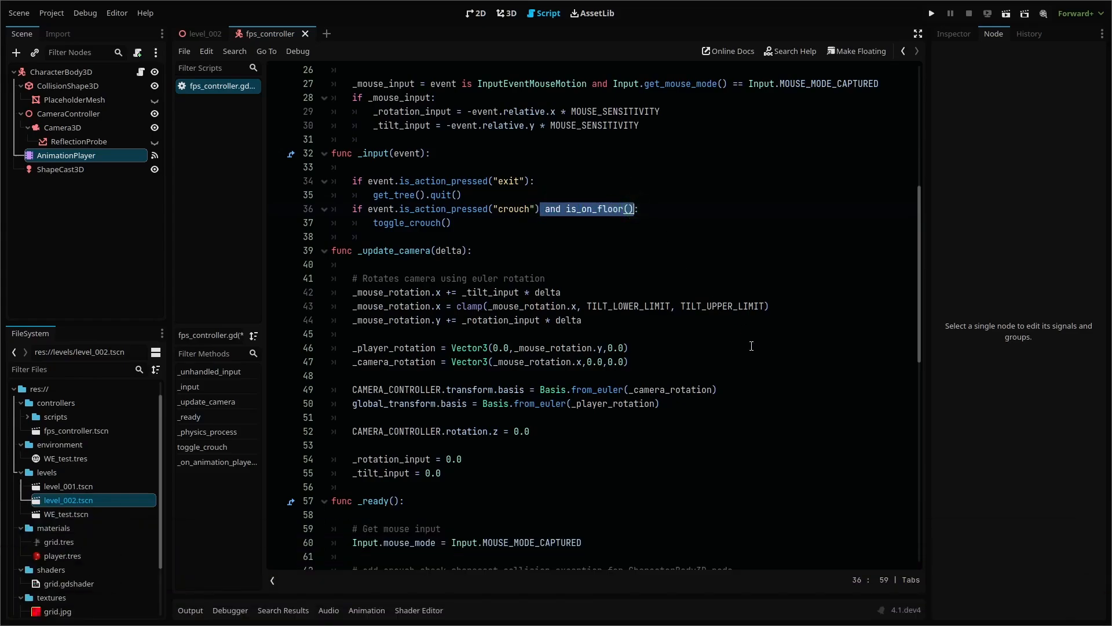
mouse_move(927, 20)
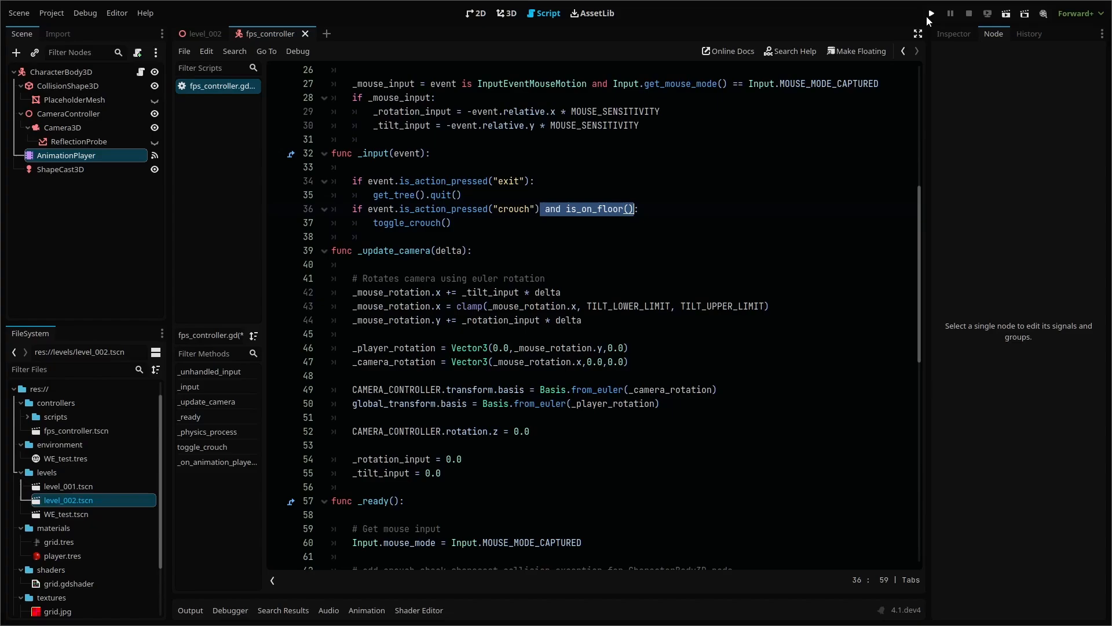
click(931, 13)
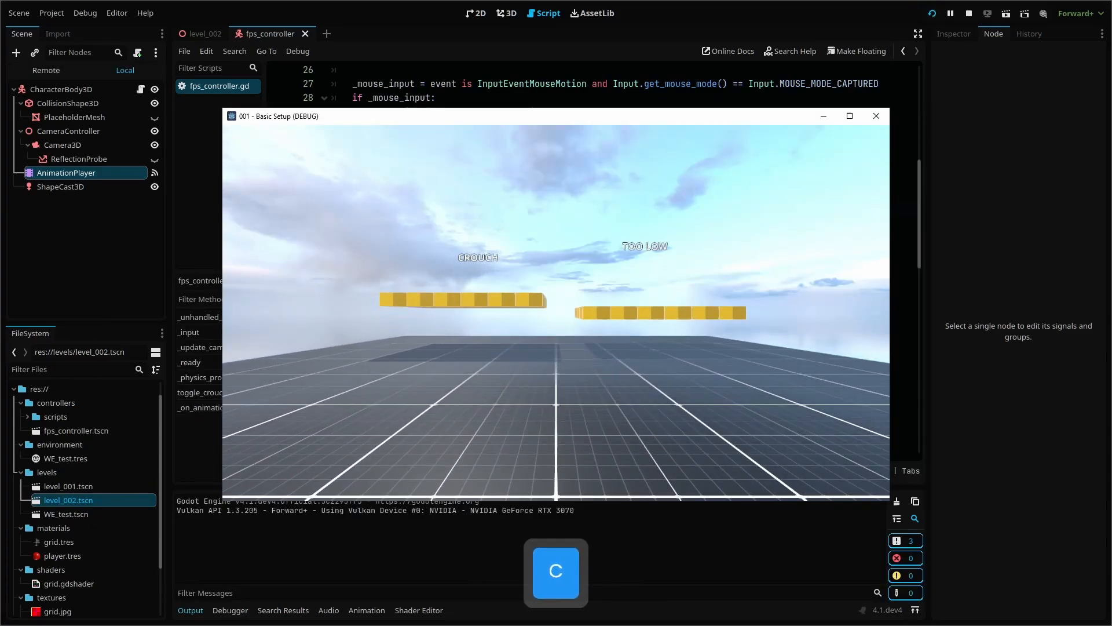
key(space)
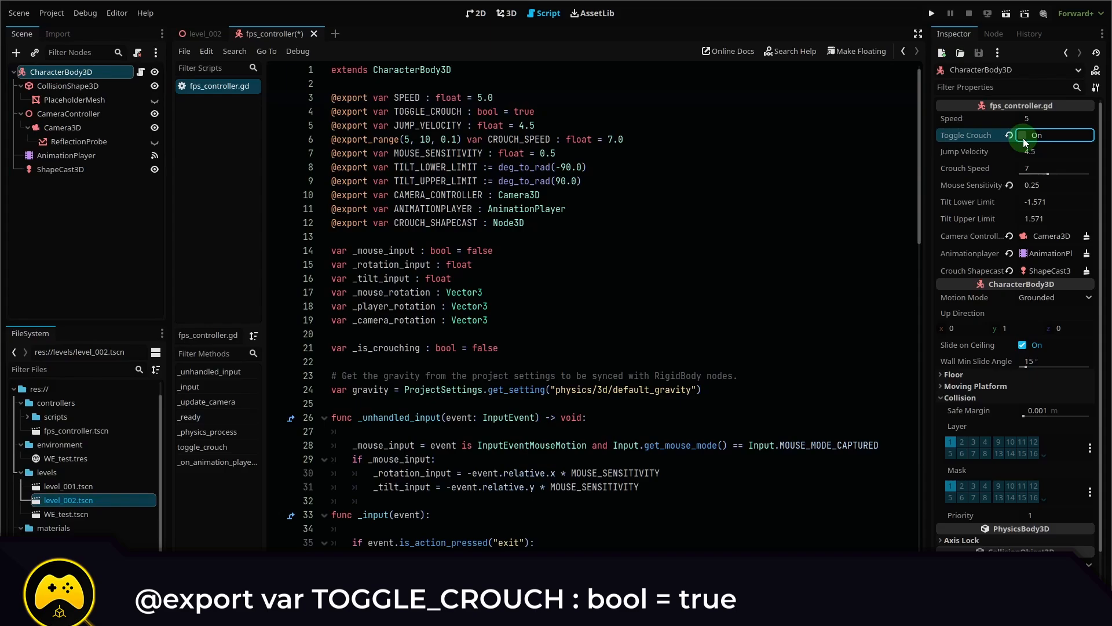
Step: Export a TOGGLE_CROUCH bool with hold/release branches via crouching(state), uncheck it and run the project
click(1022, 134)
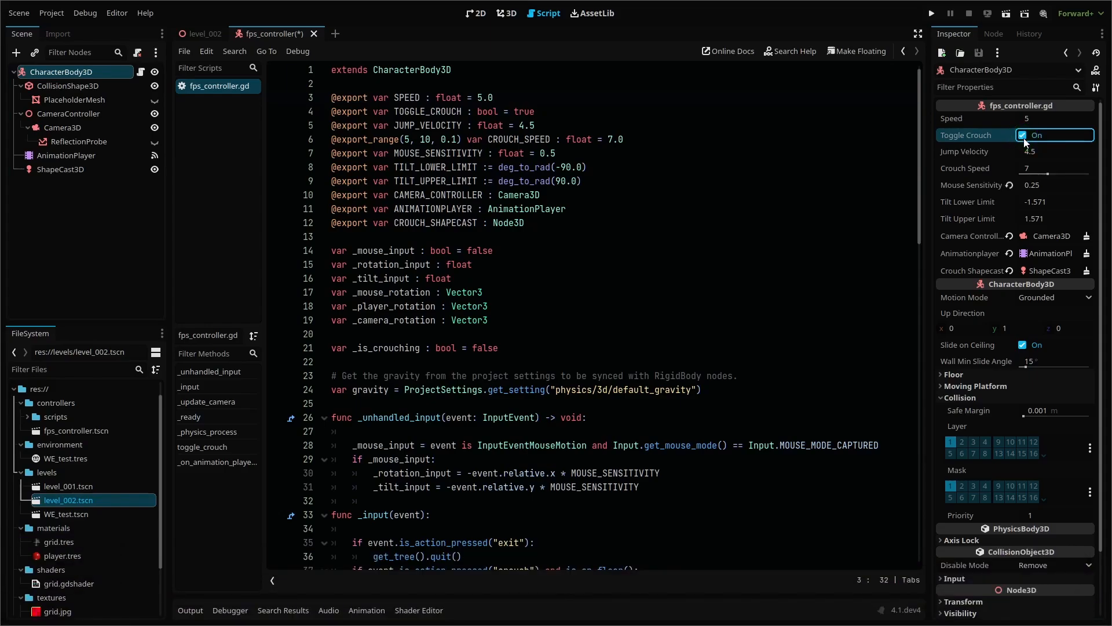
scroll(down, 3)
text( and TOGGLE_CROUCH == true)
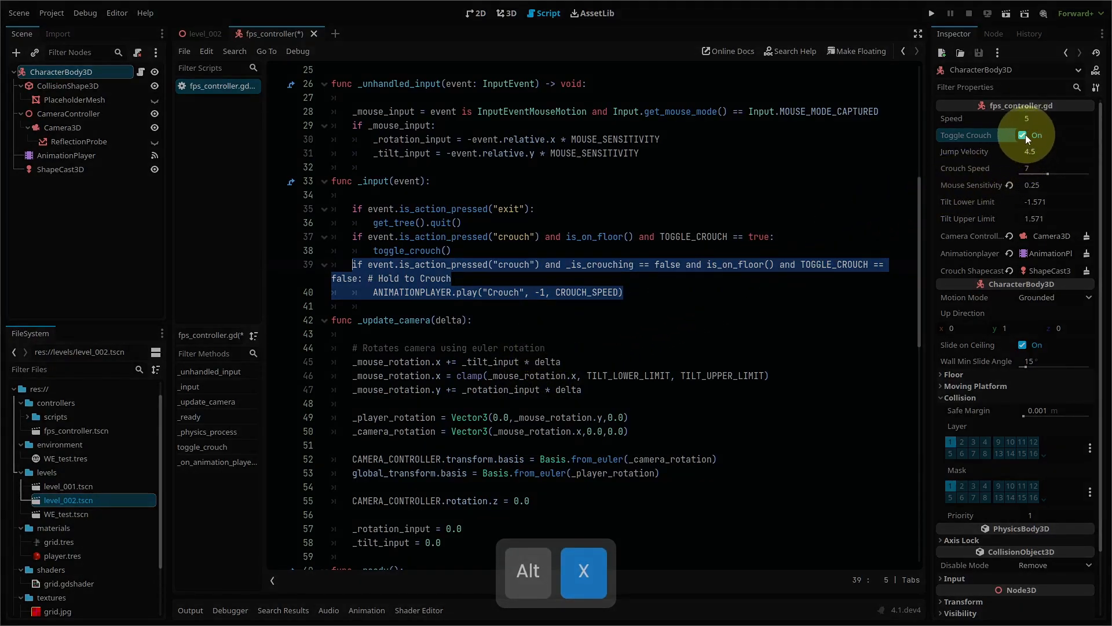
key(ctrl+s)
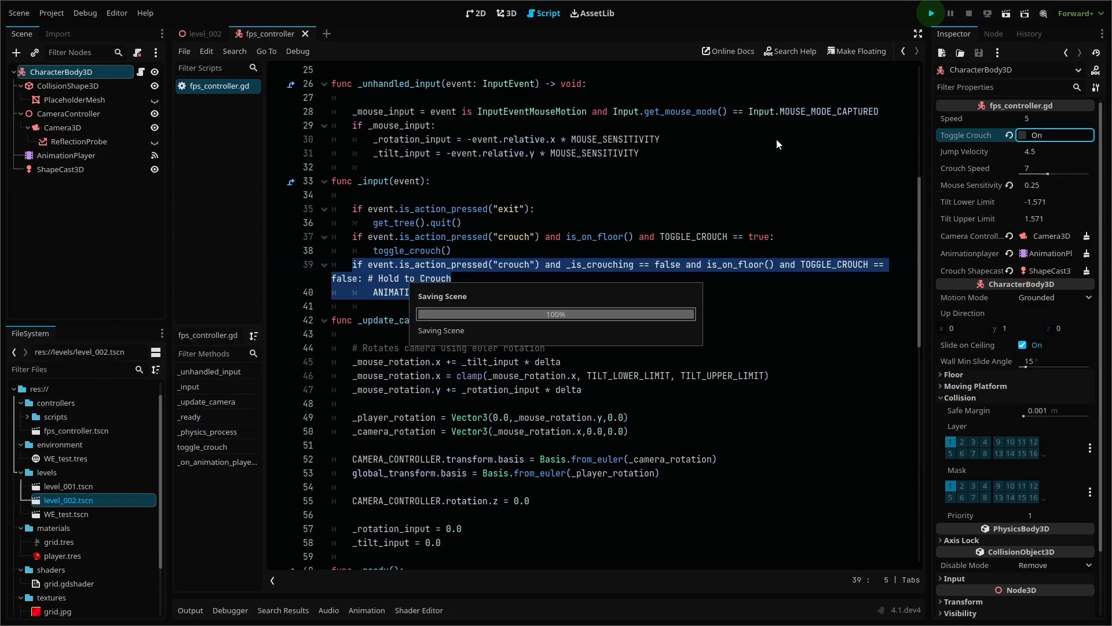
click(930, 13)
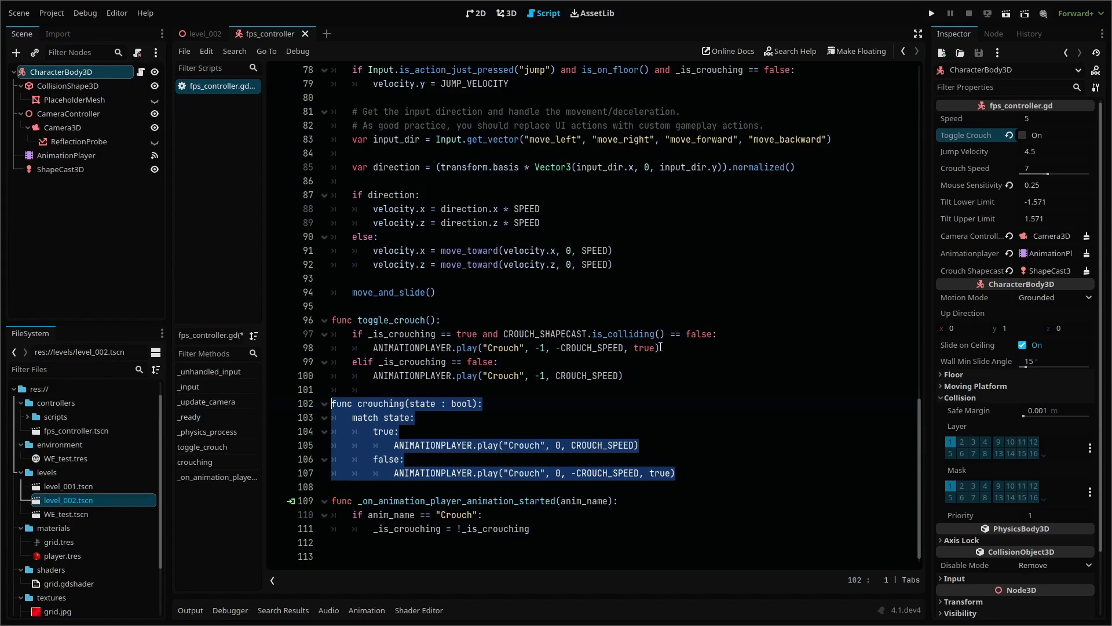
mouse_move(608, 281)
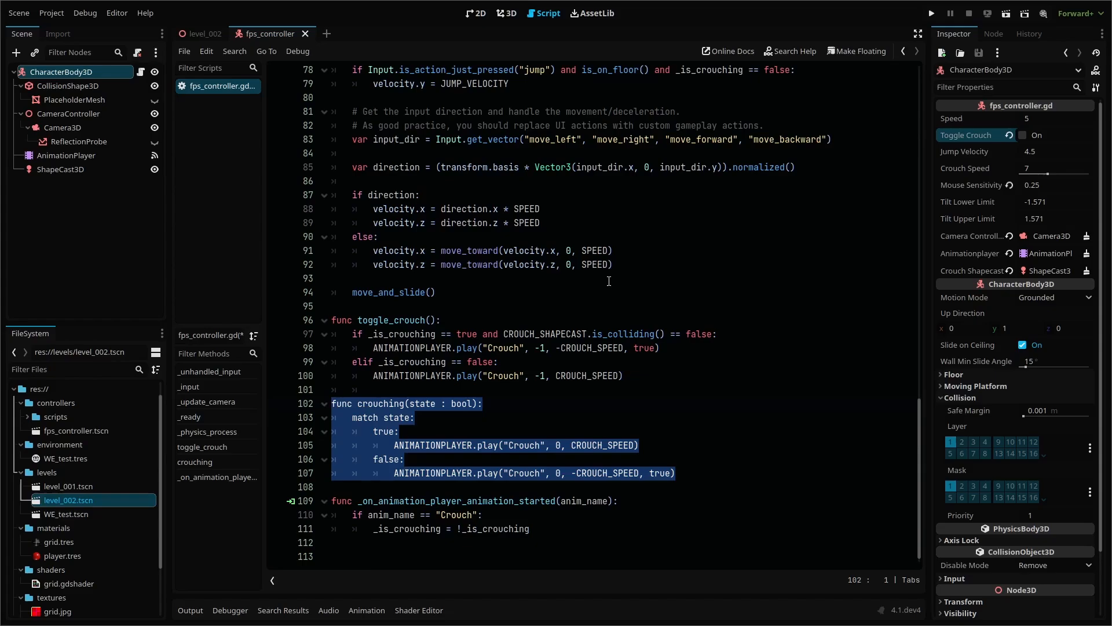
click(535, 376)
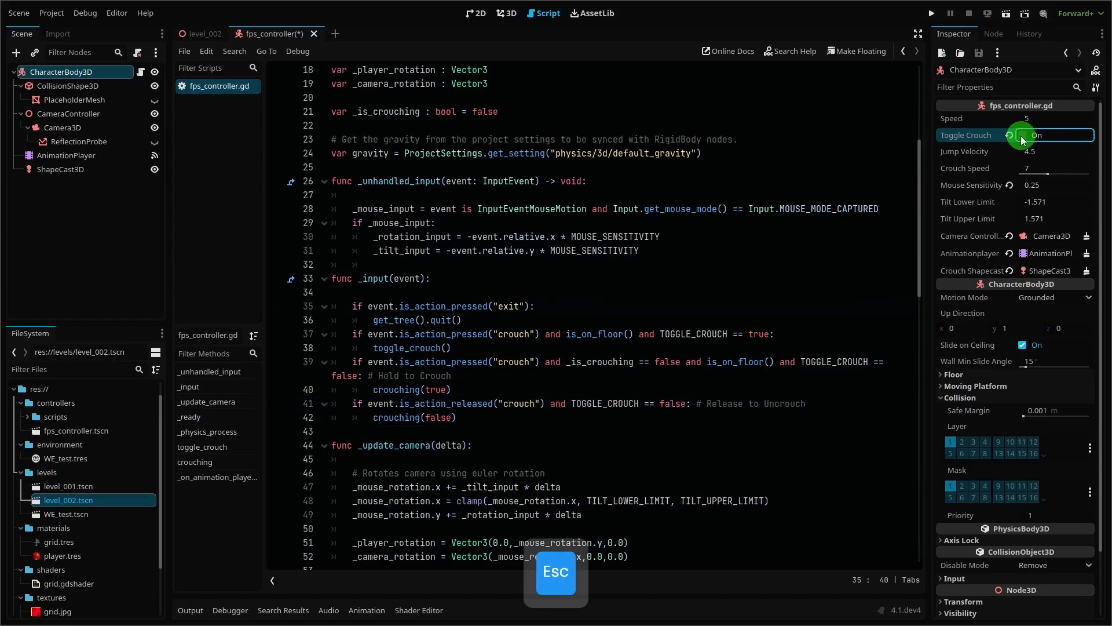
click(931, 13)
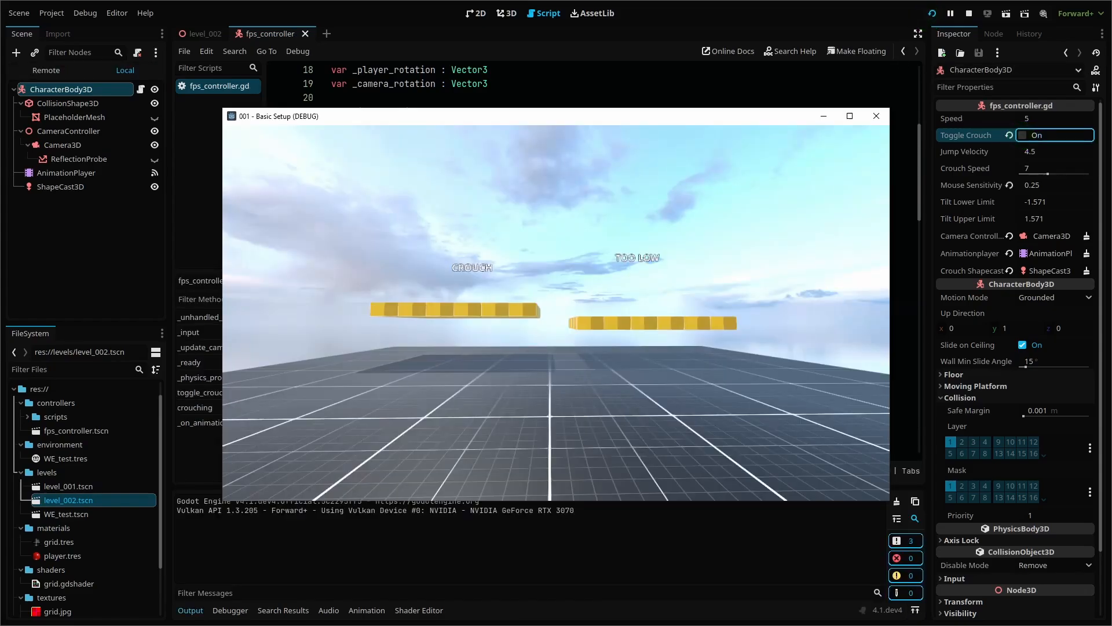
Step: Hold C to crouch, walk with W under the CROUCH platform, release, then quit with Esc
key(c)
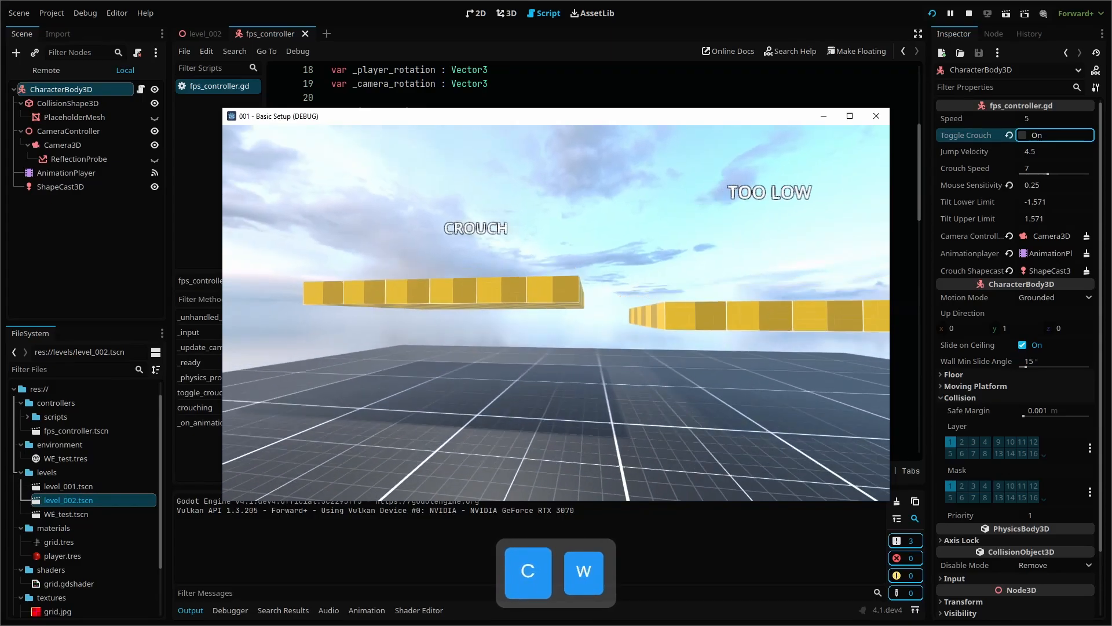
key(w)
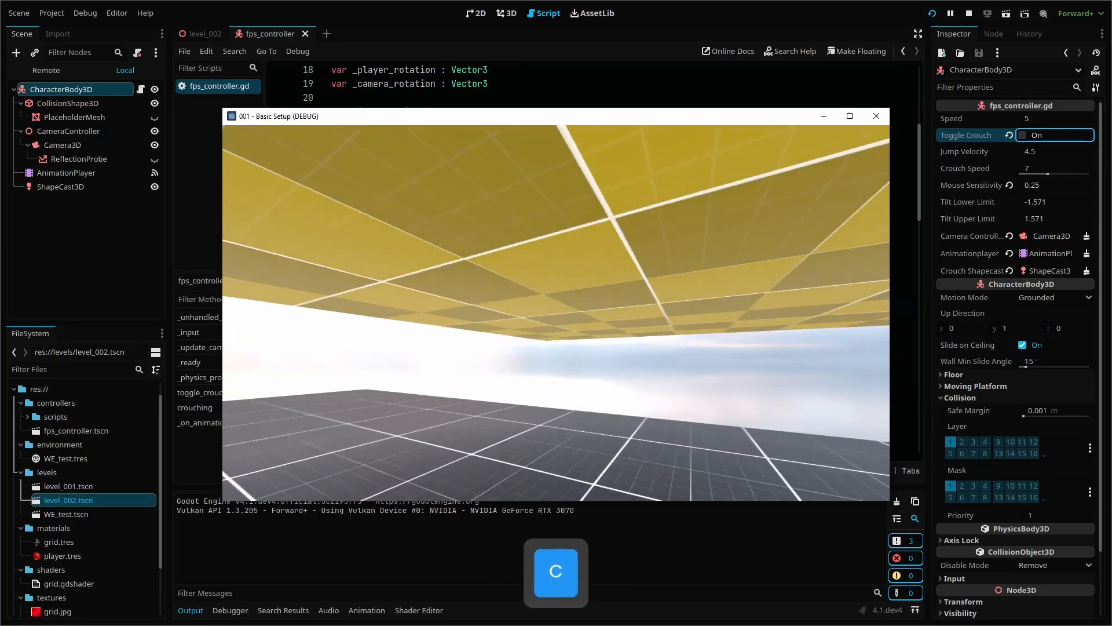
key(Escape)
text(# Rotates camera using euler rotation)
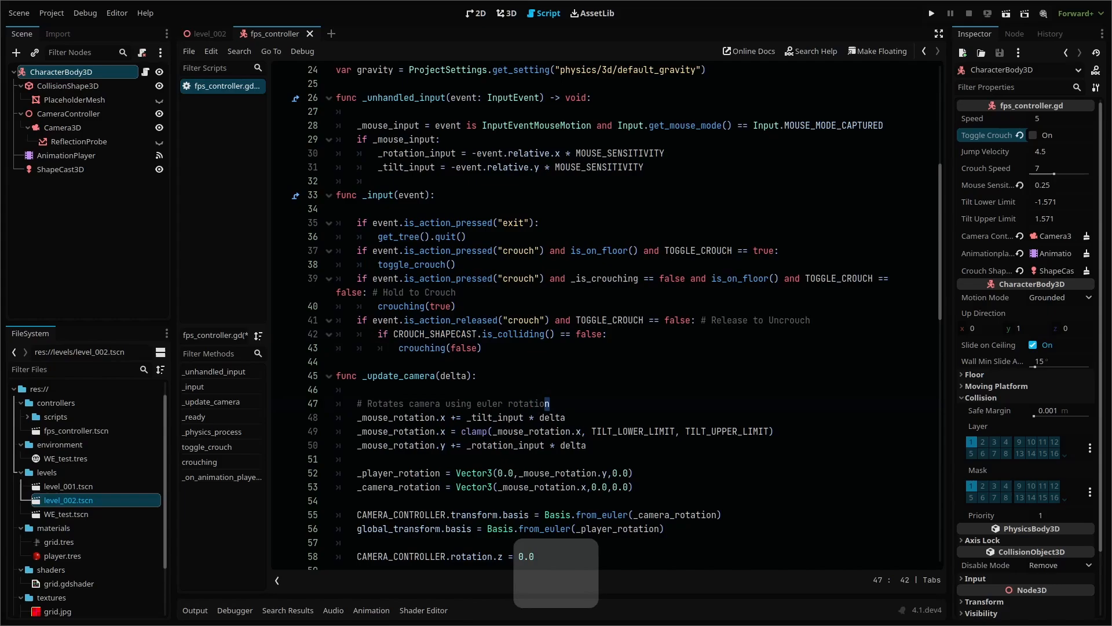
Step: Add uncrouch_check() retrying every 0.1 s until the shape cast is clear, then release C under the platform in game
key(Backspace)
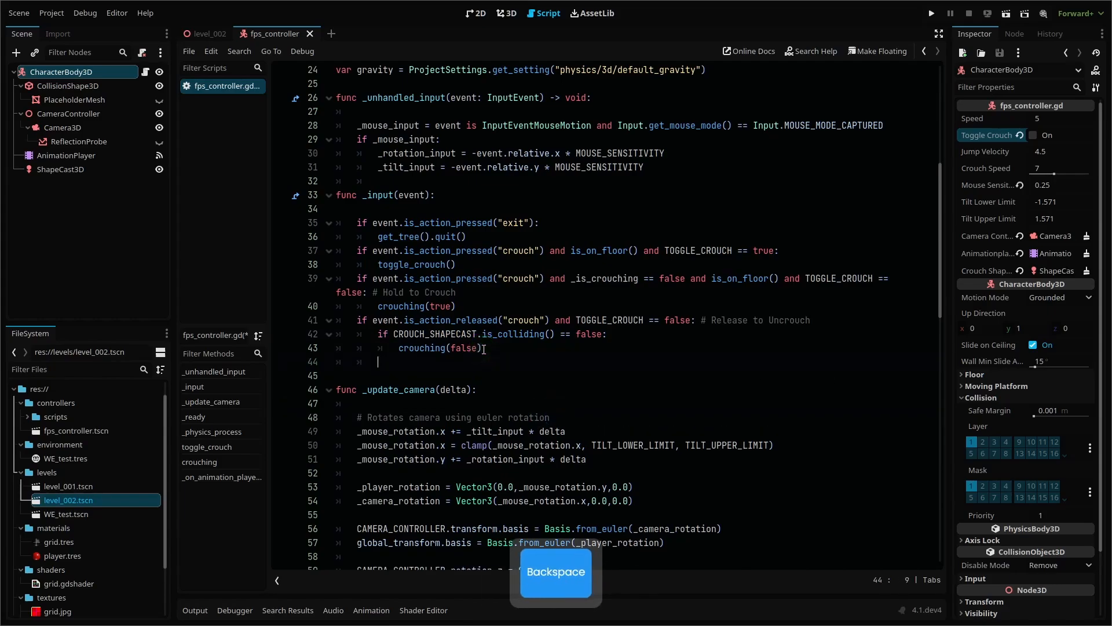
key(ctrl+v)
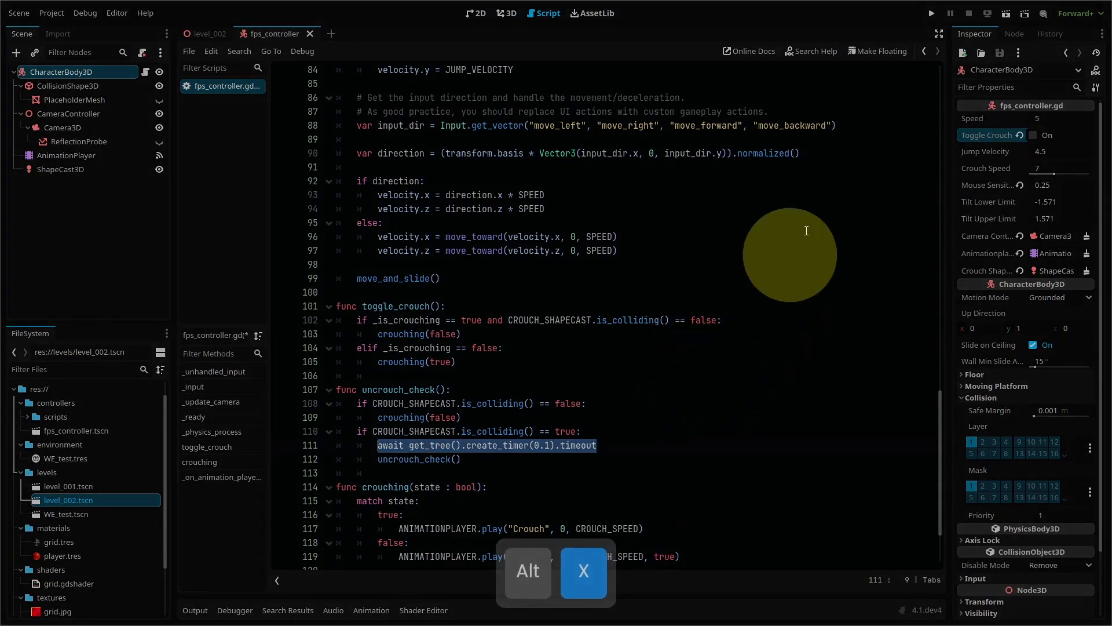
click(932, 13)
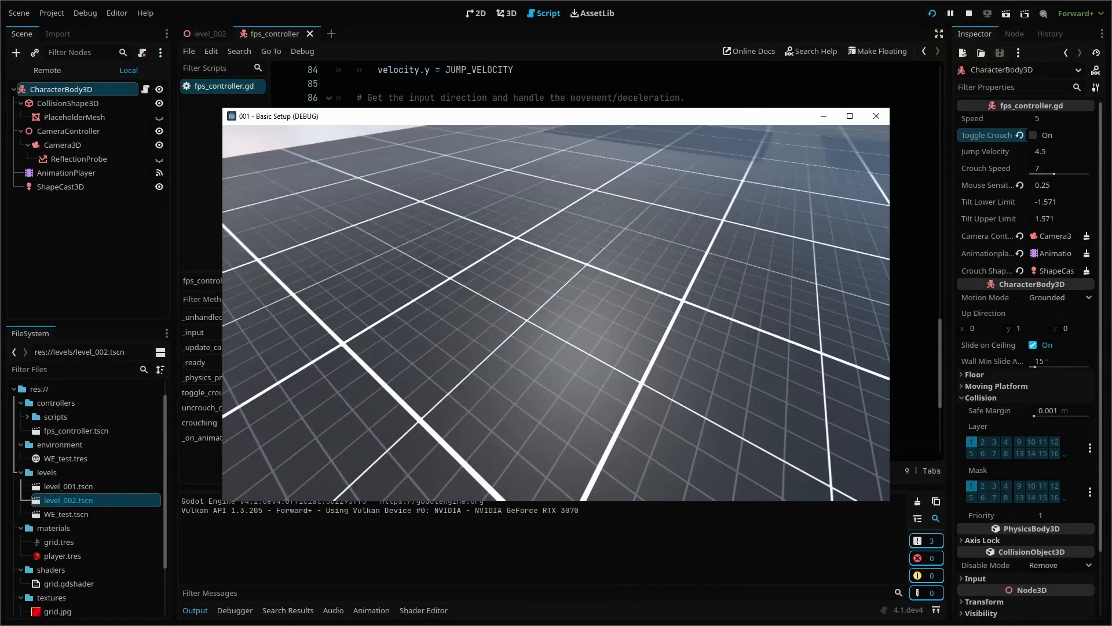
key(w)
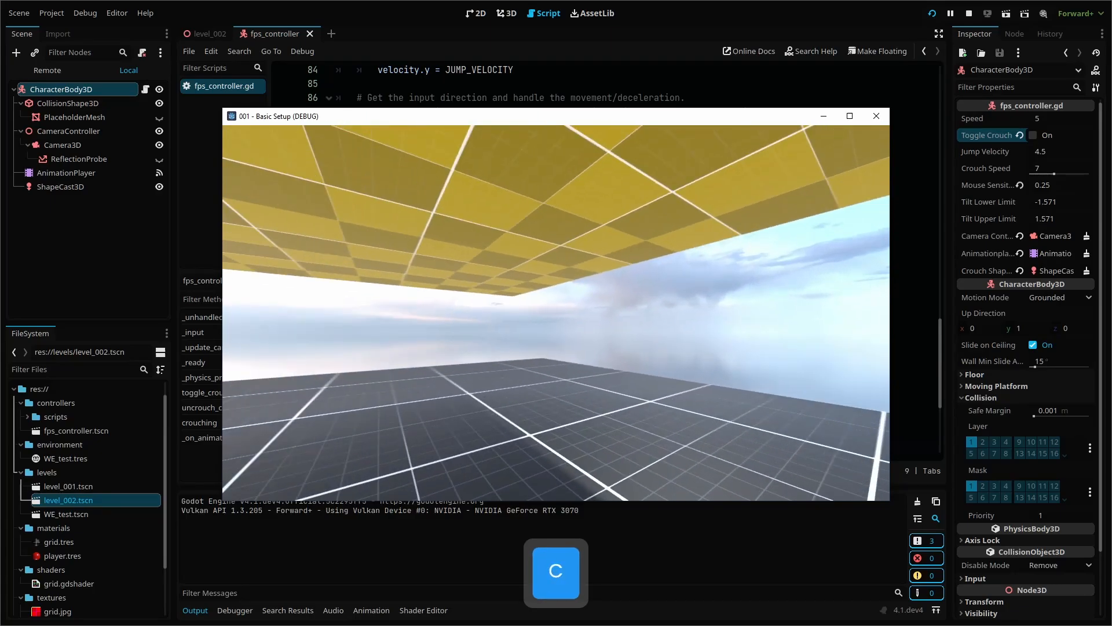
key(w)
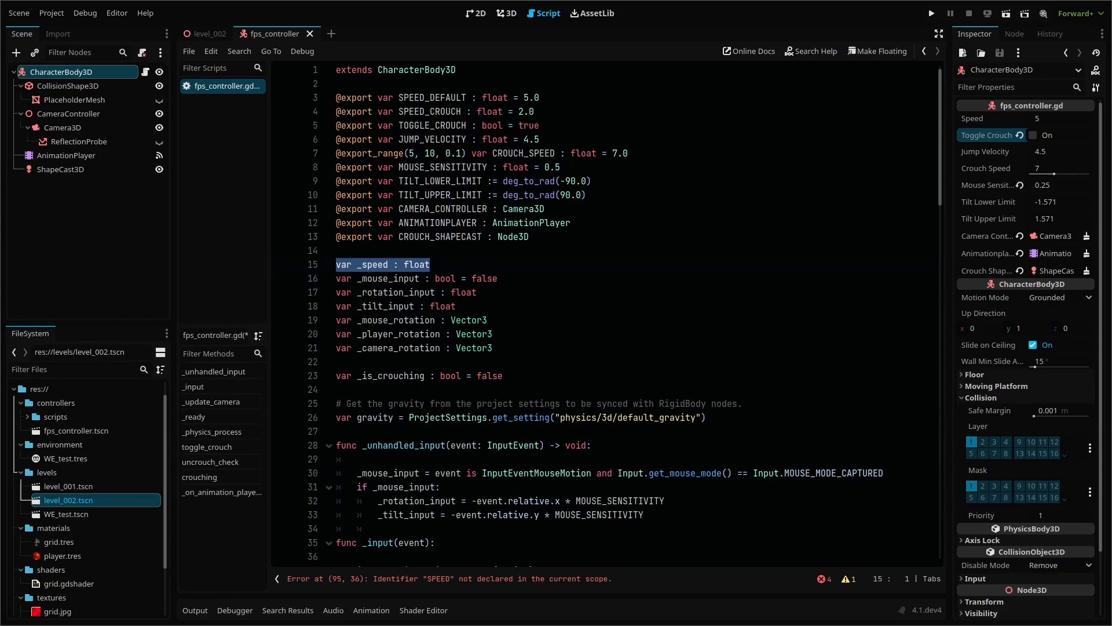
Step: Export SPEED_DEFAULT and SPEED_CROUCH and replace SPEED with a _speed variable set in _ready
scroll(down, 3)
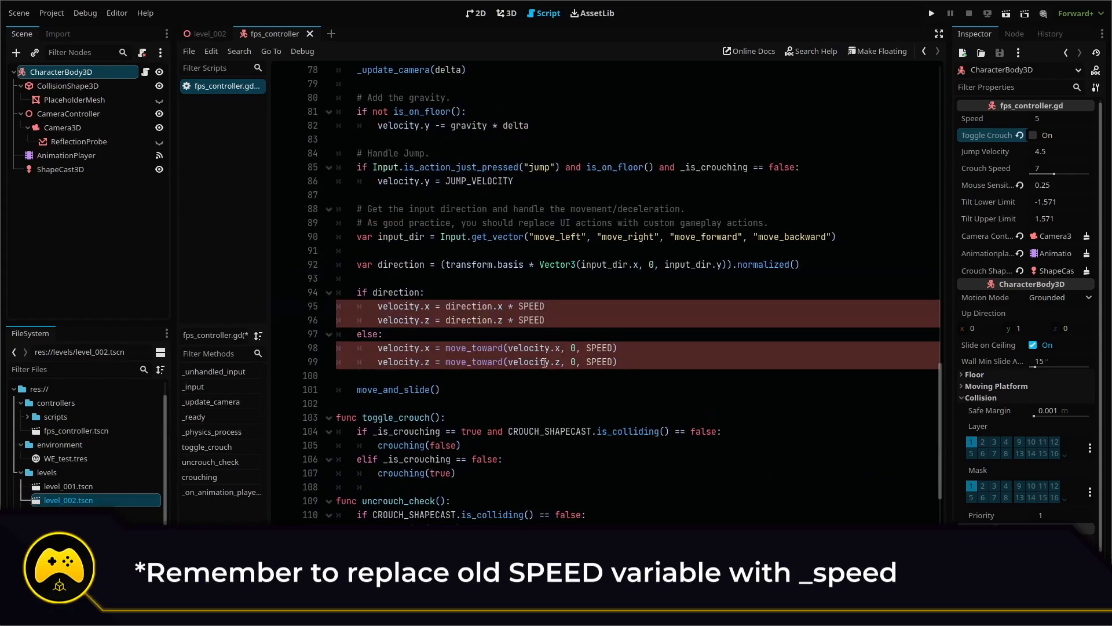
text(_speed)
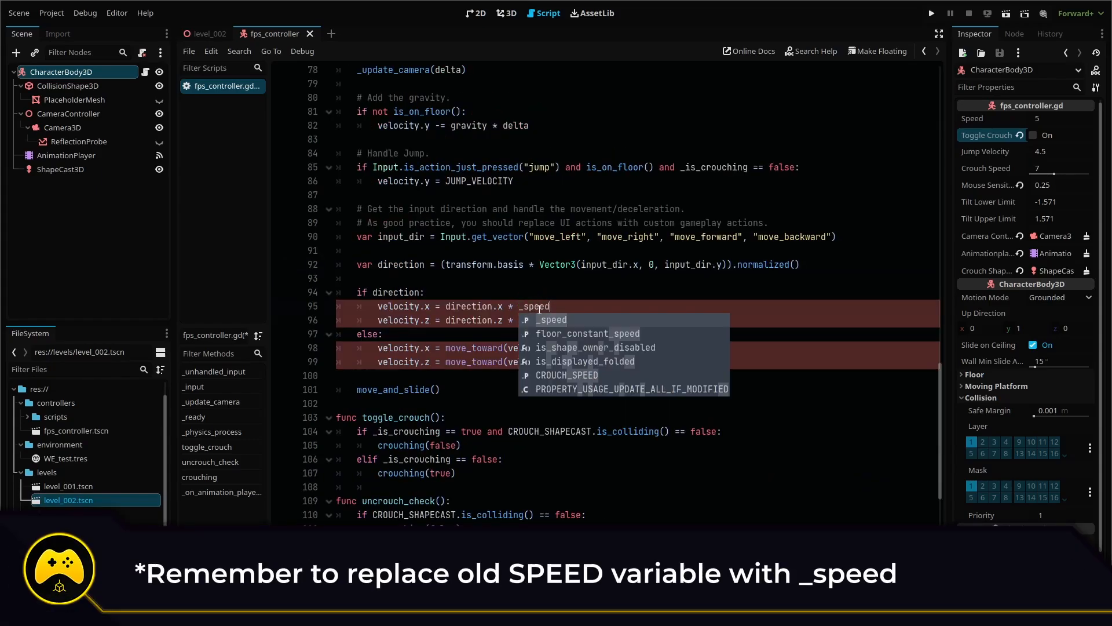
key(ctrl+v)
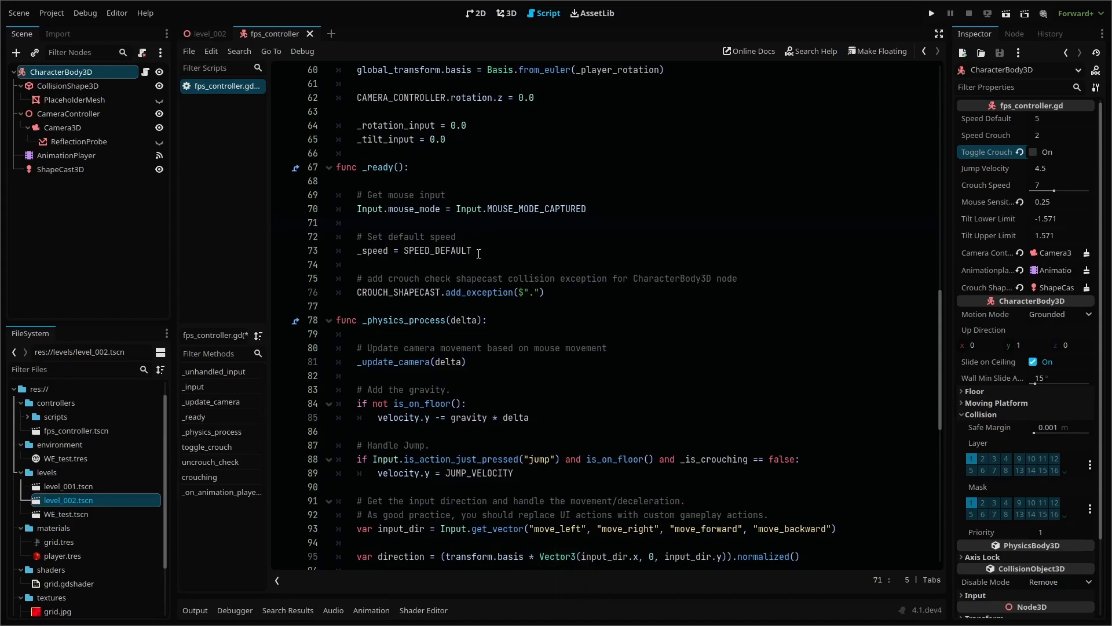
double_click(415, 250)
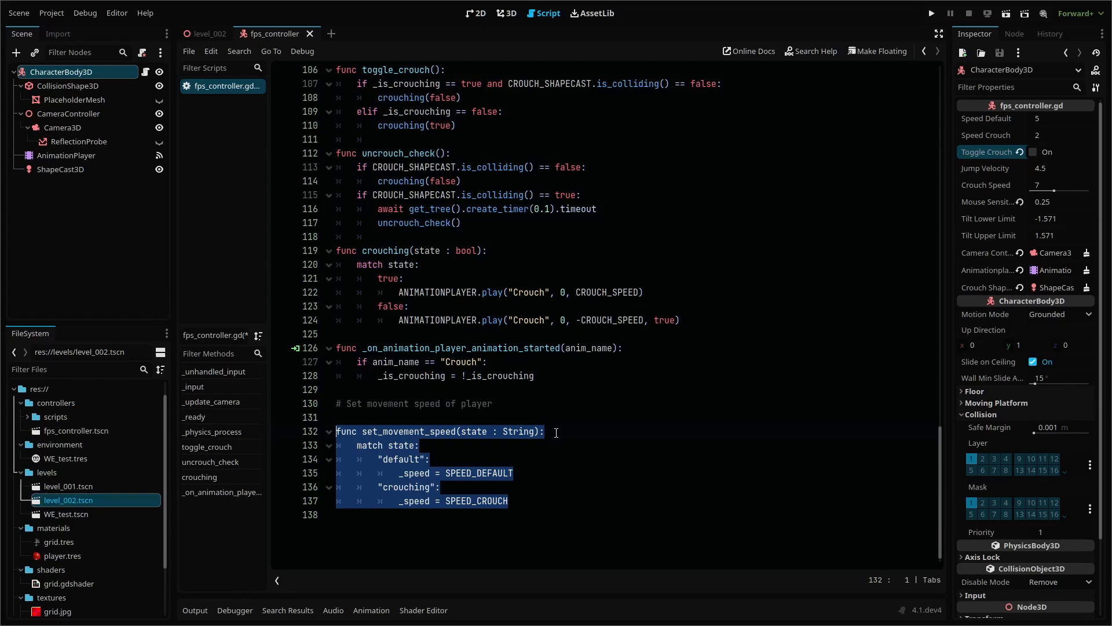
mouse_move(558, 445)
text(set_movement_speed()
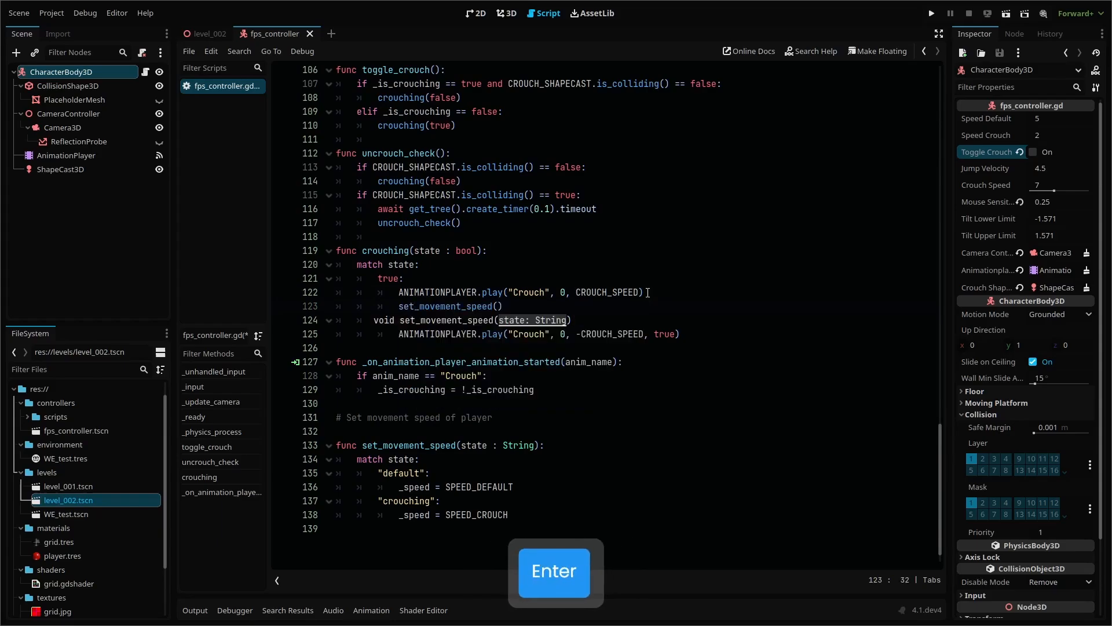
Step: Add set_movement_speed() switching between crouching and default speeds, called from crouching()
text(crouching")
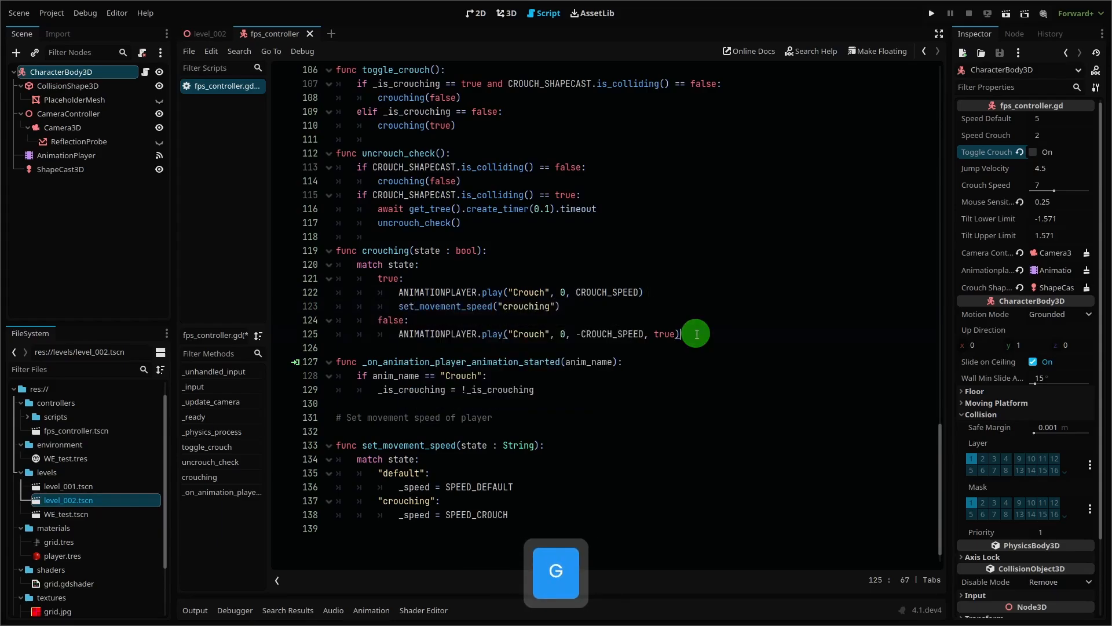
text(set_movement_speed("default)
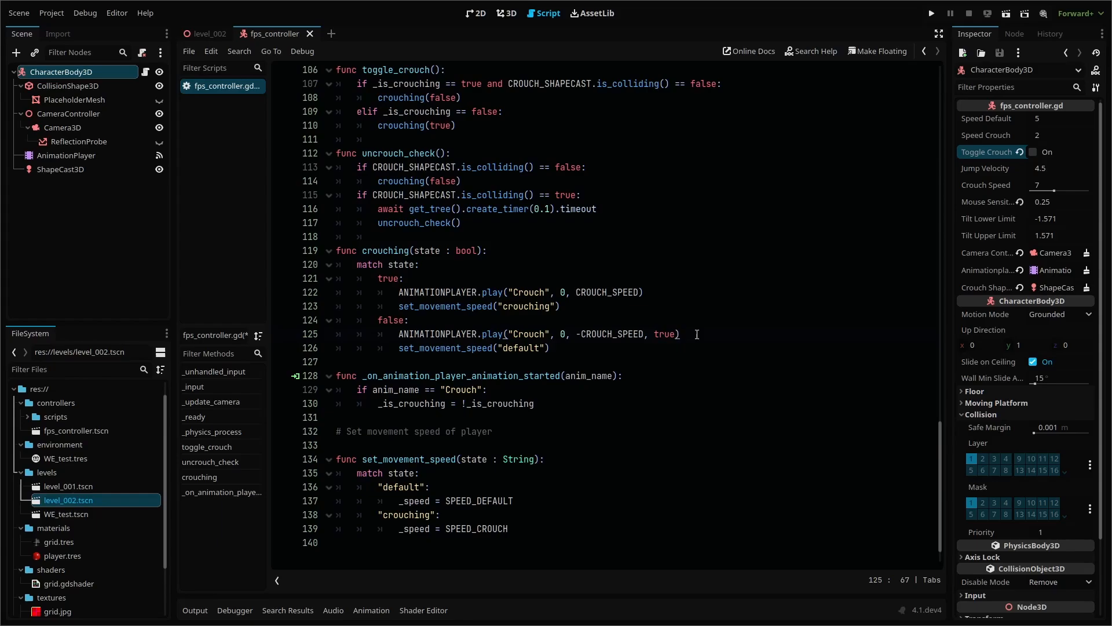
mouse_move(931, 13)
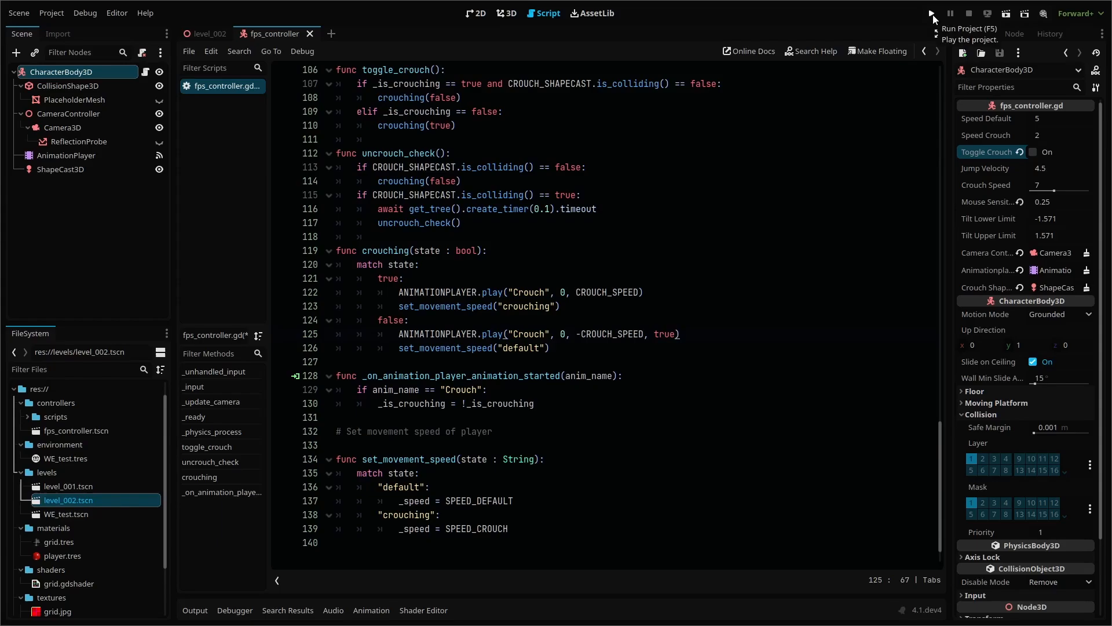
Step: Run the game, walk forward with W and crouch with C to feel the crouch speed
click(932, 13)
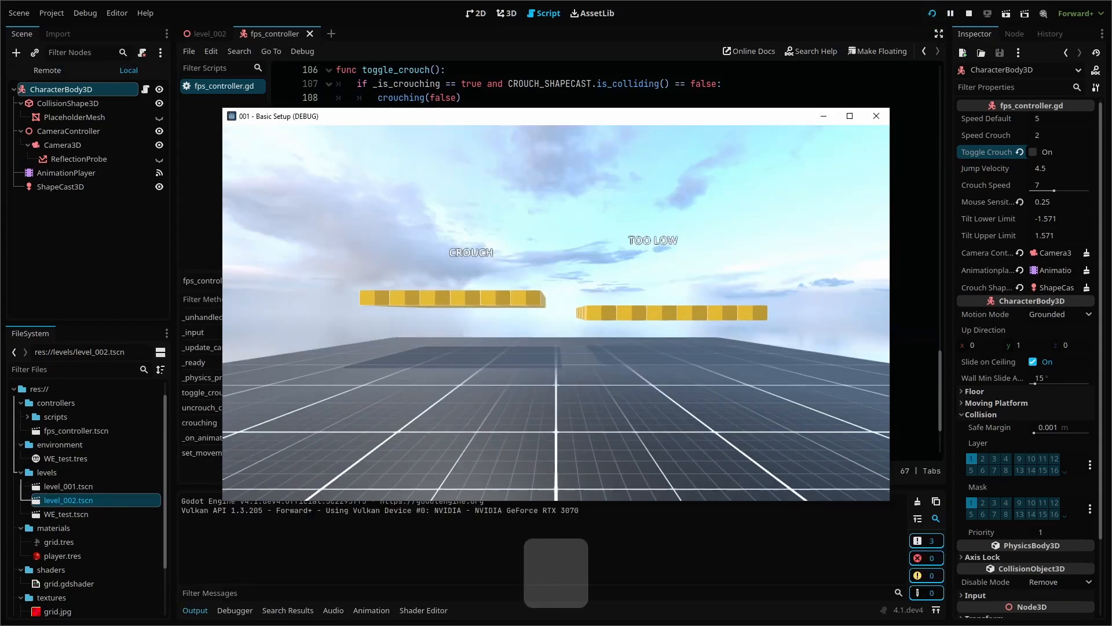
key(w)
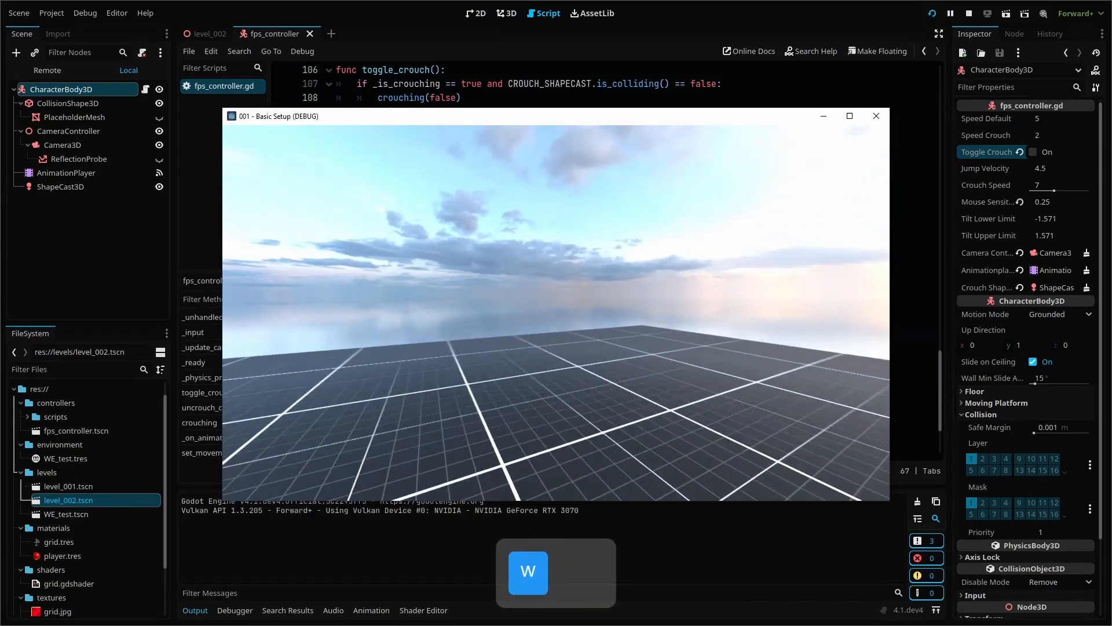
key(c)
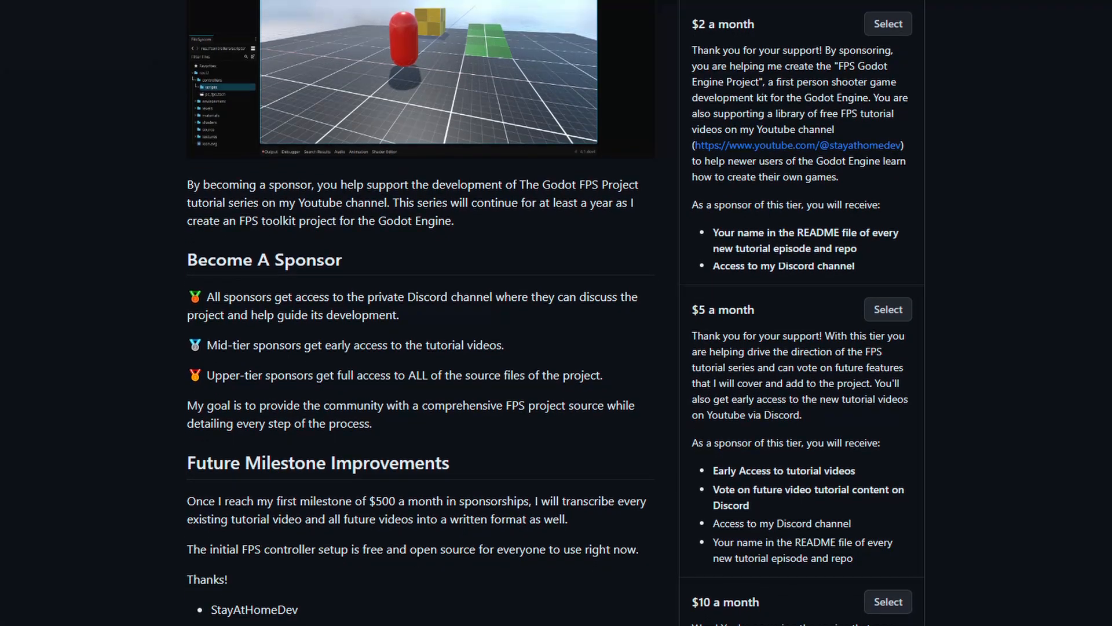
Step: Scroll the GitHub Sponsors page down to the $2, $5 and $10 monthly tiers
scroll(down, 3)
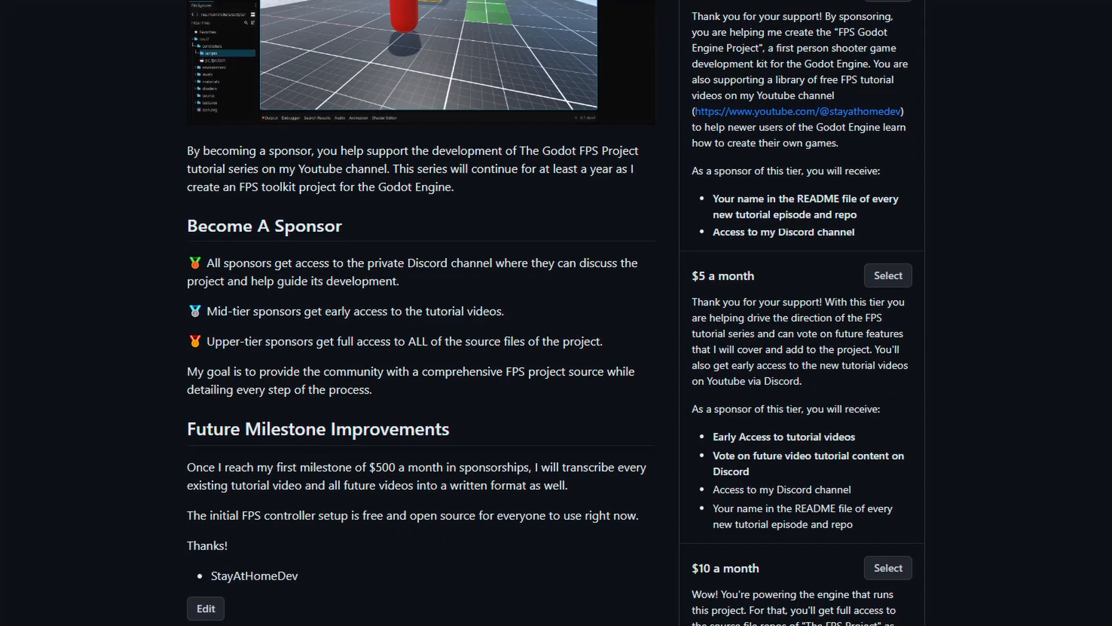